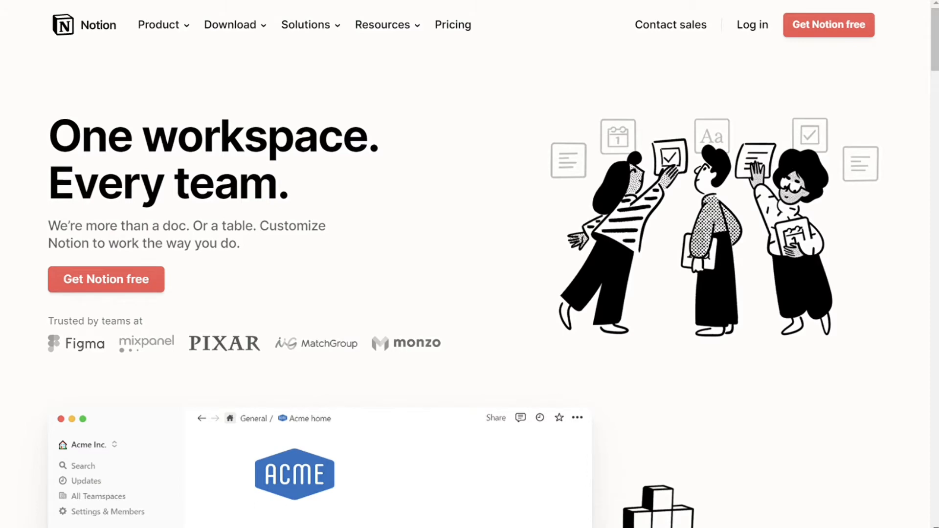
Step: Title the new OneNote page 'Demo' after scrolling through the notebook
{"action": "scroll", "scroll_direction": "down", "scroll_amount": 3}
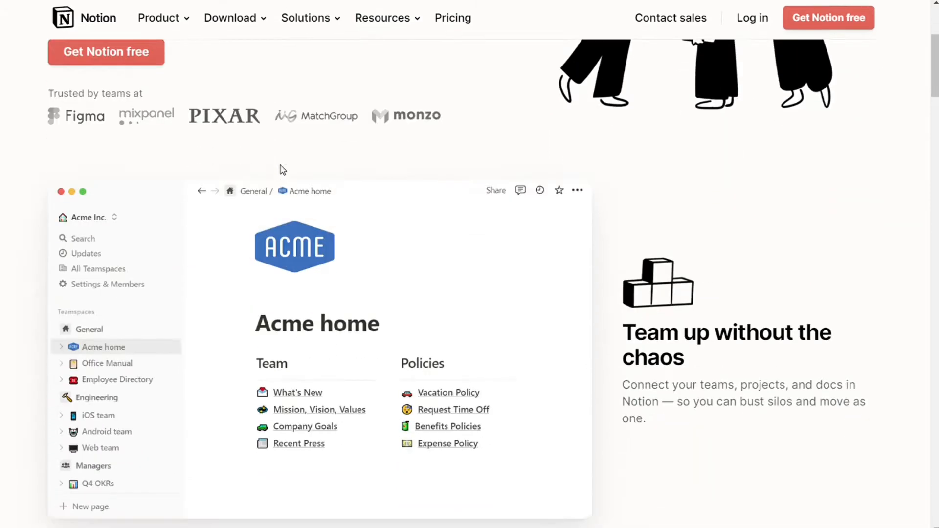
{"action": "scroll", "scroll_direction": "down", "scroll_amount": 3}
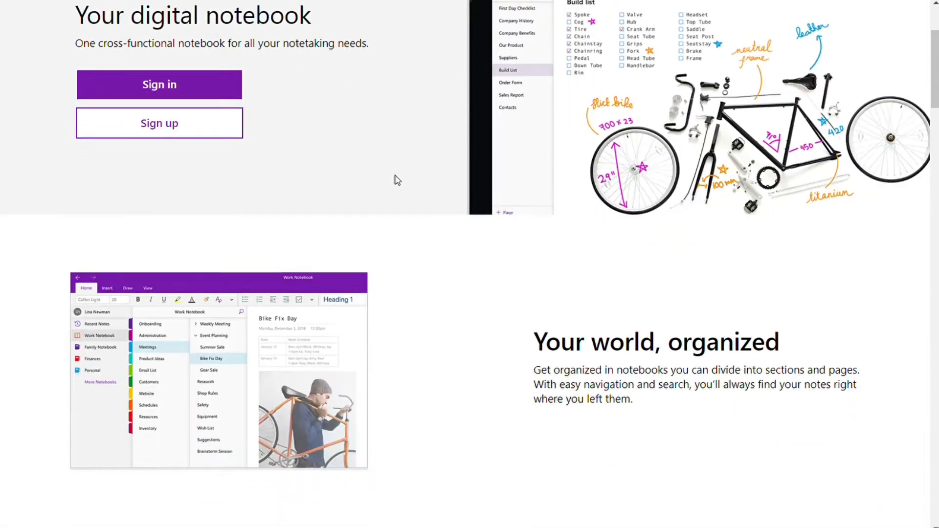
{"action": "scroll", "scroll_direction": "down", "scroll_amount": 3}
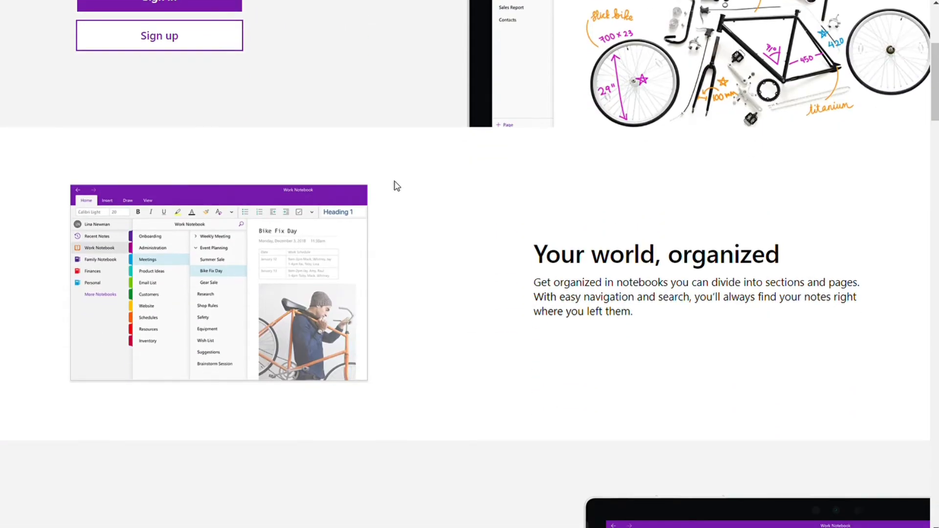
{"action": "scroll", "scroll_direction": "up", "scroll_amount": 3}
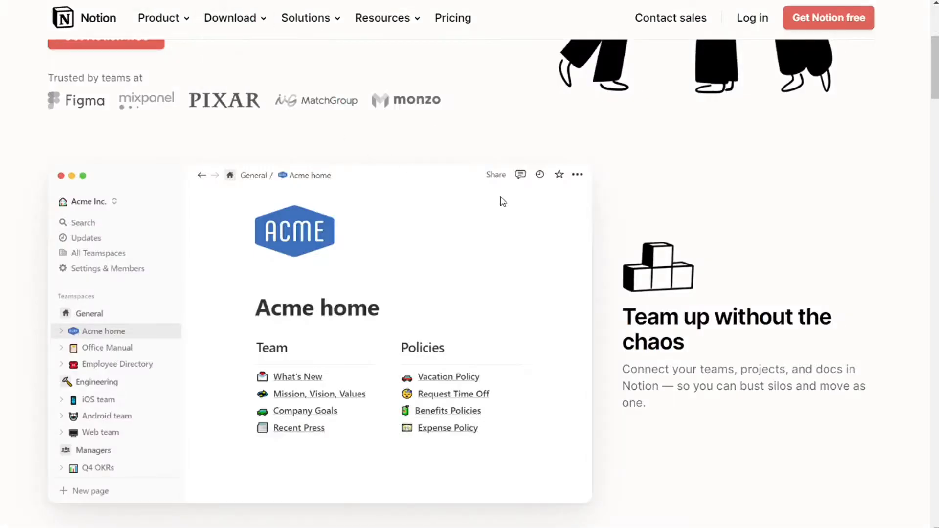
{"action": "scroll", "scroll_direction": "down", "scroll_amount": 3}
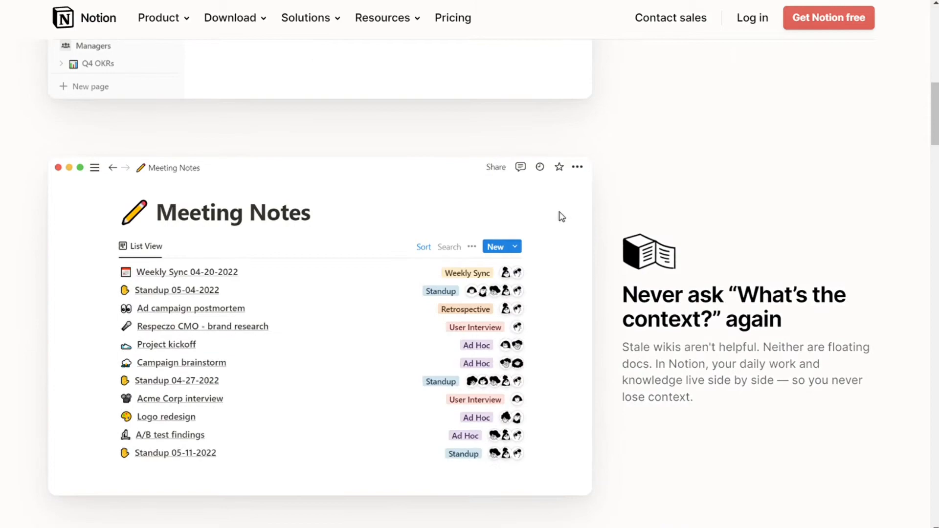
{"action": "scroll", "scroll_direction": "down", "scroll_amount": 3}
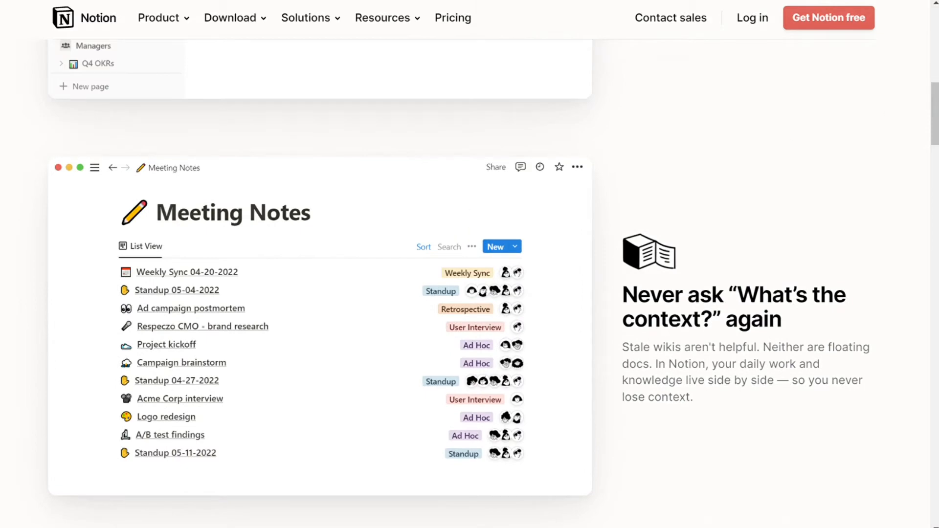
{"action": "mouse_move", "coordinate": [746, 123]}
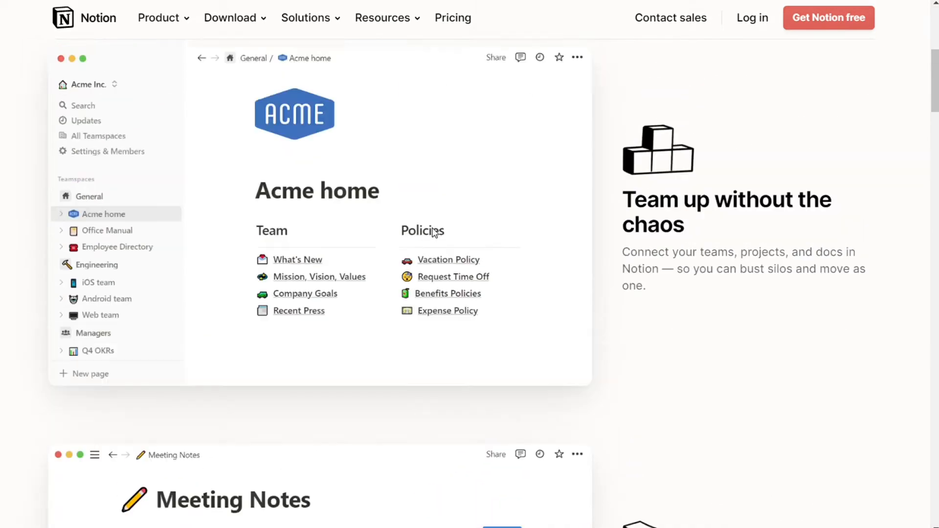
{"action": "scroll", "scroll_direction": "up", "scroll_amount": 3}
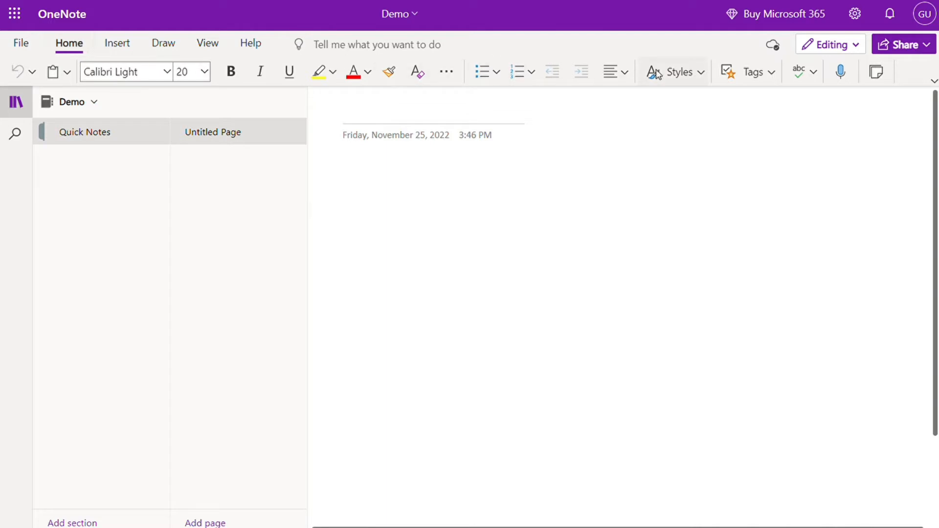
{"action": "mouse_move", "coordinate": [406, 123]}
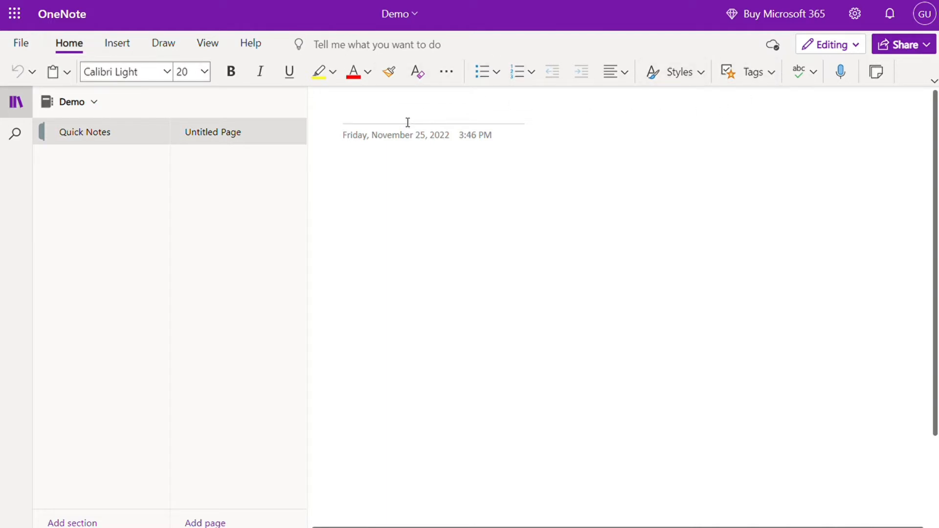
{"action": "type", "text": "D"}
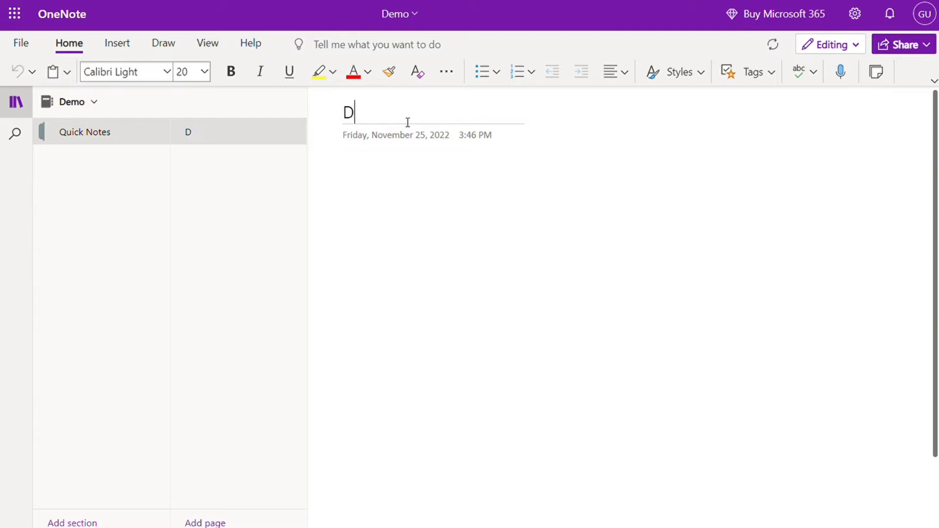
{"action": "type", "text": "emo"}
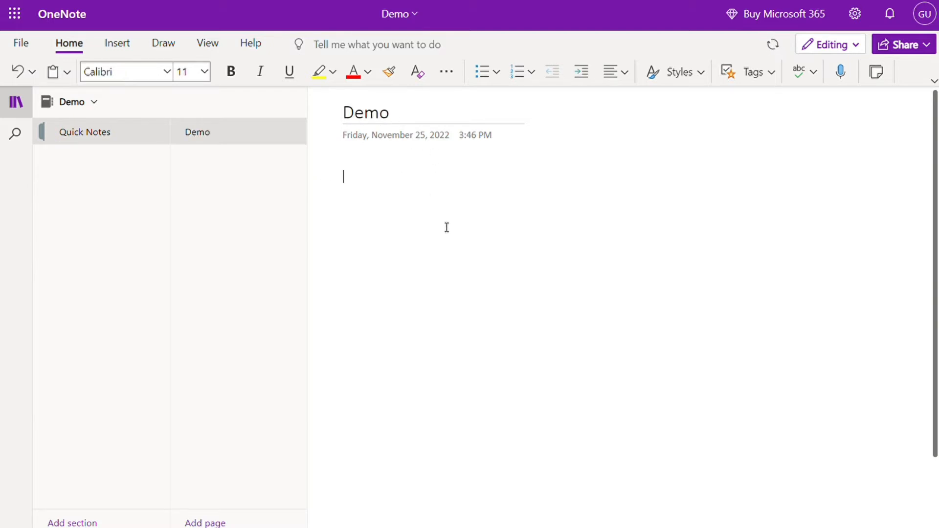
{"action": "mouse_move", "coordinate": [419, 214]}
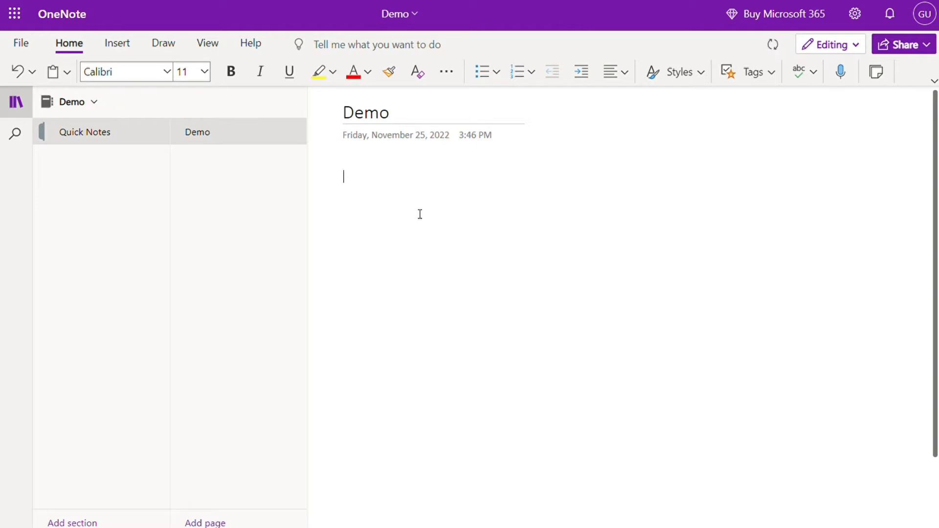
Step: Add 'Hi' as the first note line, make it bold and choose a larger font size
{"action": "type", "text": "Hi"}
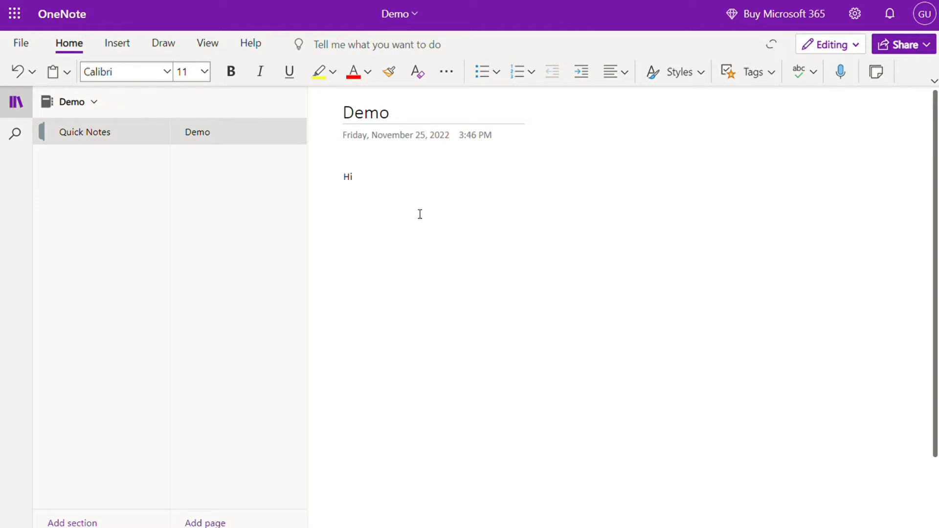
{"action": "left_click", "coordinate": [230, 71]}
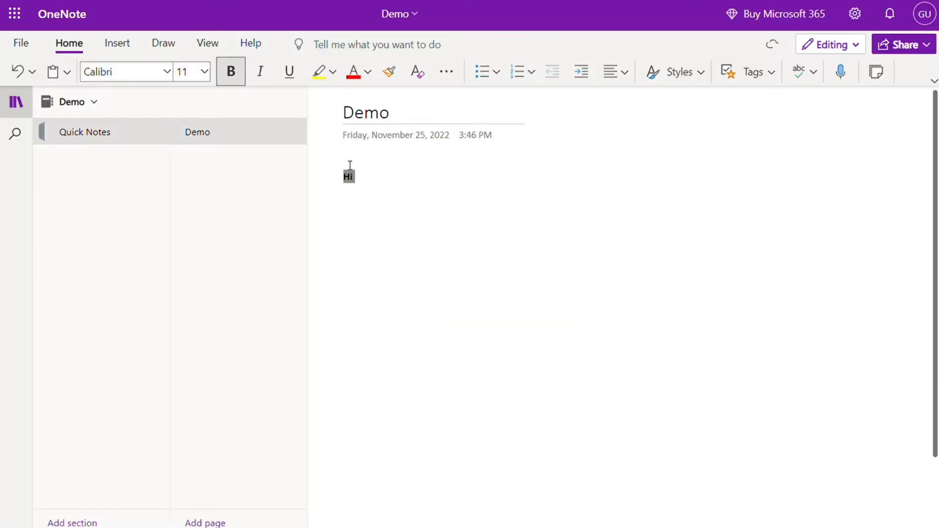
{"action": "left_click", "coordinate": [206, 71]}
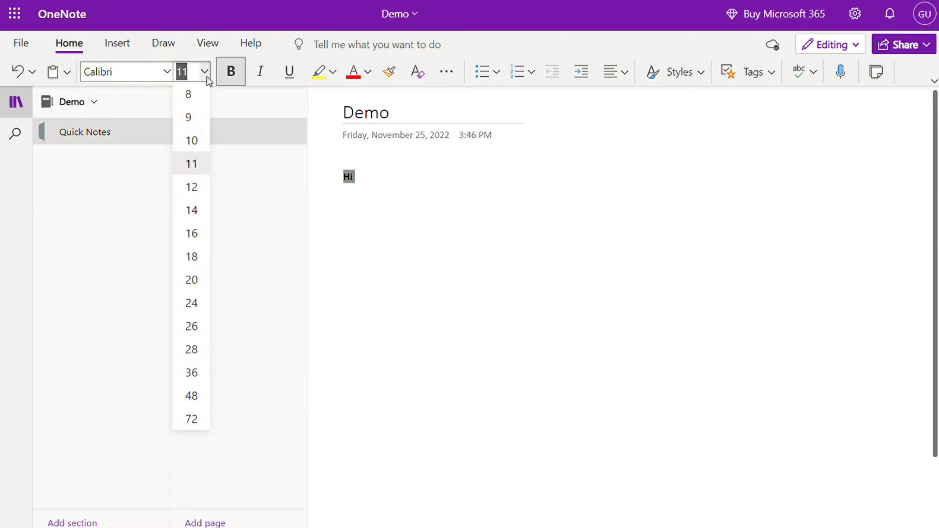
{"action": "left_click", "coordinate": [190, 303]}
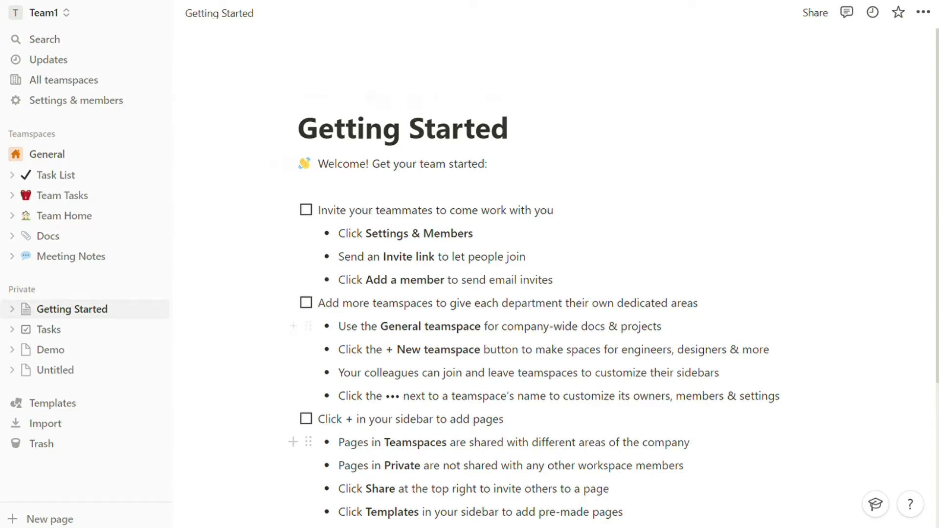
Step: Create a new untitled private Notion page and view it full-page
{"action": "left_click", "coordinate": [49, 518]}
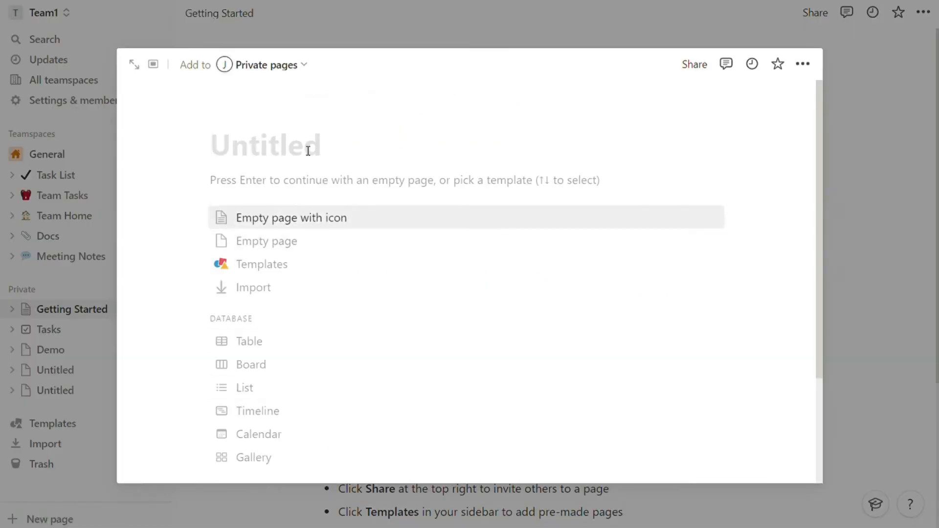
{"action": "mouse_move", "coordinate": [170, 112]}
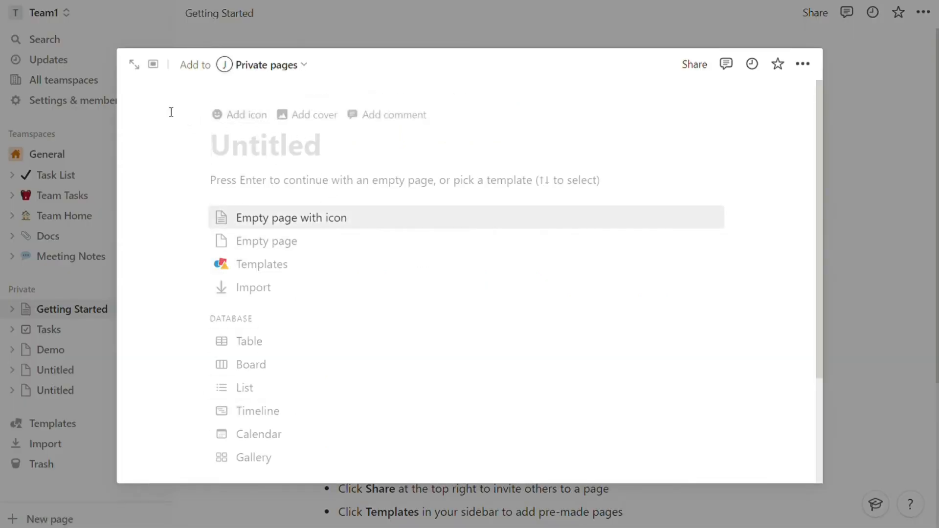
{"action": "left_click", "coordinate": [134, 64]}
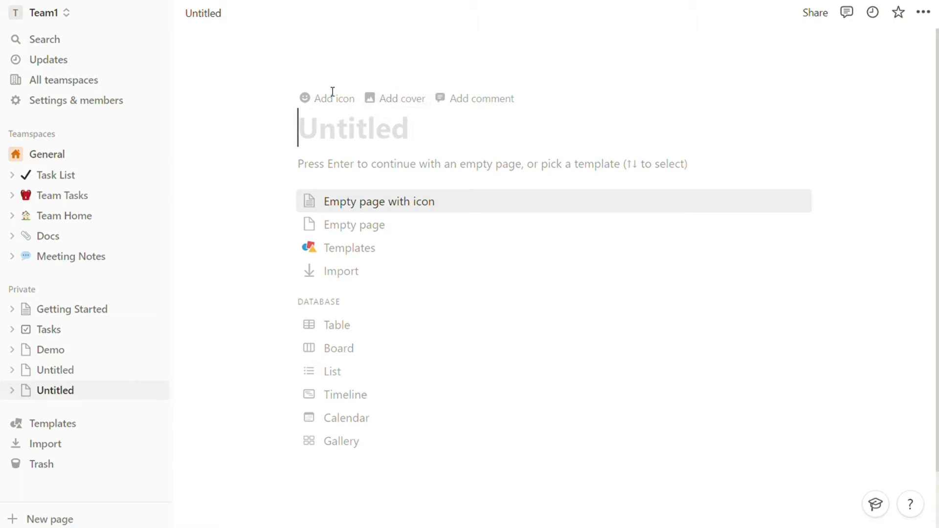
{"action": "mouse_move", "coordinate": [378, 225]}
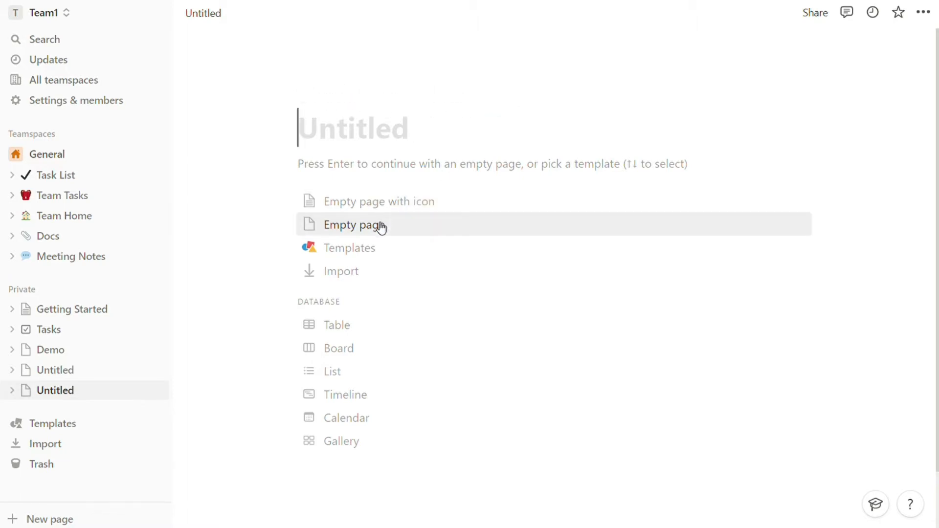
{"action": "mouse_move", "coordinate": [349, 248]}
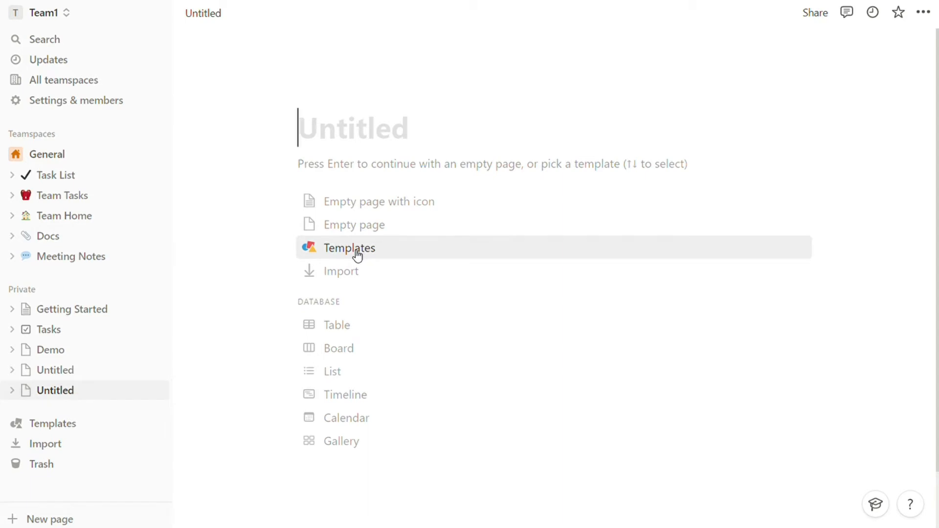
{"action": "mouse_move", "coordinate": [365, 282]}
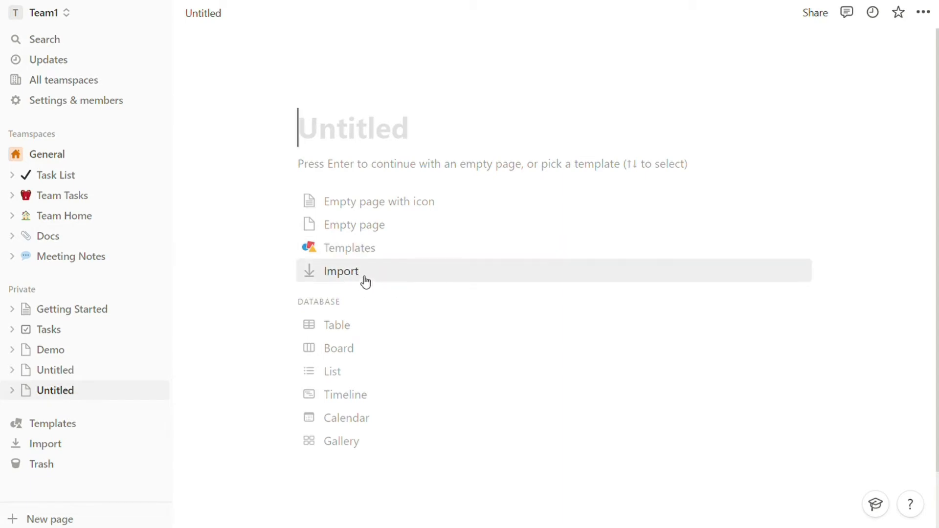
{"action": "mouse_move", "coordinate": [588, 88]}
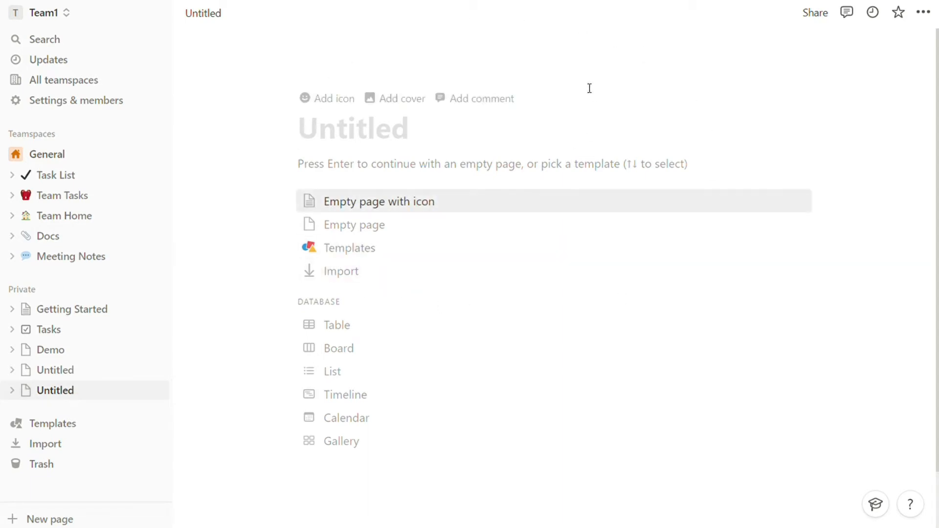
{"action": "mouse_move", "coordinate": [423, 226]}
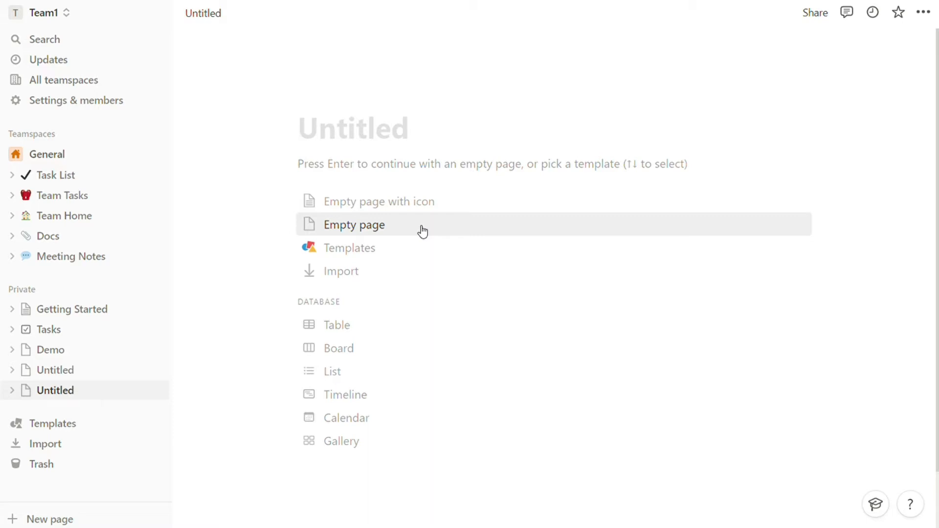
{"action": "mouse_move", "coordinate": [363, 325]}
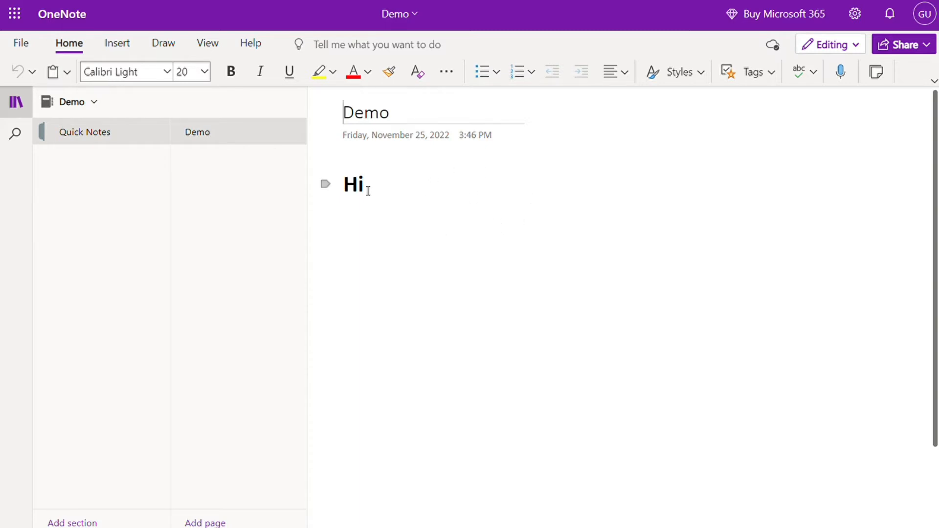
Step: Clear the Demo title and Hi text, glancing at the Insert ribbon before returning to Home
{"action": "left_click", "coordinate": [230, 71]}
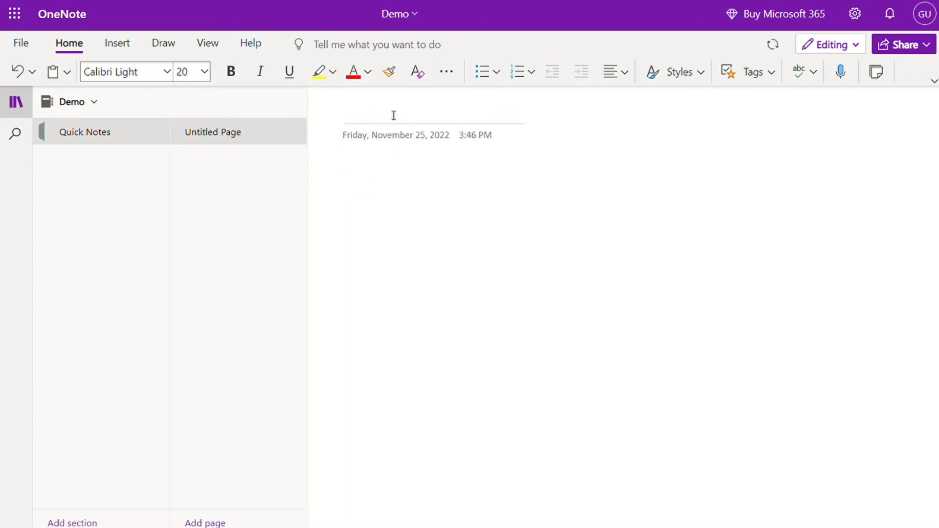
{"action": "left_click", "coordinate": [117, 43]}
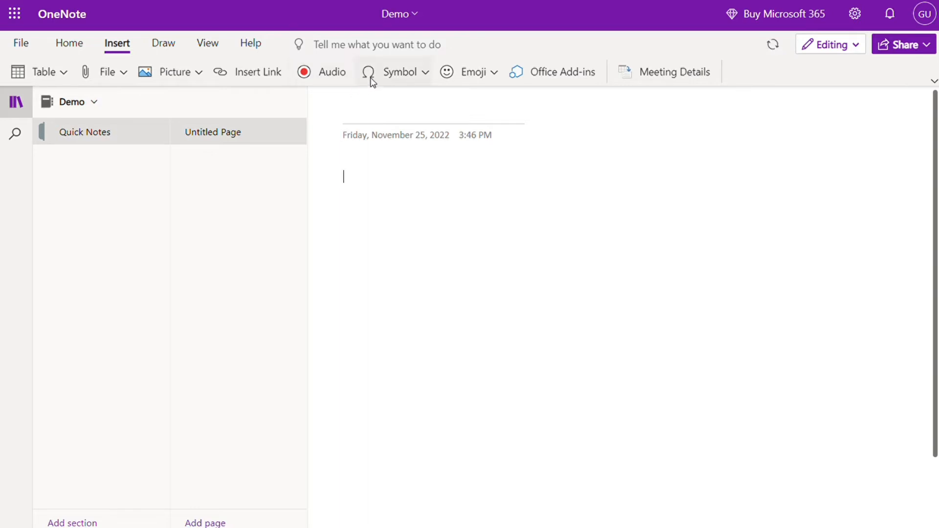
{"action": "mouse_move", "coordinate": [76, 84]}
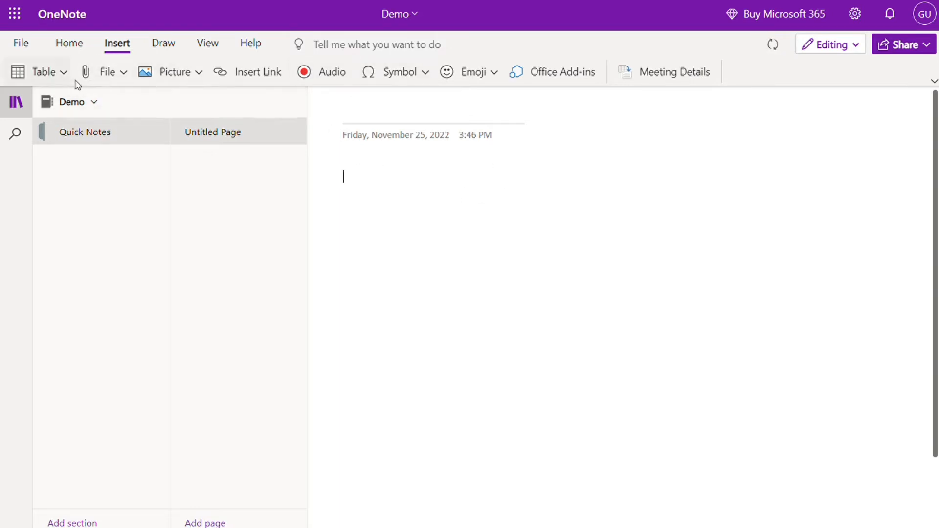
{"action": "left_click", "coordinate": [69, 43]}
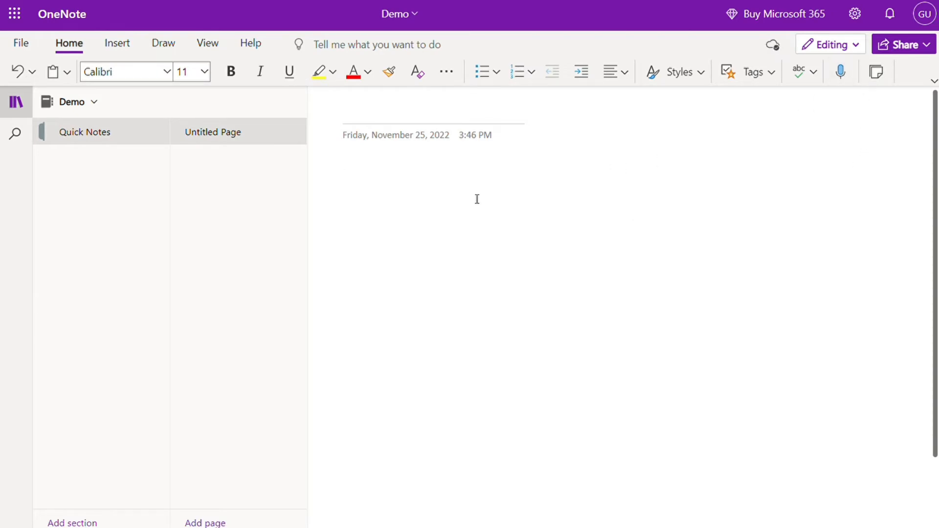
{"action": "mouse_move", "coordinate": [404, 165]}
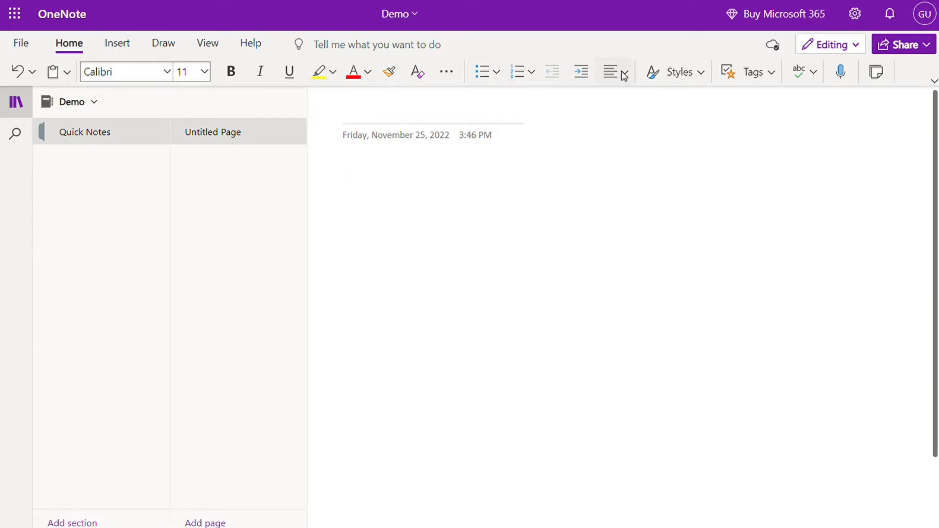
{"action": "mouse_move", "coordinate": [105, 108]}
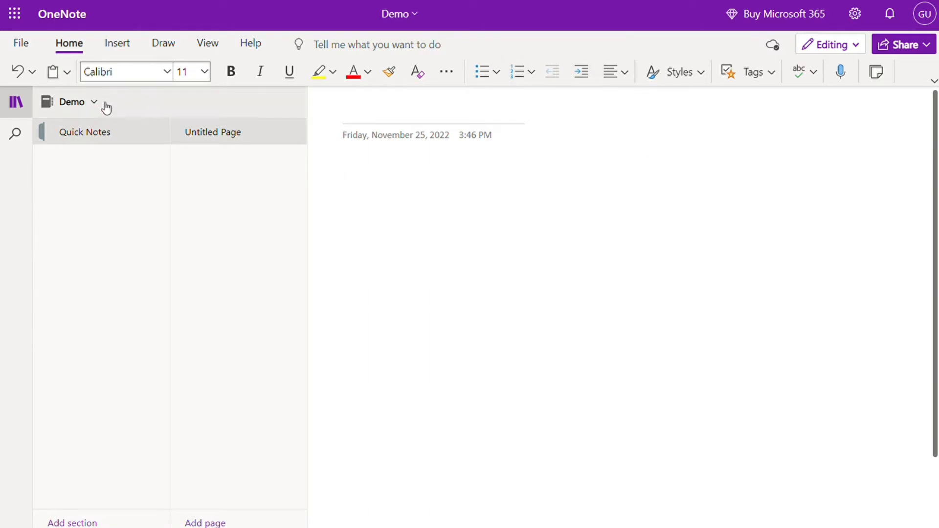
{"action": "left_click", "coordinate": [78, 101]}
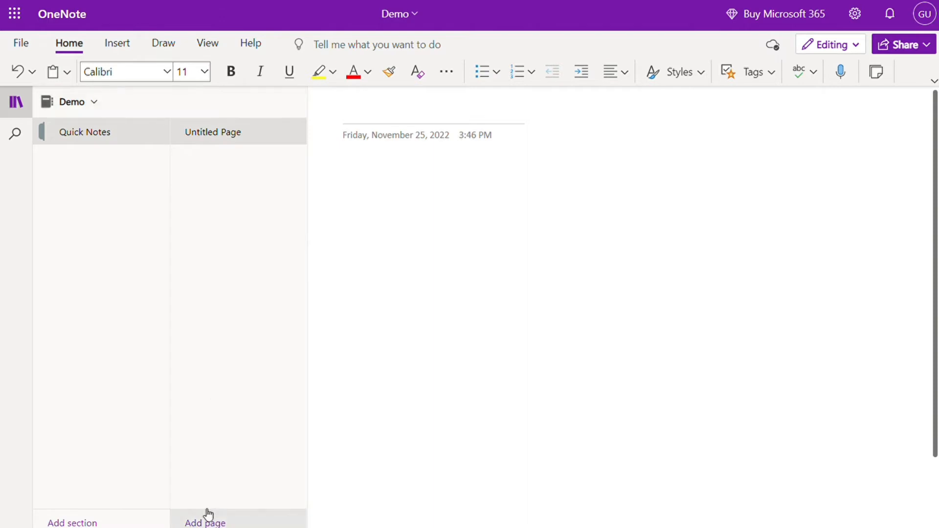
{"action": "mouse_move", "coordinate": [510, 226]}
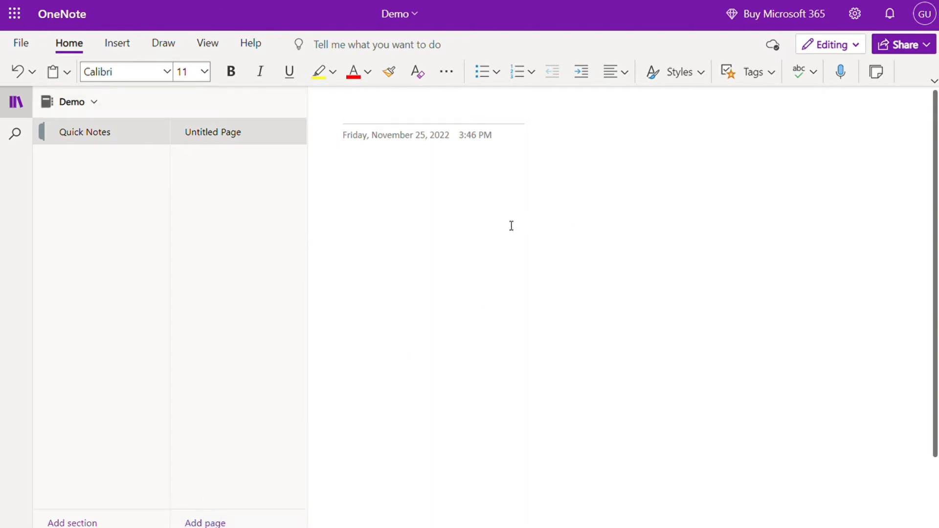
{"action": "mouse_move", "coordinate": [502, 213]}
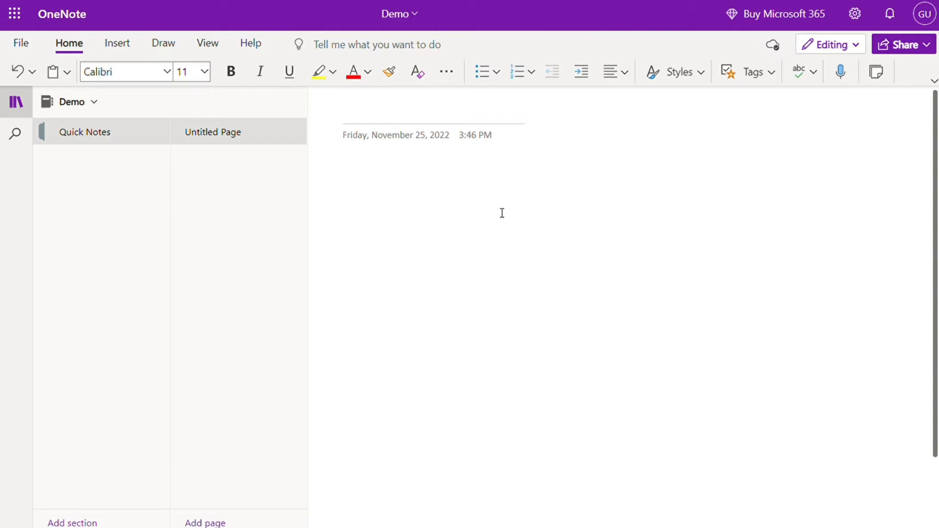
{"action": "mouse_move", "coordinate": [472, 262]}
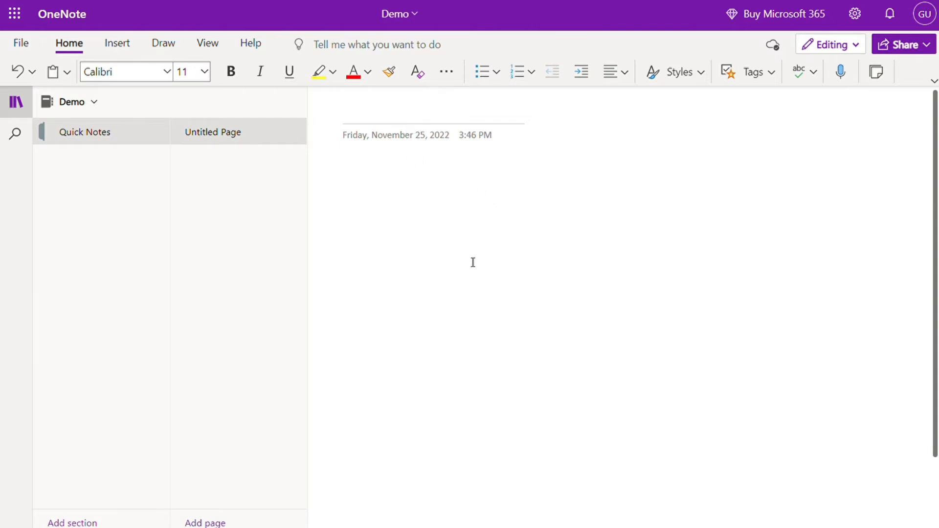
{"action": "mouse_move", "coordinate": [528, 251]}
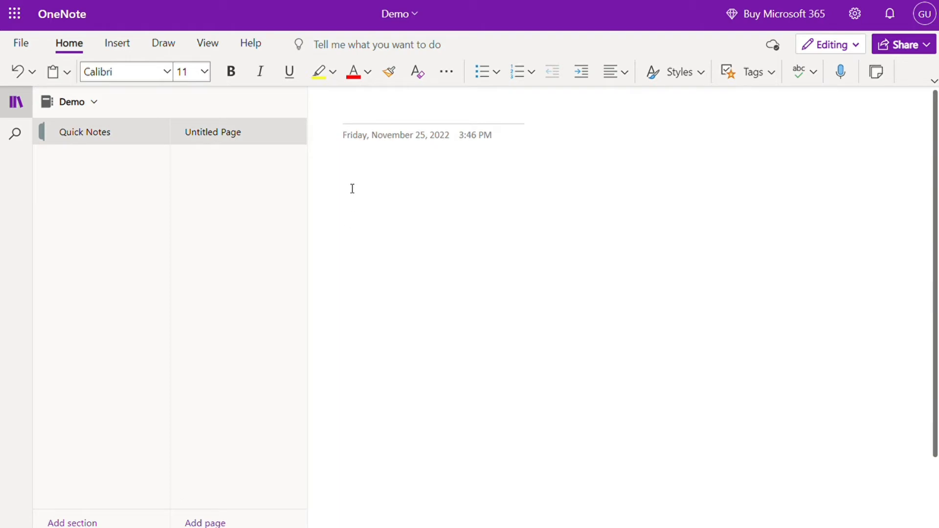
{"action": "mouse_move", "coordinate": [367, 182]}
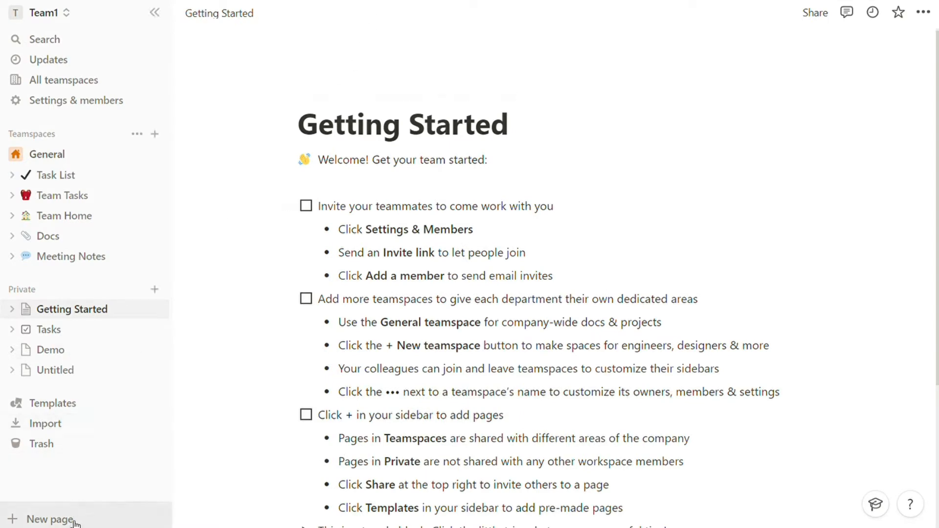
Step: Add another untitled private page full-size, then start the earlier Untitled page as an empty page
{"action": "left_click", "coordinate": [49, 519]}
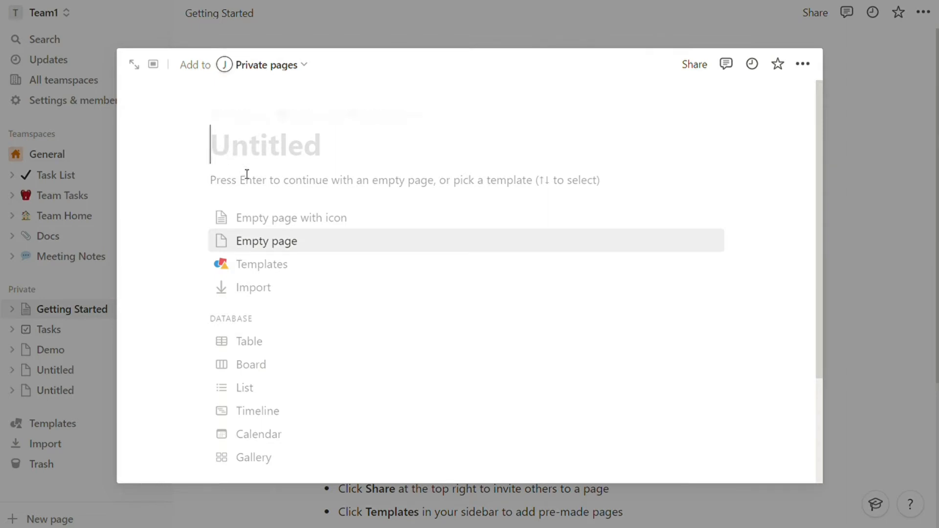
{"action": "mouse_move", "coordinate": [274, 433]}
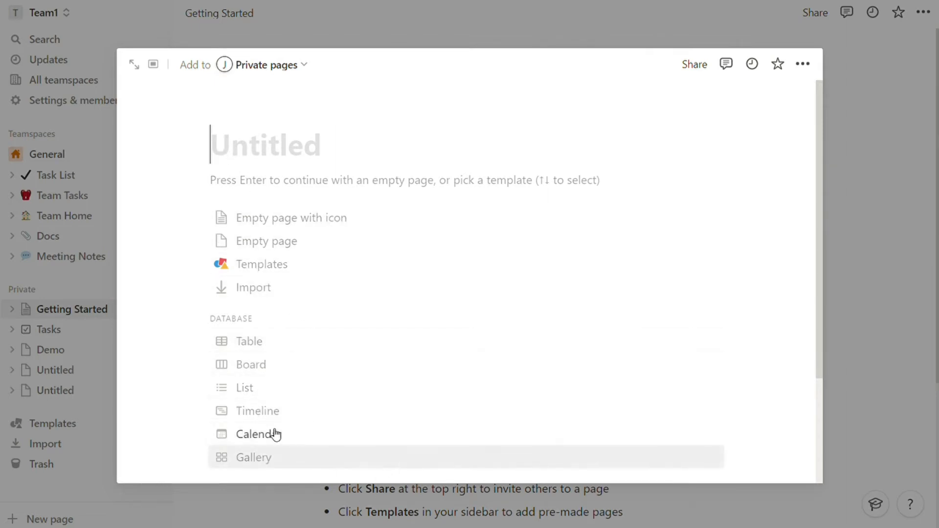
{"action": "left_click", "coordinate": [134, 64]}
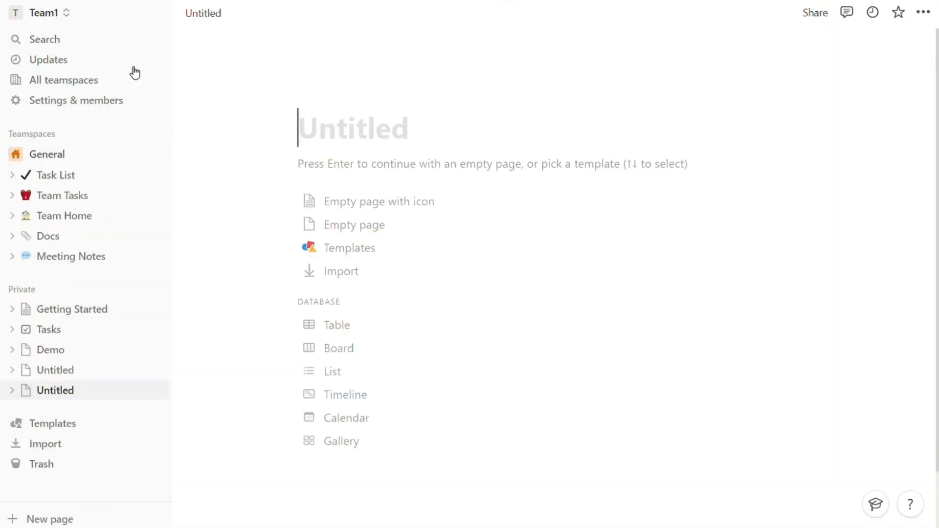
{"action": "mouse_move", "coordinate": [412, 80]}
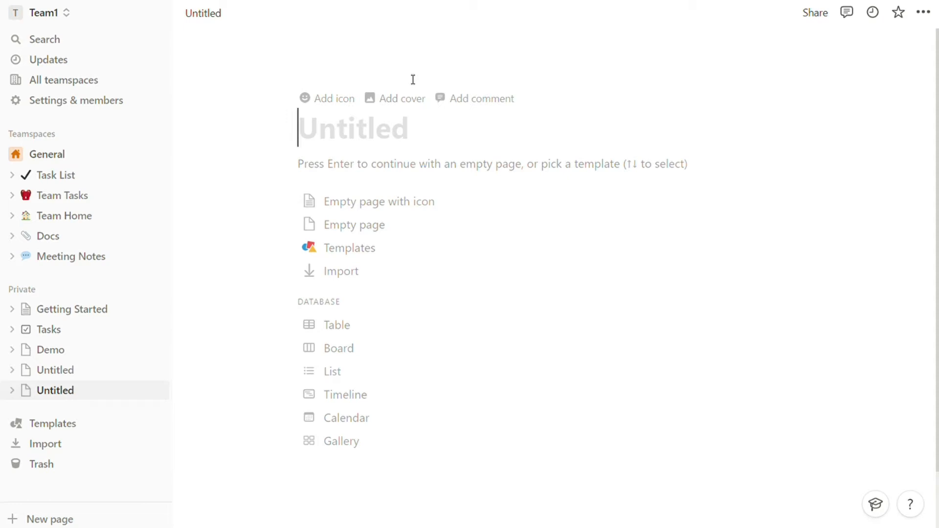
{"action": "mouse_move", "coordinate": [214, 253]}
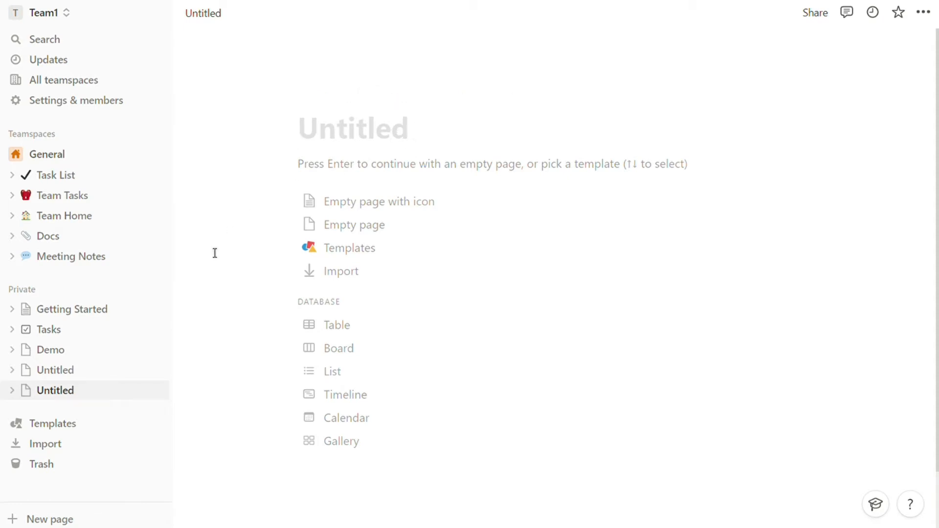
{"action": "mouse_move", "coordinate": [54, 370]}
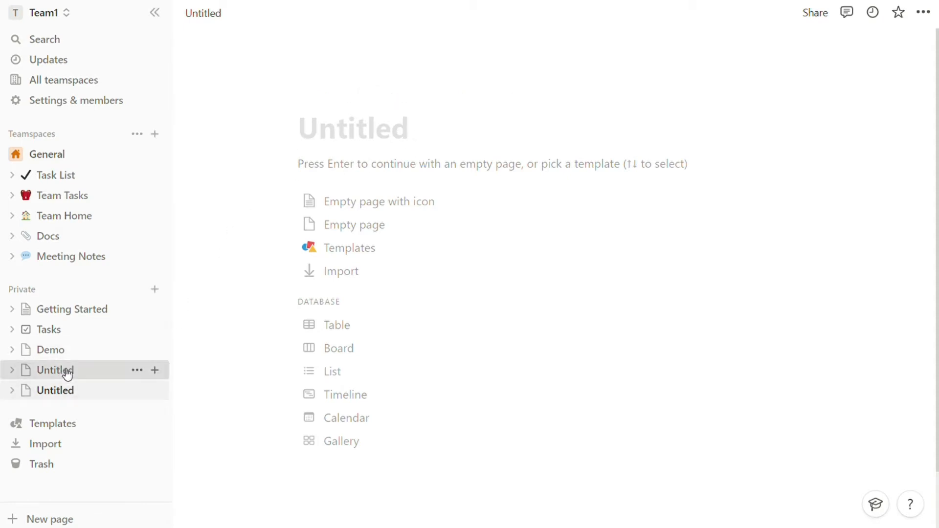
{"action": "left_click", "coordinate": [352, 127]}
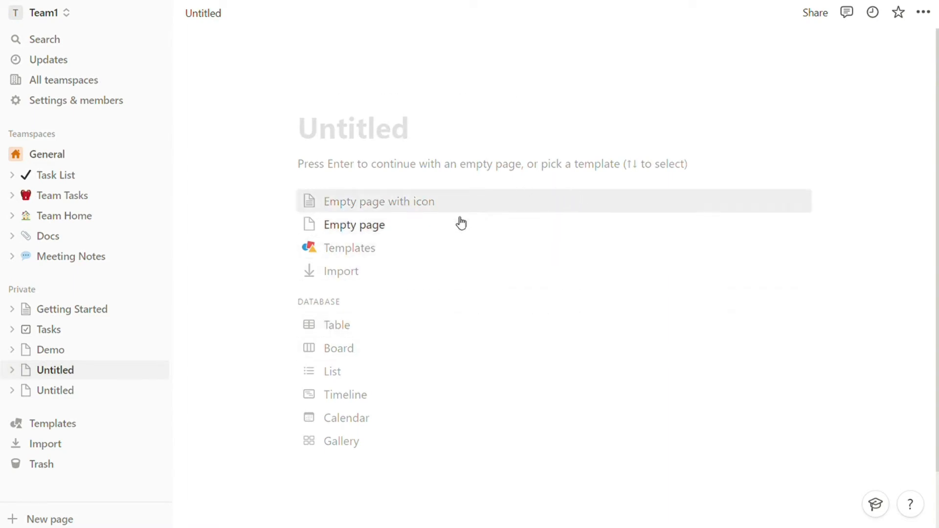
{"action": "left_click", "coordinate": [358, 224]}
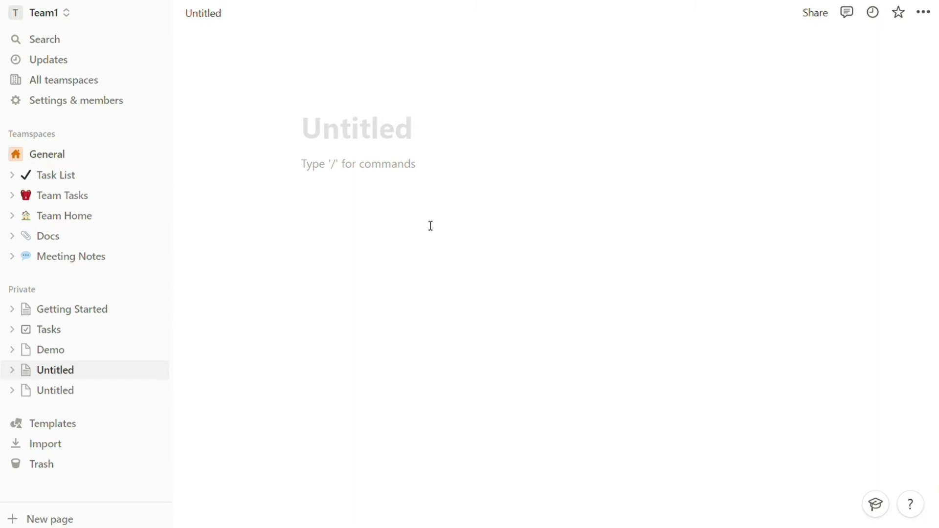
{"action": "mouse_move", "coordinate": [412, 172]}
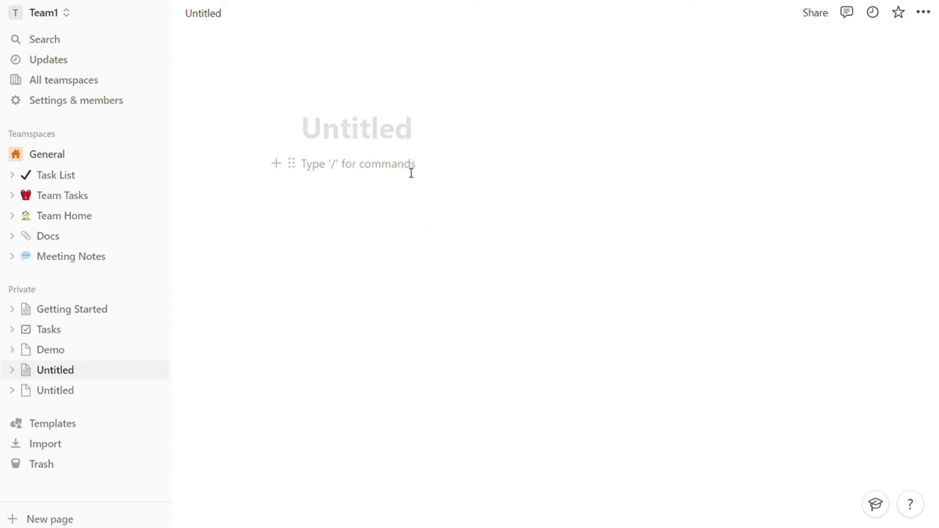
Step: Switch the untitled page's typeface to Serif from the page style menu
{"action": "left_click", "coordinate": [922, 12]}
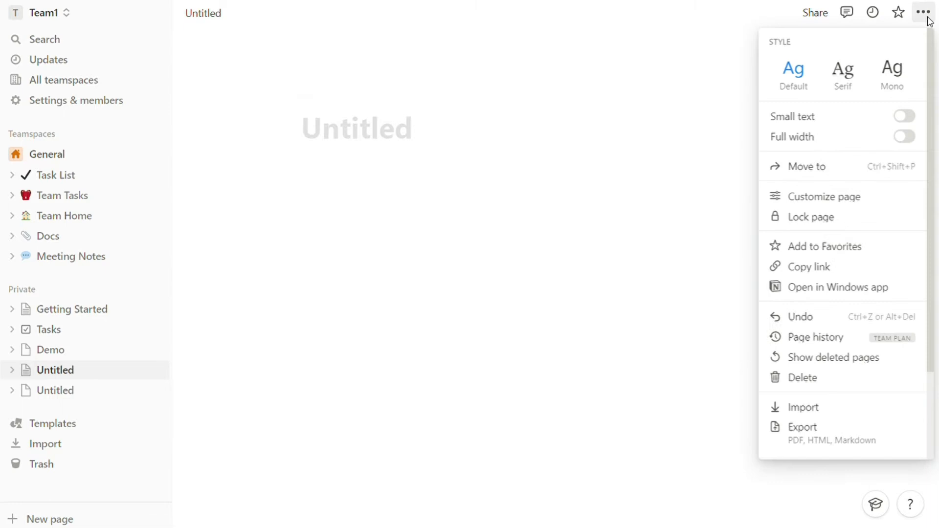
{"action": "mouse_move", "coordinate": [842, 62]}
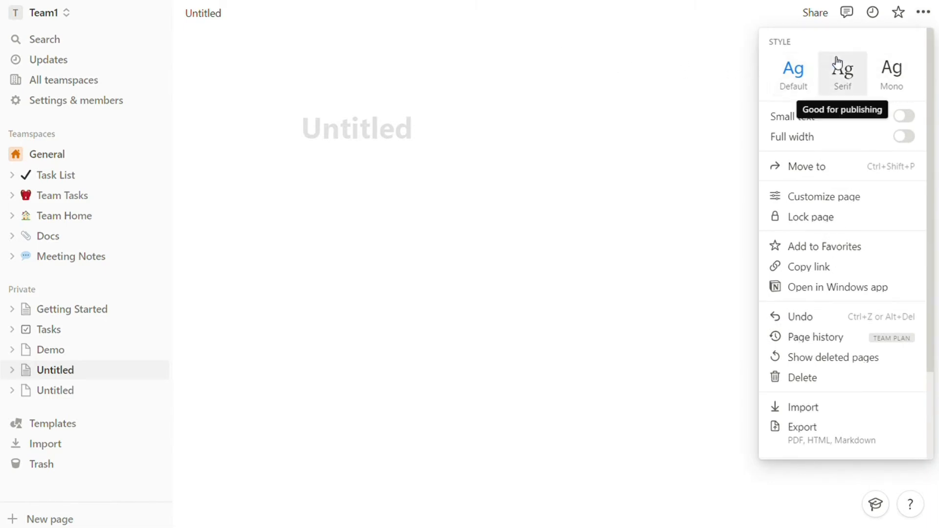
{"action": "mouse_move", "coordinate": [860, 371]}
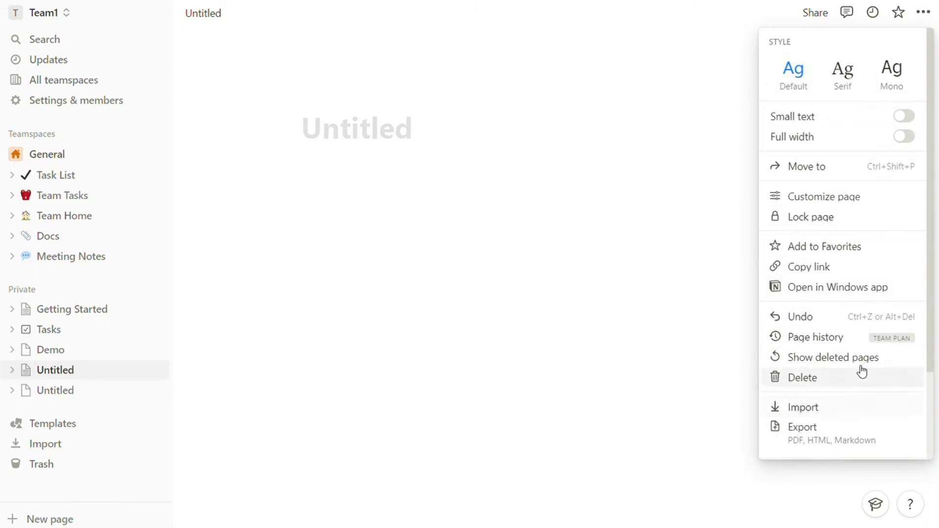
{"action": "mouse_move", "coordinate": [544, 130]}
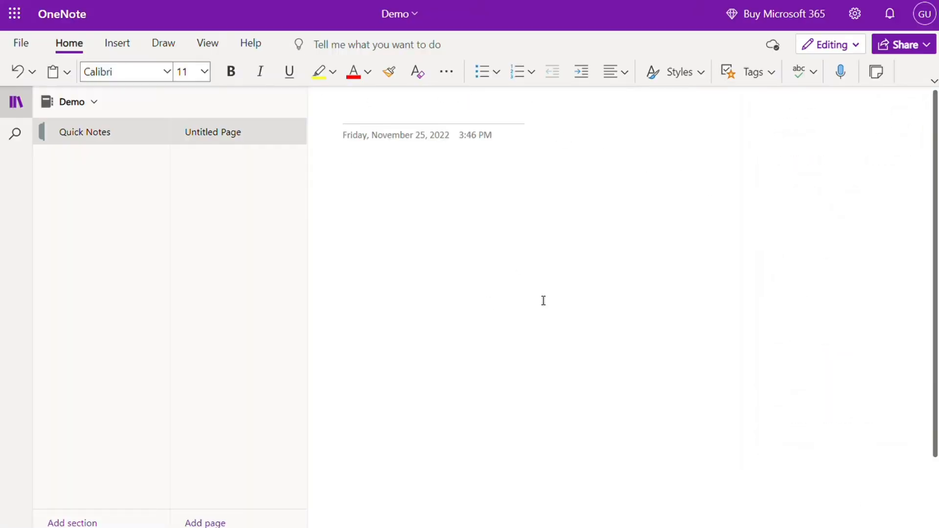
{"action": "mouse_move", "coordinate": [306, 92]}
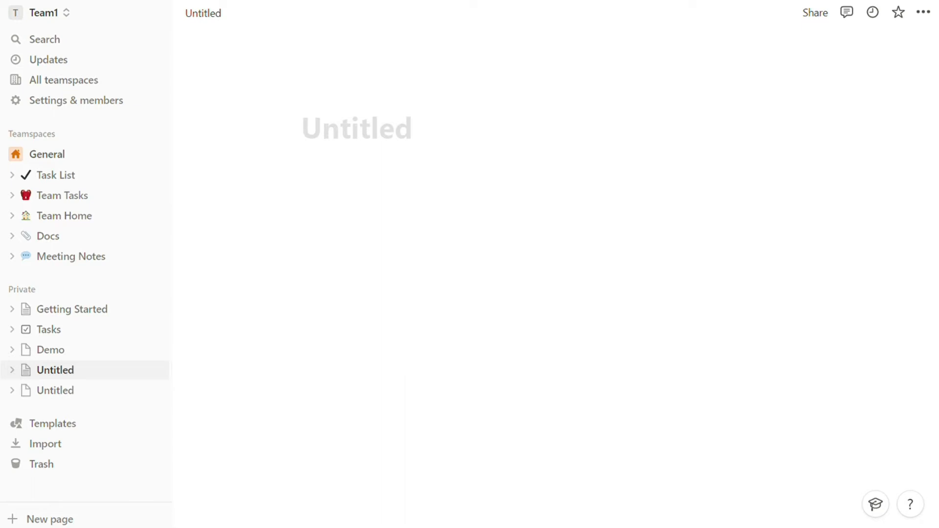
{"action": "mouse_move", "coordinate": [522, 212]}
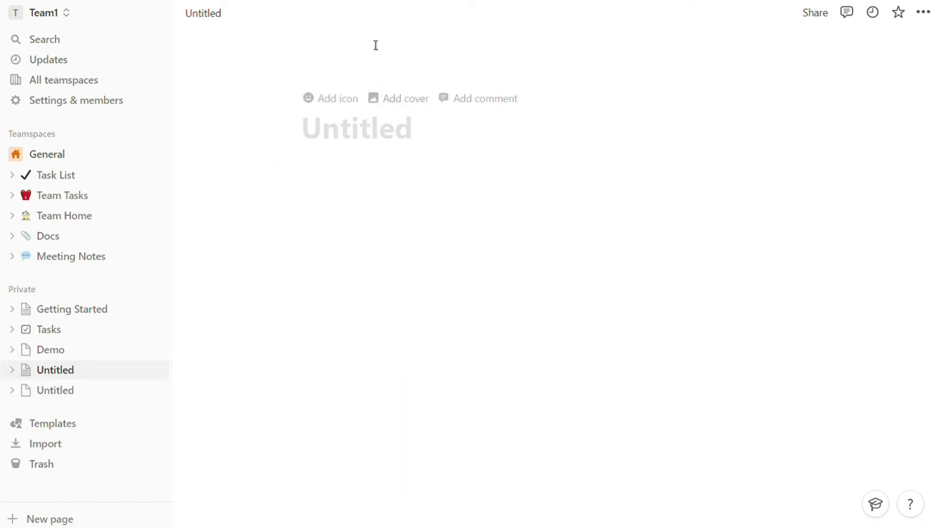
{"action": "left_click", "coordinate": [922, 11]}
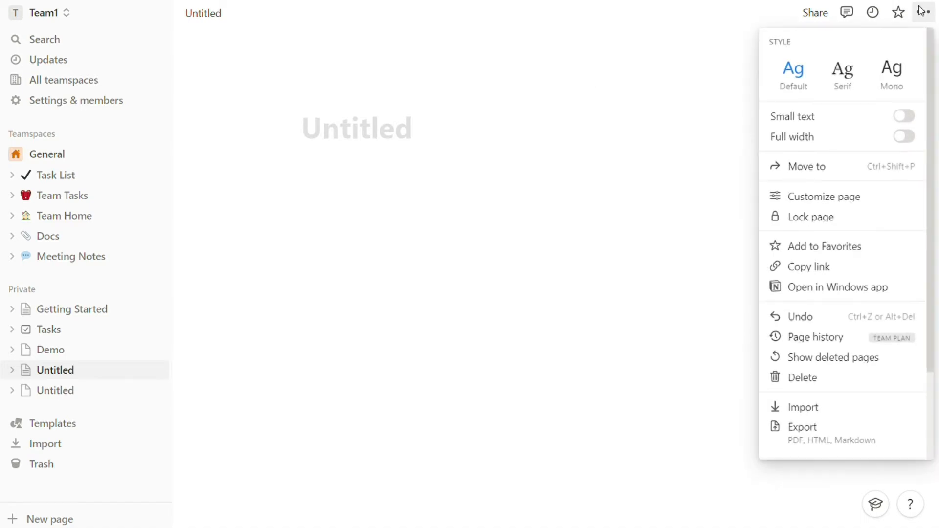
{"action": "left_click", "coordinate": [841, 72]}
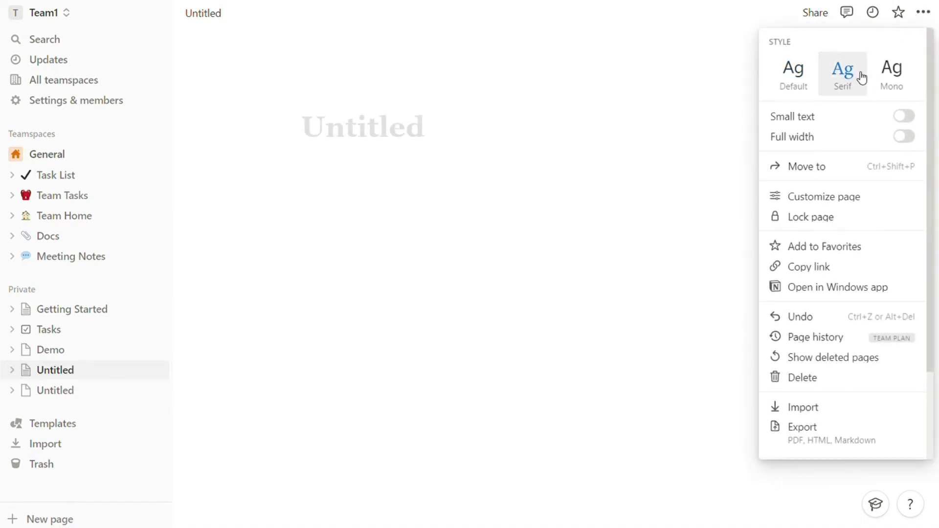
{"action": "left_click", "coordinate": [792, 75]}
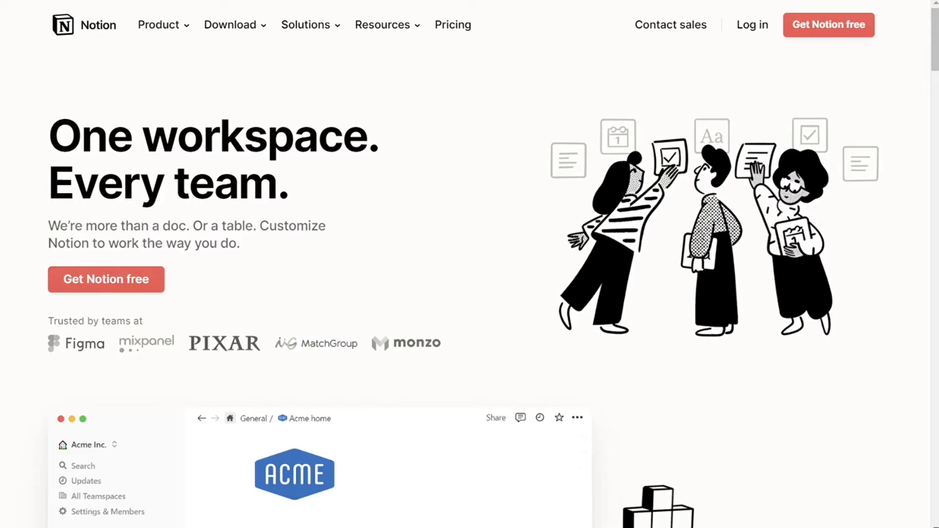
Step: Review the Getting Started page's sharing settings and access levels for everyone at Team1
{"action": "scroll", "scroll_direction": "down", "scroll_amount": 3}
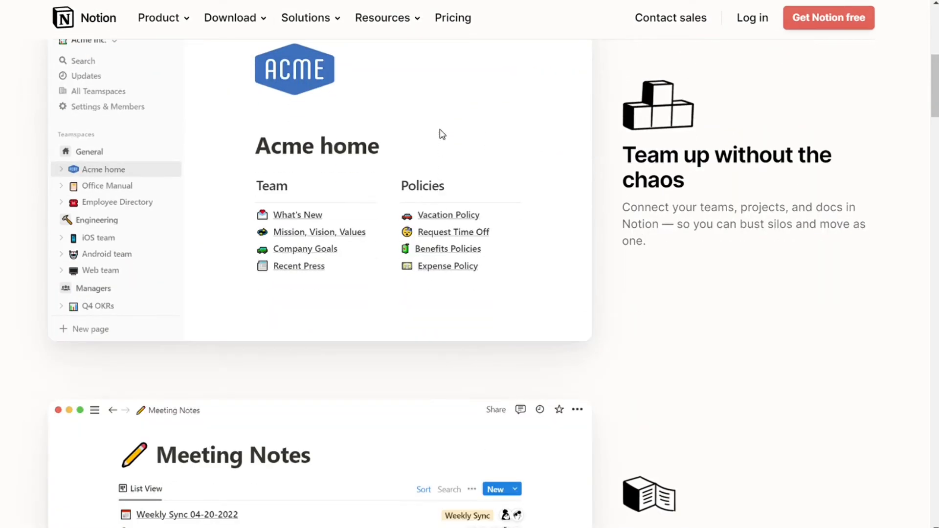
{"action": "scroll", "scroll_direction": "down", "scroll_amount": 3}
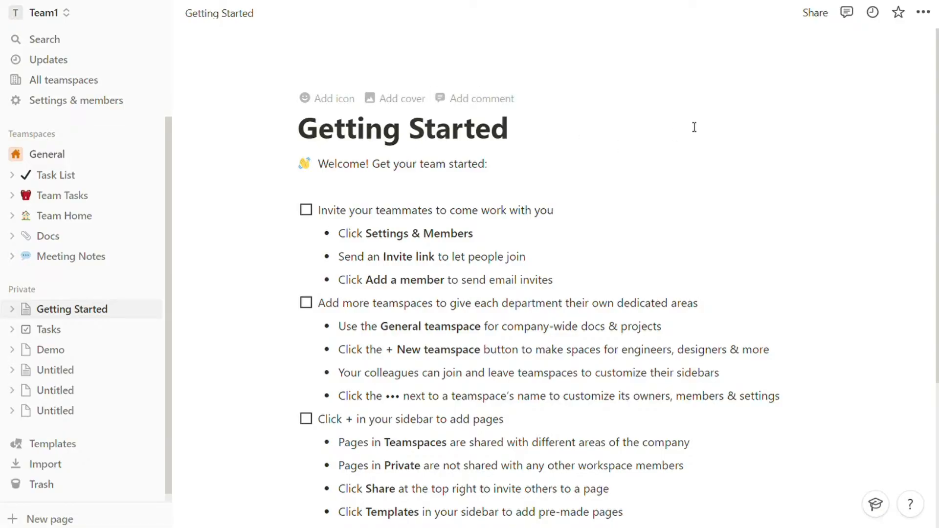
{"action": "left_click", "coordinate": [815, 12]}
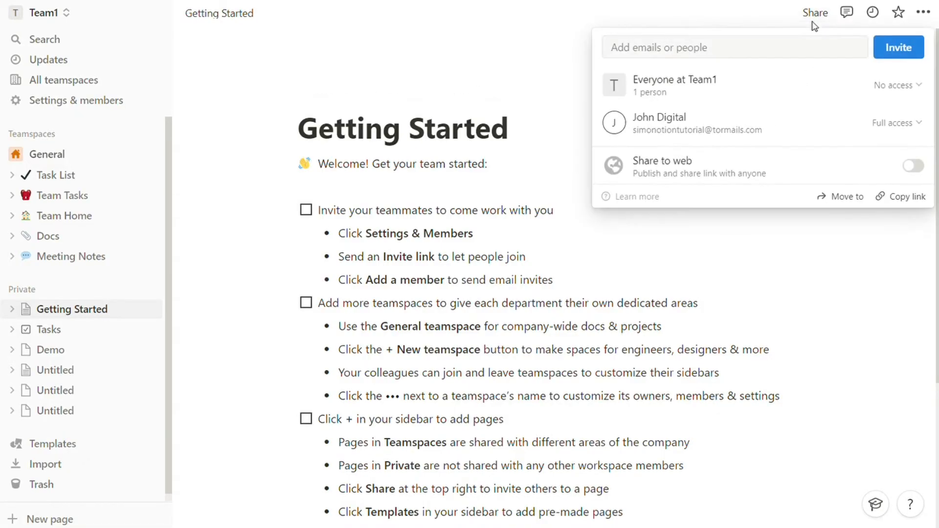
{"action": "left_click", "coordinate": [892, 84]}
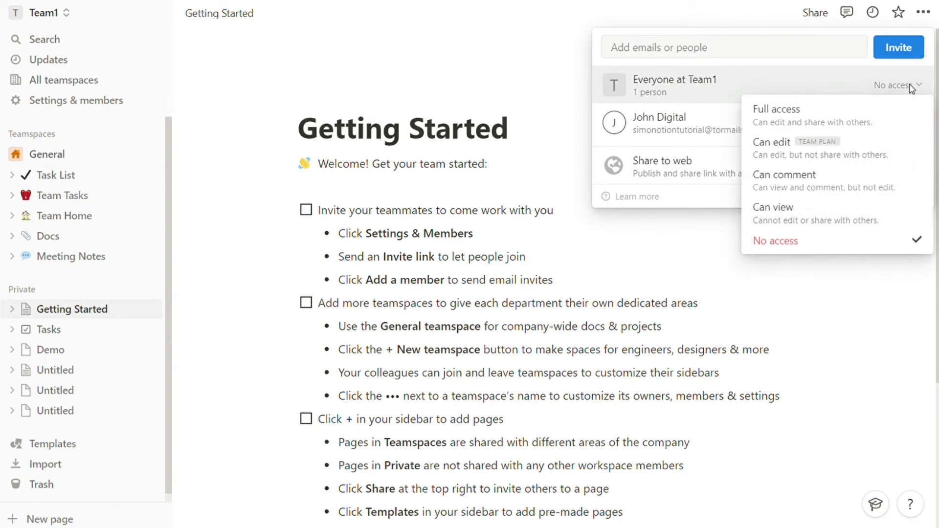
{"action": "left_click", "coordinate": [778, 109]}
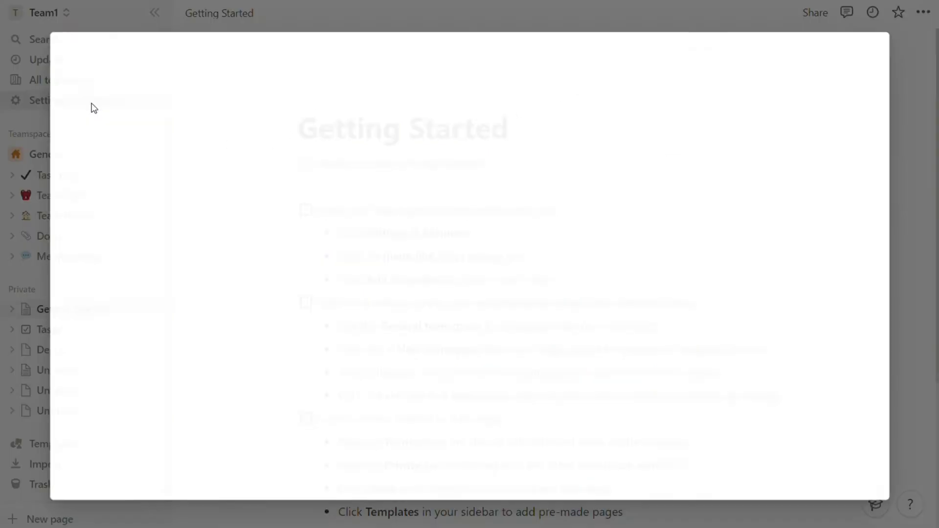
Step: Review the access level choices available for the workspace owner in Members settings
{"action": "left_click", "coordinate": [40, 99]}
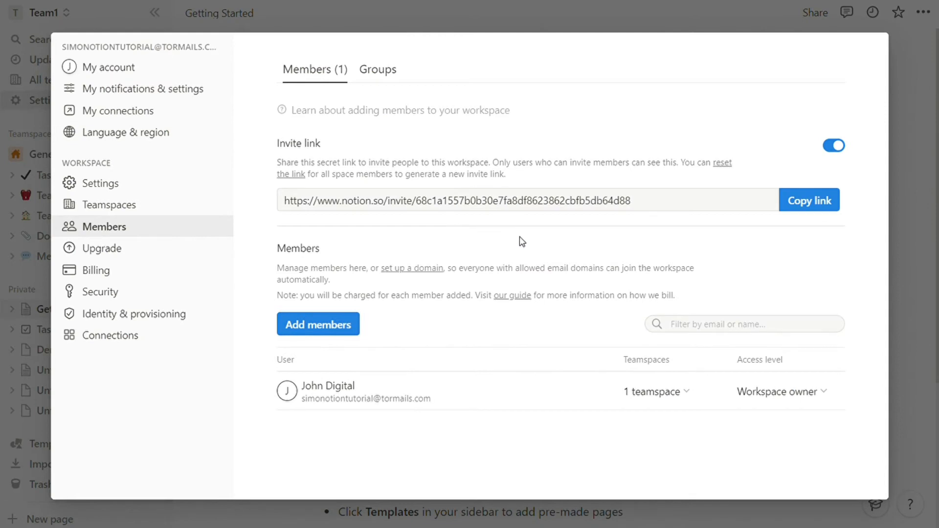
{"action": "left_click", "coordinate": [780, 391]}
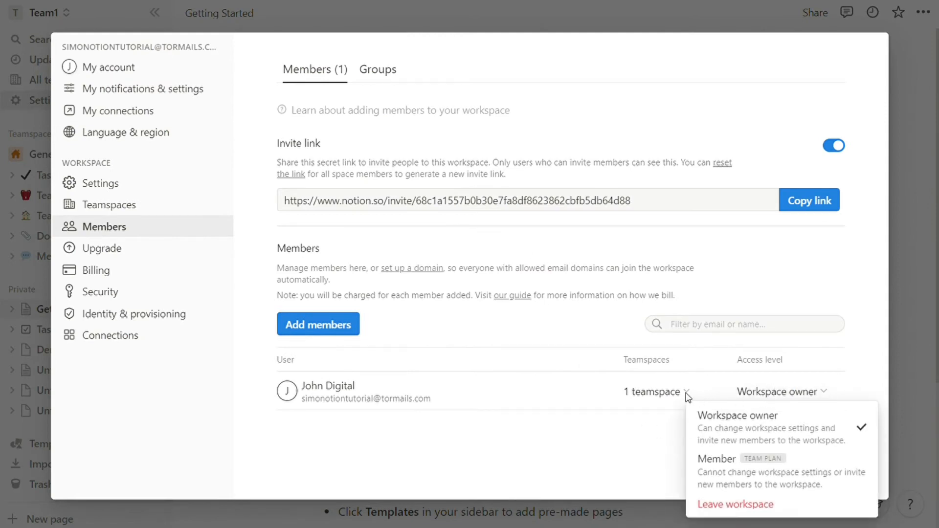
{"action": "left_click", "coordinate": [657, 391]}
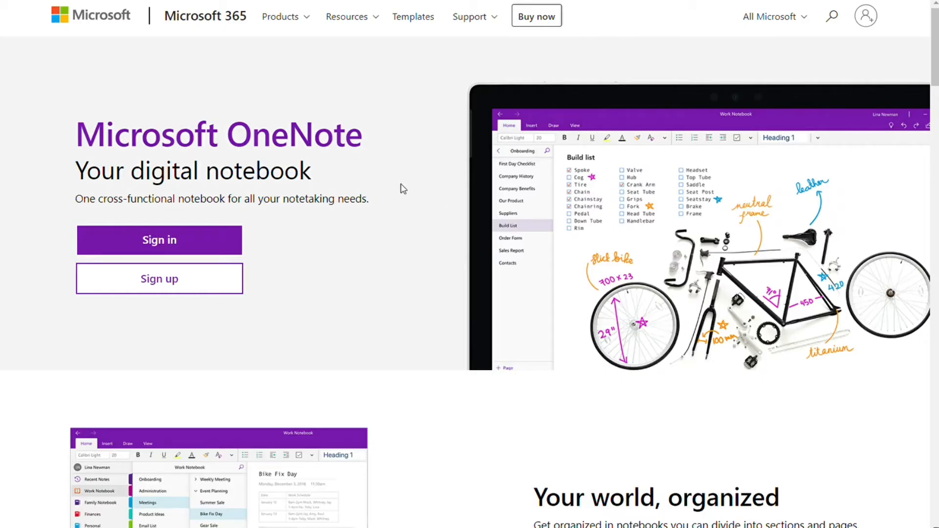
Step: Reopen the notebook in OneNote for the web and look over the Draw and Insert ribbons
{"action": "scroll", "scroll_direction": "down", "scroll_amount": 3}
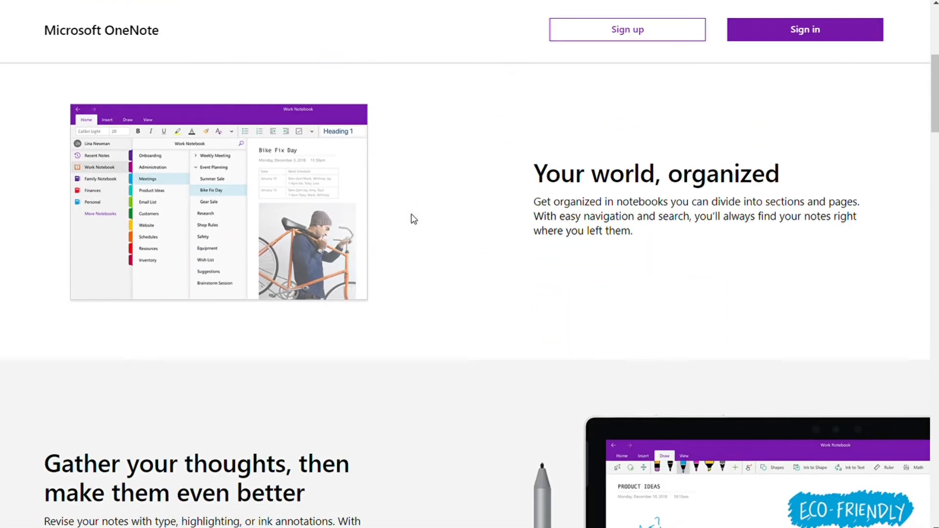
{"action": "mouse_move", "coordinate": [467, 174]}
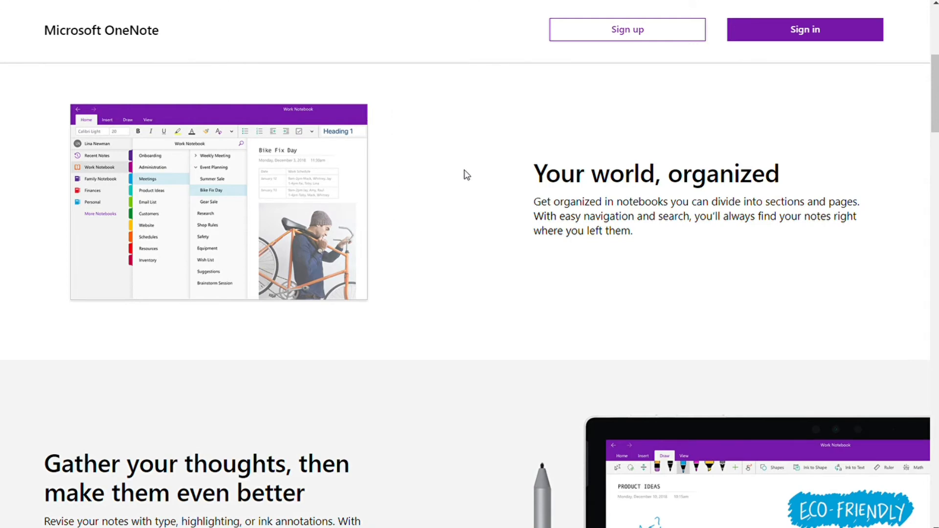
{"action": "left_click", "coordinate": [804, 29]}
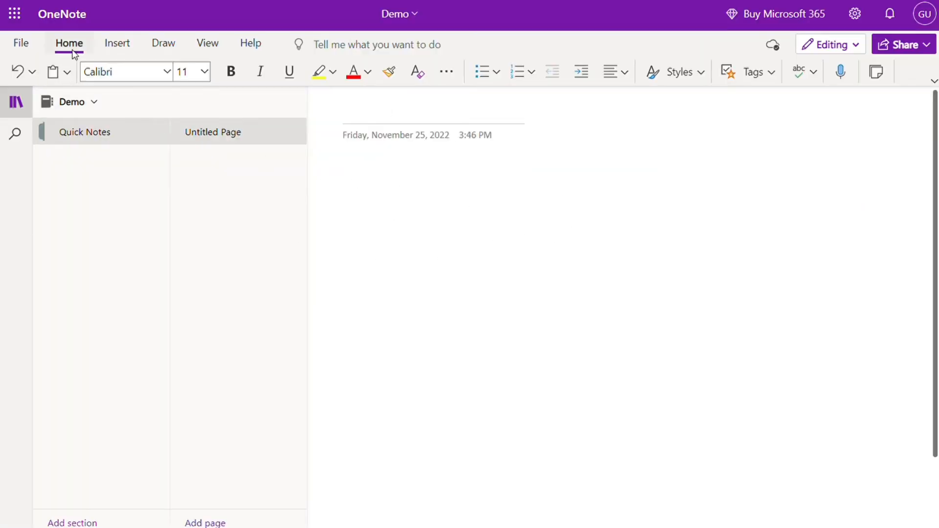
{"action": "left_click", "coordinate": [162, 42]}
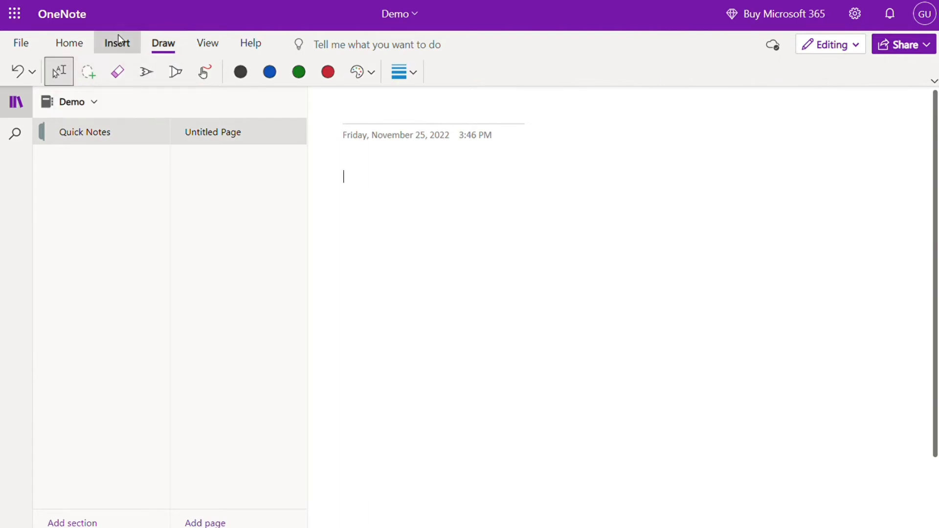
{"action": "left_click", "coordinate": [207, 43]}
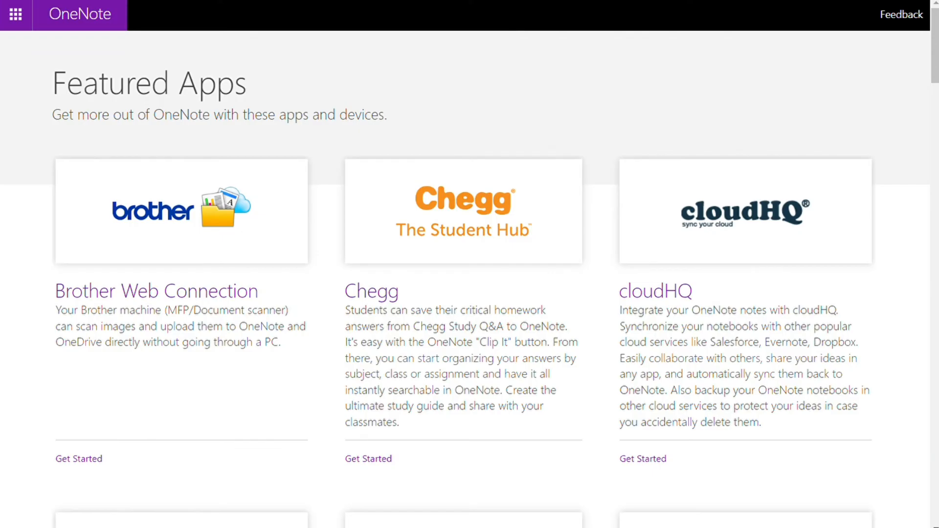
{"action": "scroll", "scroll_direction": "down", "scroll_amount": 3}
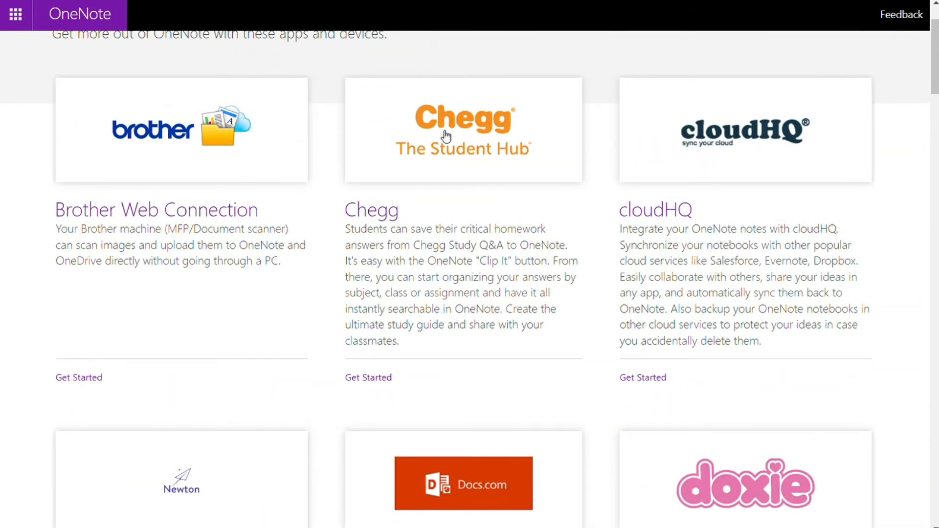
{"action": "scroll", "scroll_direction": "down", "scroll_amount": 3}
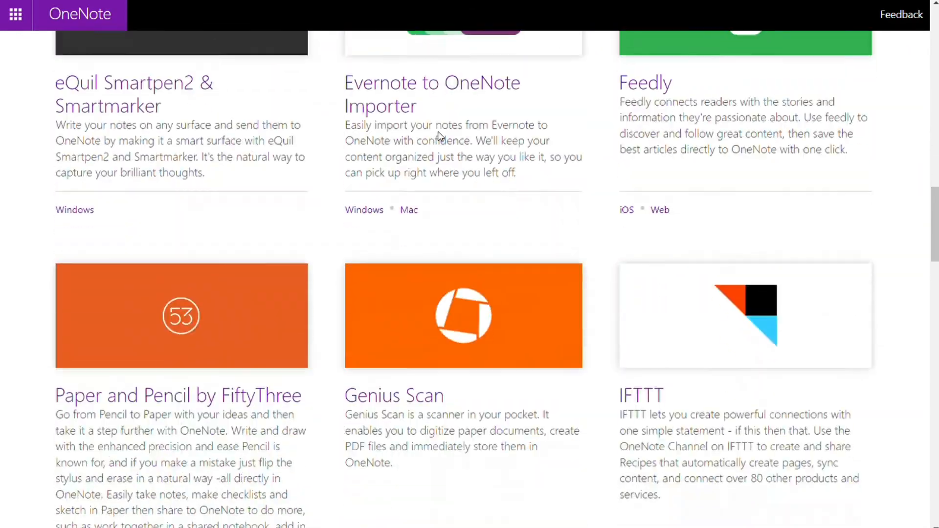
{"action": "scroll", "scroll_direction": "down", "scroll_amount": 3}
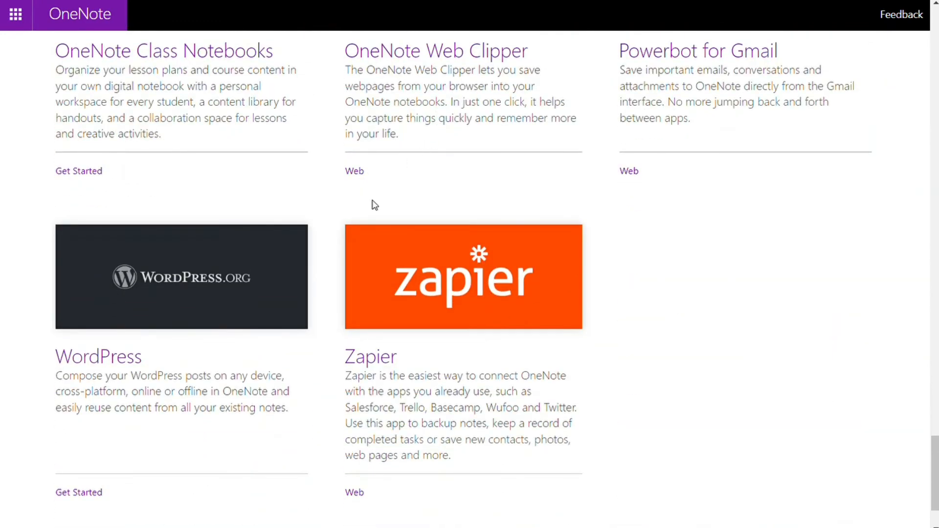
{"action": "mouse_move", "coordinate": [452, 245]}
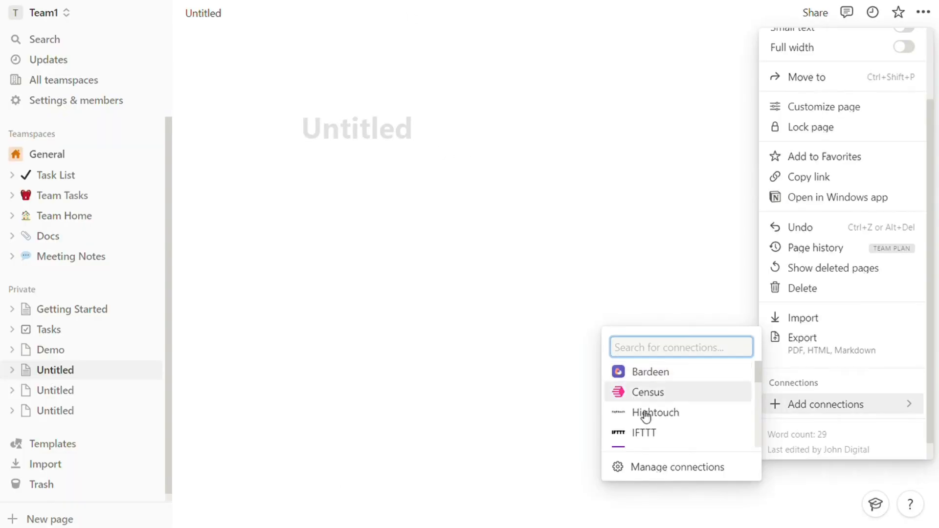
Step: Browse the page's Add connections list down to Zapier
{"action": "scroll", "scroll_direction": "down", "scroll_amount": 3}
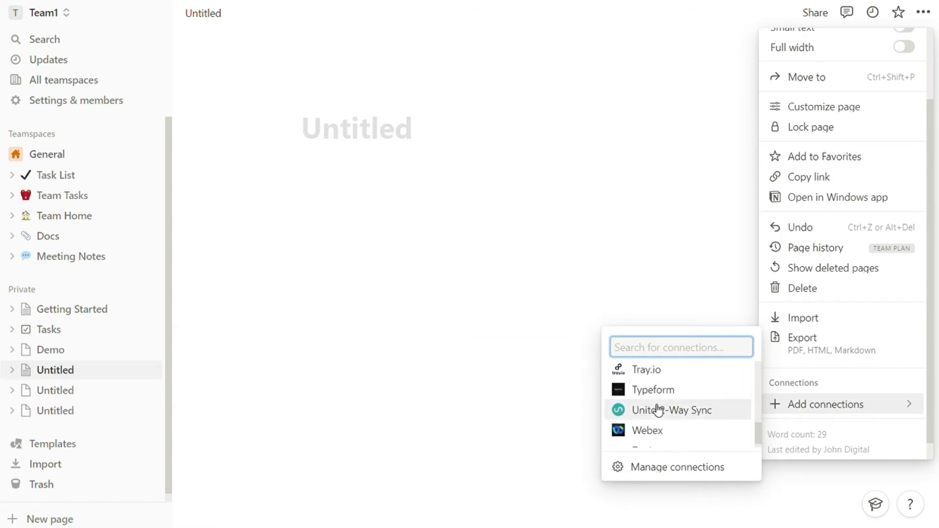
{"action": "scroll", "scroll_direction": "down", "scroll_amount": 3}
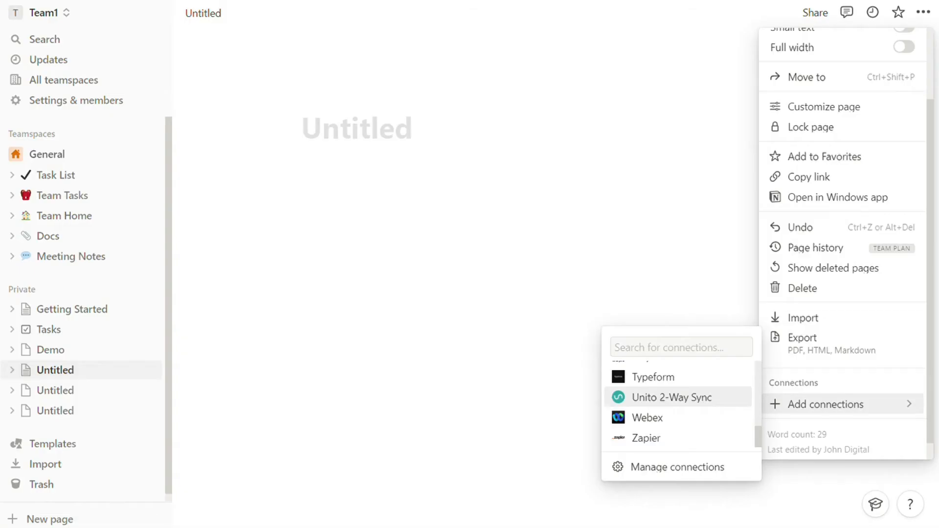
{"action": "left_click", "coordinate": [679, 347]}
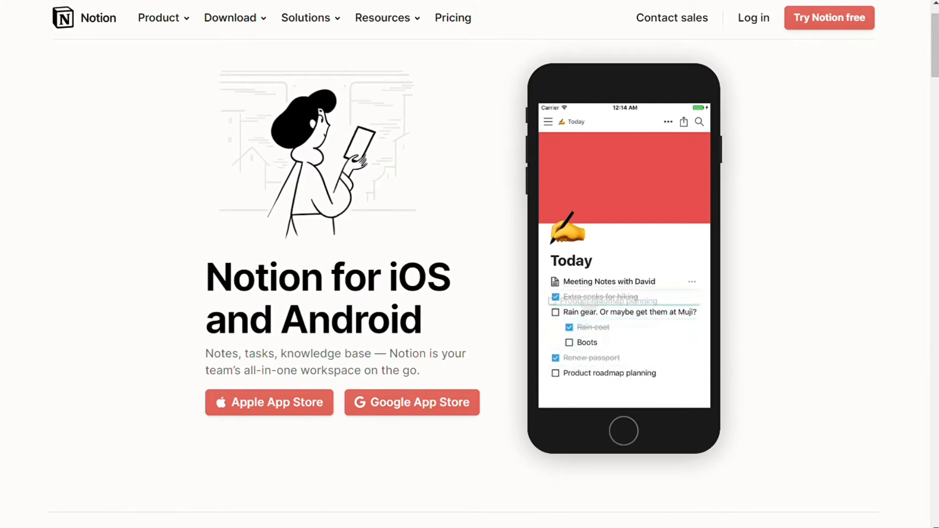
{"action": "scroll", "scroll_direction": "down", "scroll_amount": 3}
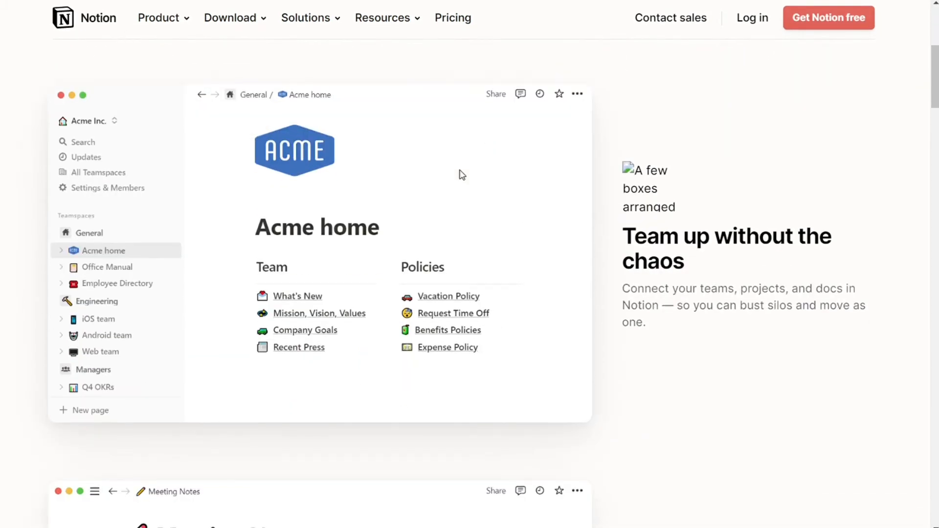
{"action": "mouse_move", "coordinate": [541, 67]}
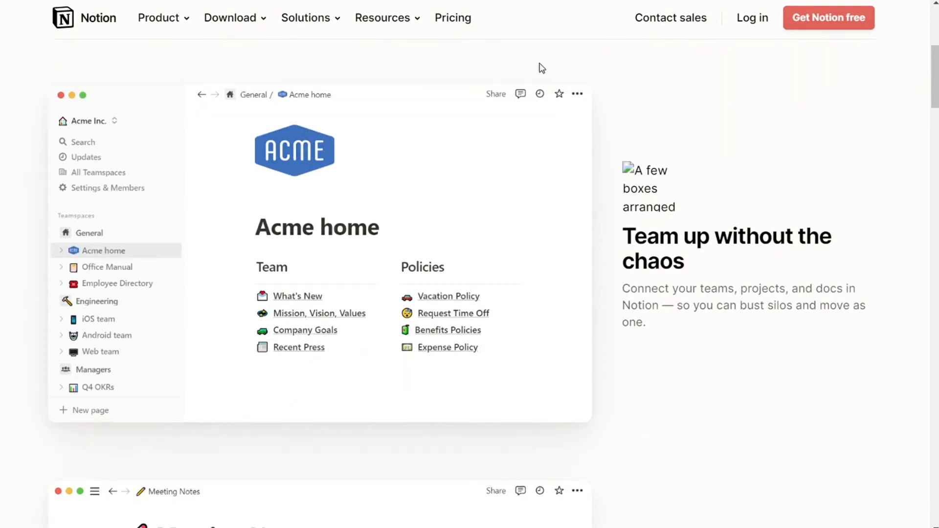
{"action": "scroll", "scroll_direction": "down", "scroll_amount": 3}
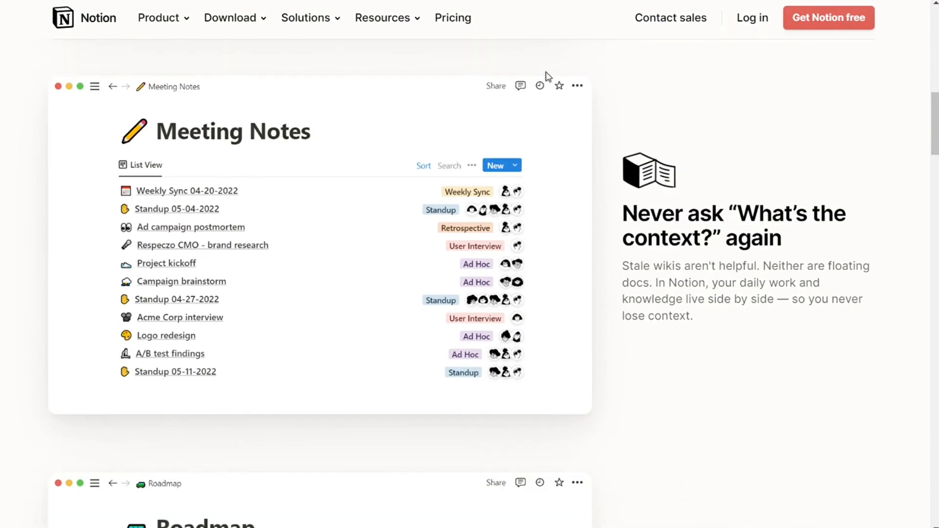
{"action": "scroll", "scroll_direction": "down", "scroll_amount": 3}
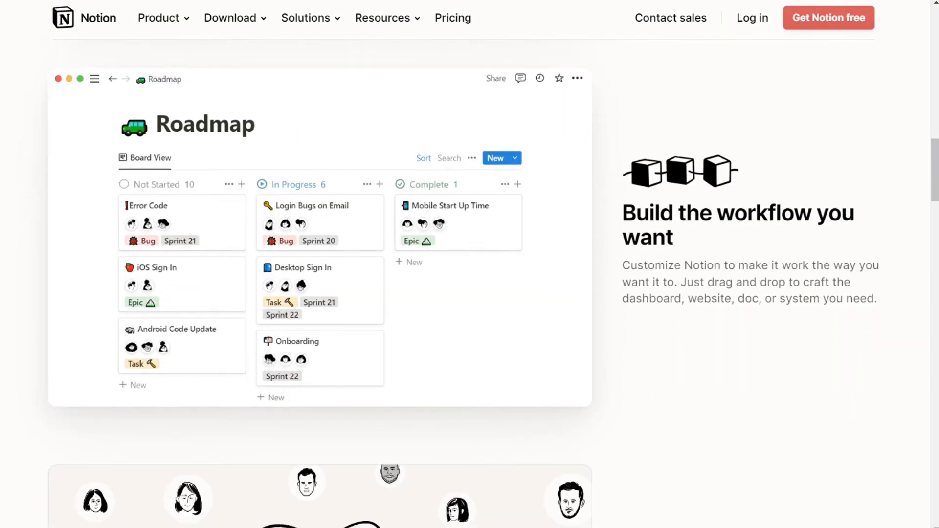
{"action": "scroll", "scroll_direction": "down", "scroll_amount": 3}
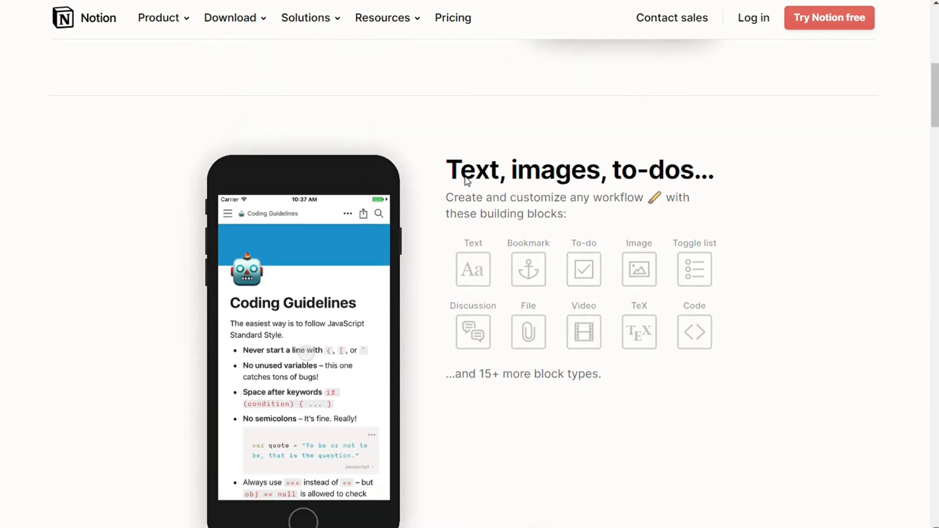
{"action": "scroll", "scroll_direction": "down", "scroll_amount": 3}
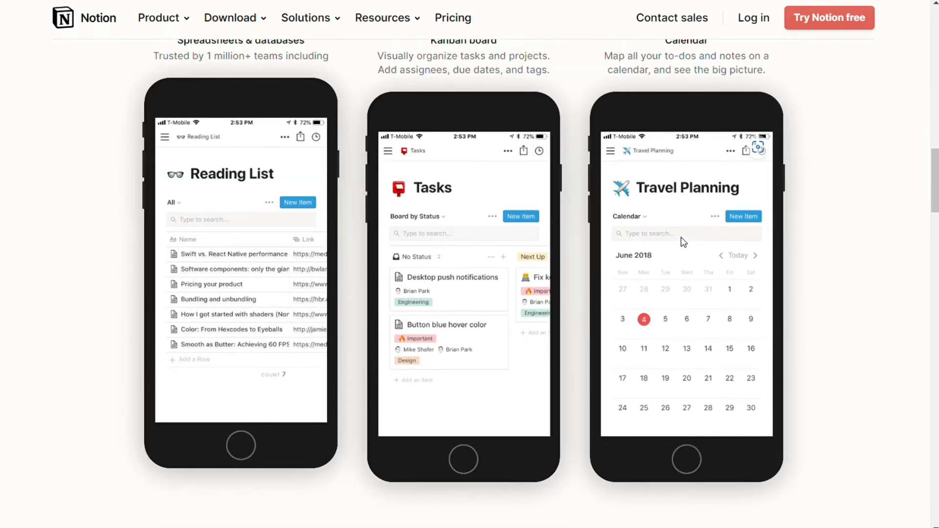
{"action": "mouse_move", "coordinate": [545, 103]}
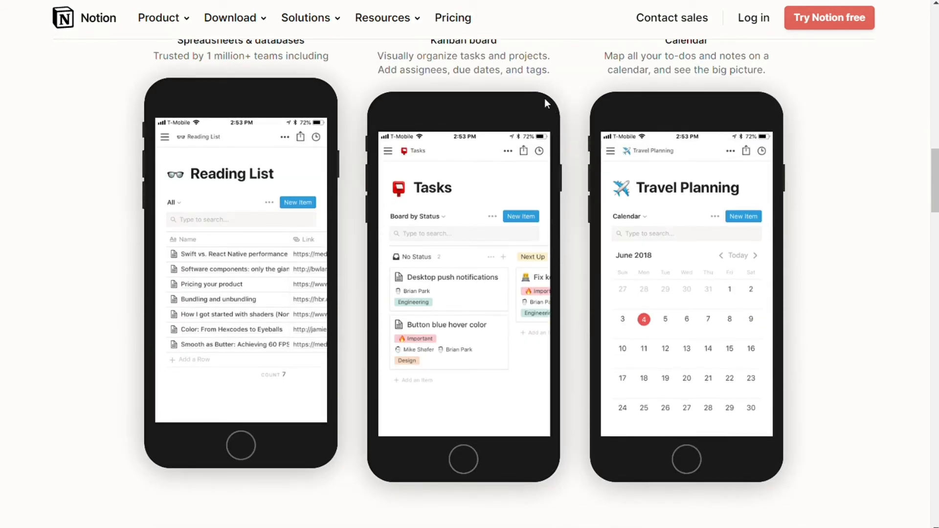
{"action": "mouse_move", "coordinate": [592, 80]}
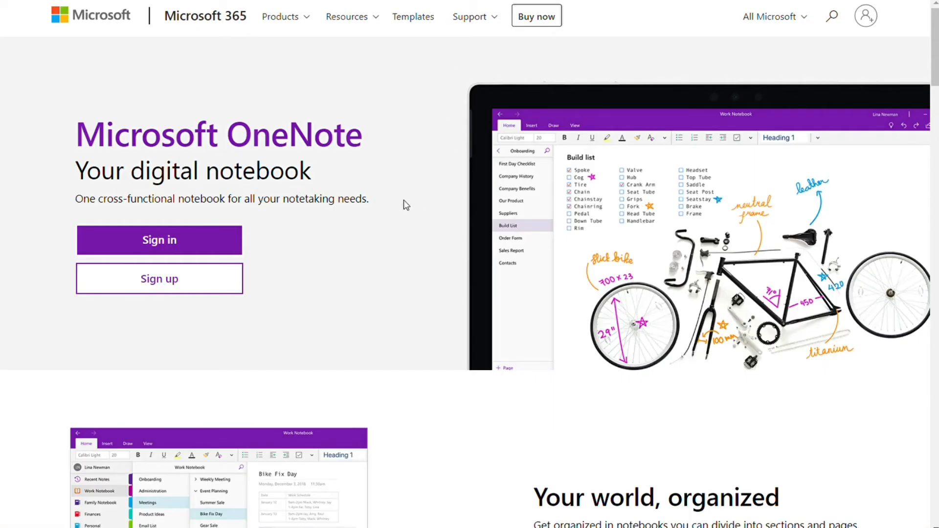
Step: Scroll the OneNote product page down to its organizing features
{"action": "scroll", "scroll_direction": "down", "scroll_amount": 3}
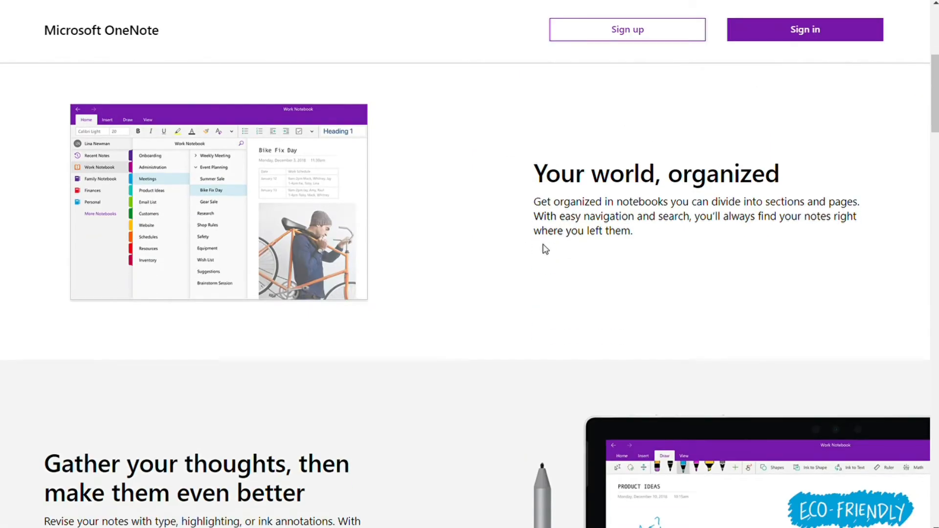
{"action": "mouse_move", "coordinate": [578, 237]}
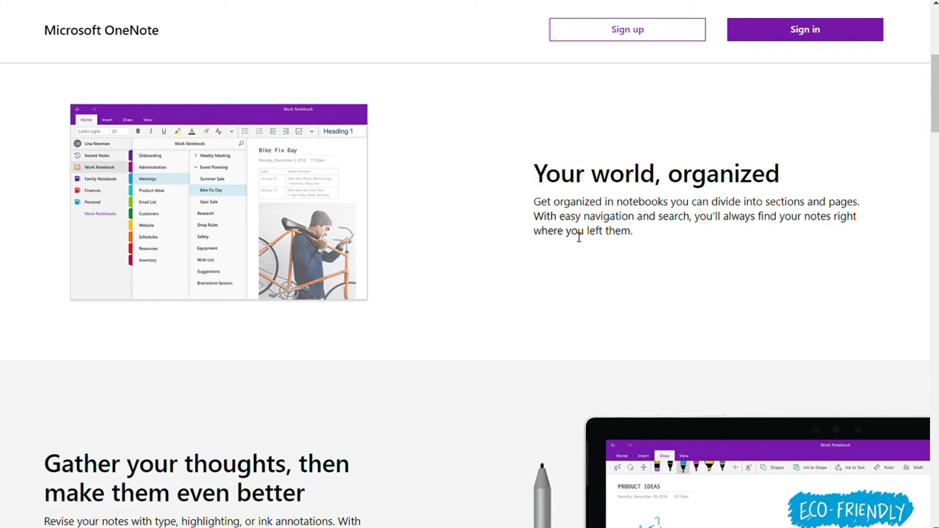
{"action": "scroll", "scroll_direction": "down", "scroll_amount": 3}
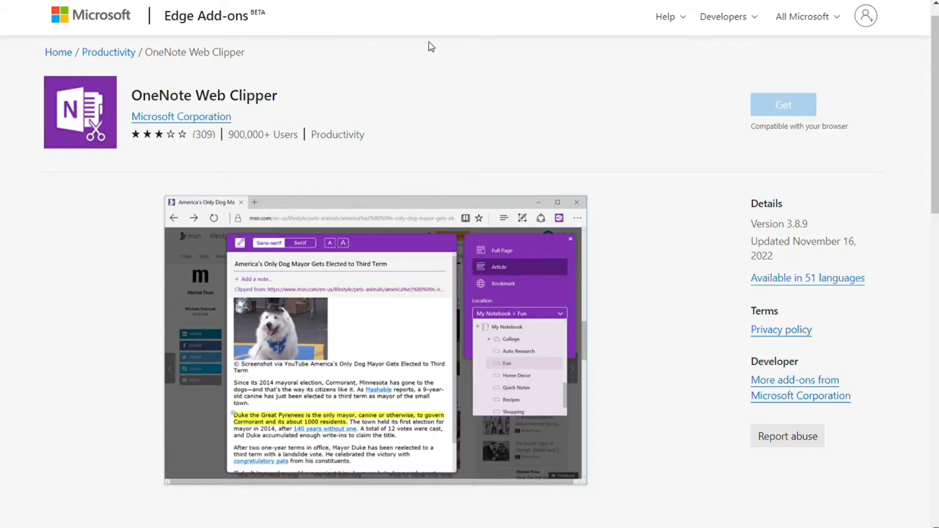
{"action": "mouse_move", "coordinate": [567, 44]}
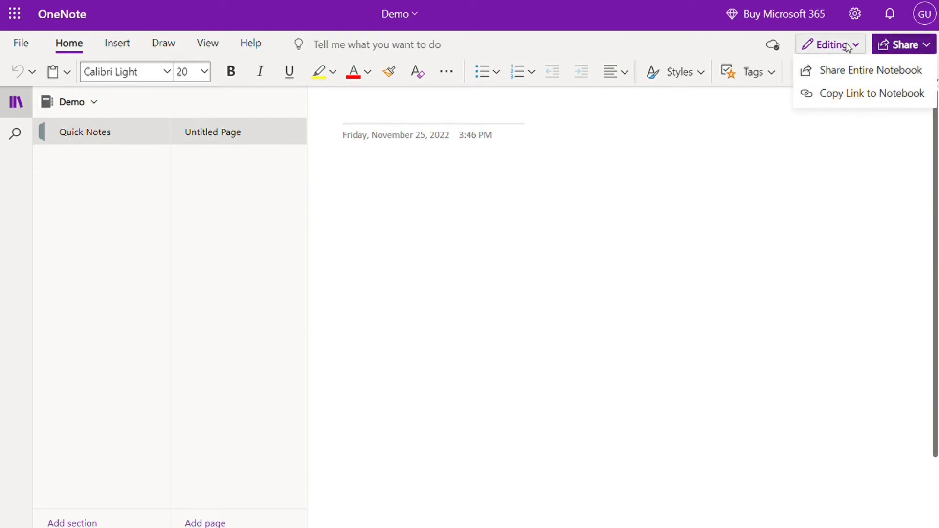
Step: Check and close the notebook sharing options, then place the cursor on the blank page
{"action": "left_click", "coordinate": [829, 44]}
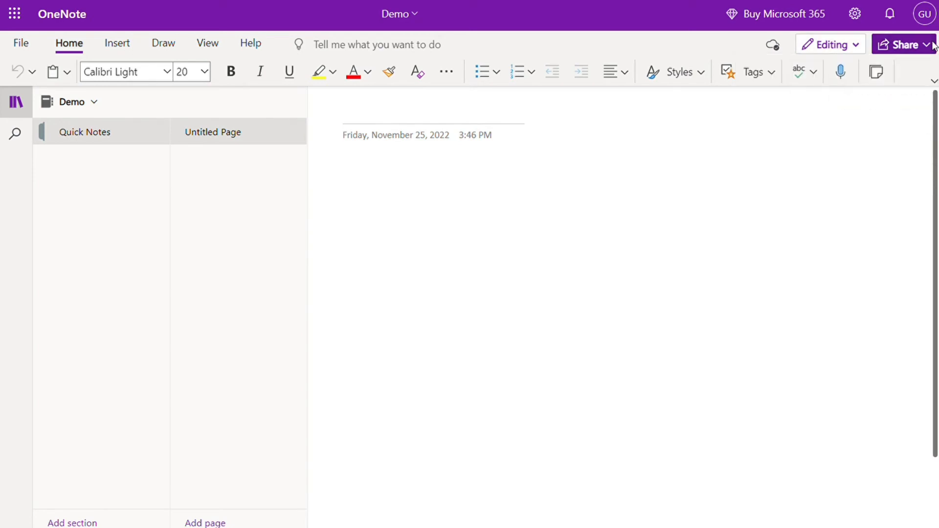
{"action": "left_click", "coordinate": [932, 44]}
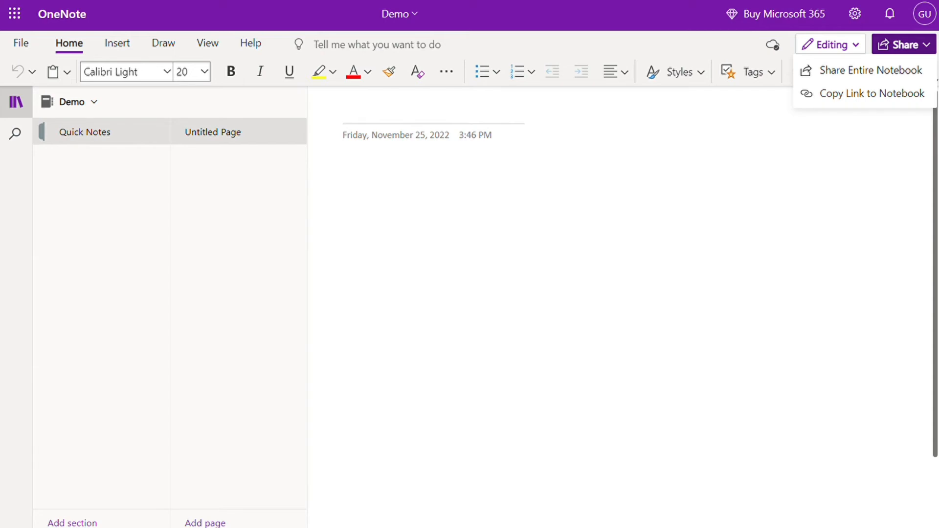
{"action": "mouse_move", "coordinate": [636, 236]}
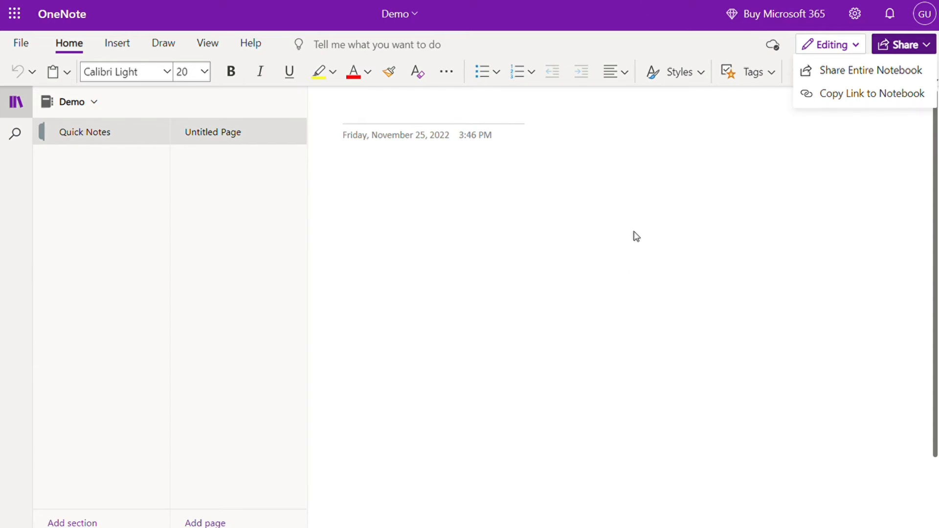
{"action": "left_click", "coordinate": [433, 110]}
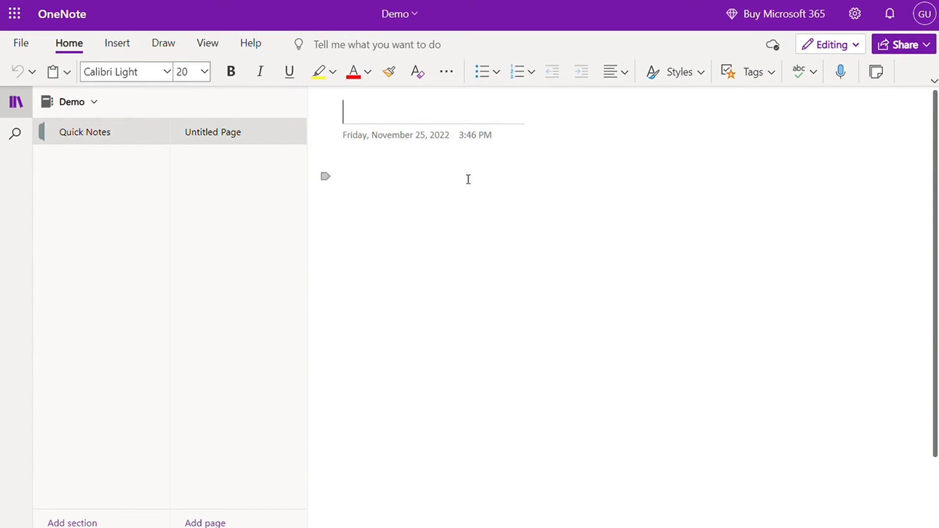
{"action": "left_click", "coordinate": [410, 150]}
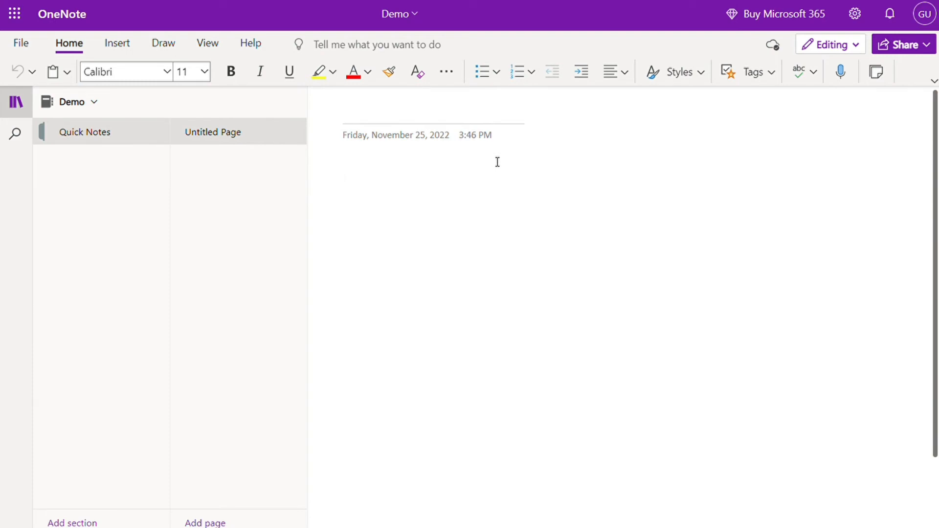
Step: Add a second Untitled Page to the Quick Notes section
{"action": "left_click", "coordinate": [205, 522]}
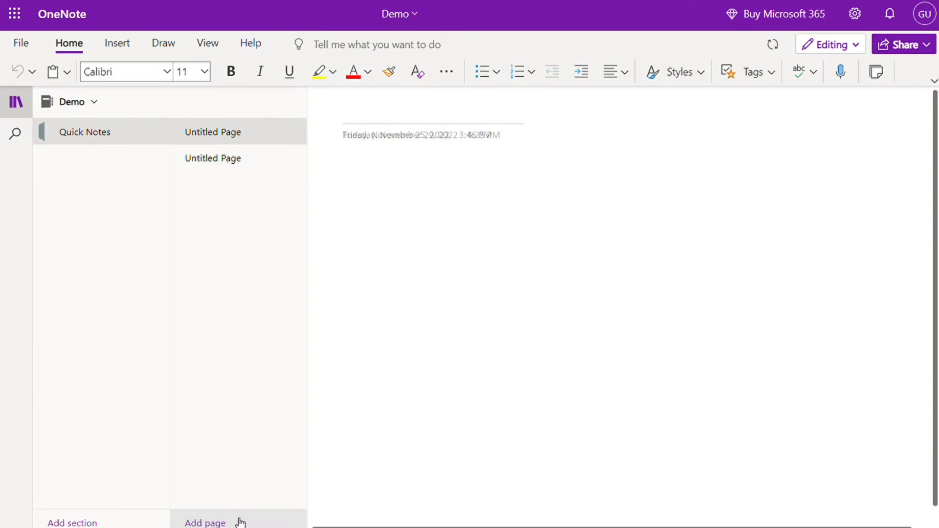
{"action": "left_click", "coordinate": [212, 132]}
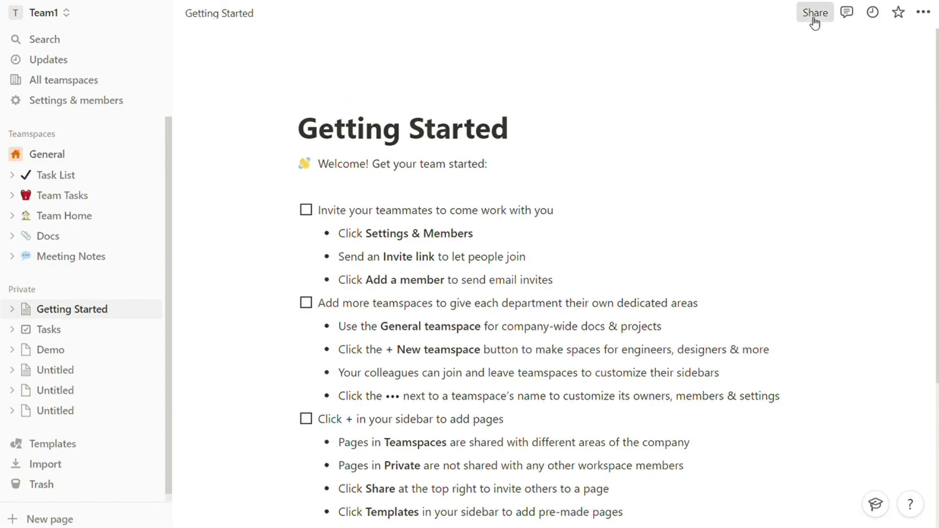
Step: Review the Getting Started share settings and the access levels offered for Everyone at Team1, changing nothing
{"action": "left_click", "coordinate": [815, 11]}
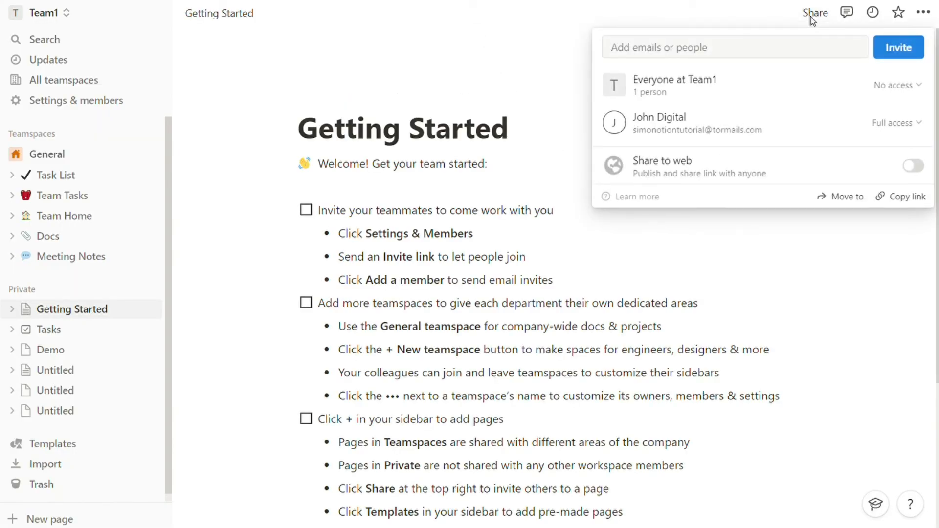
{"action": "mouse_move", "coordinate": [911, 167]}
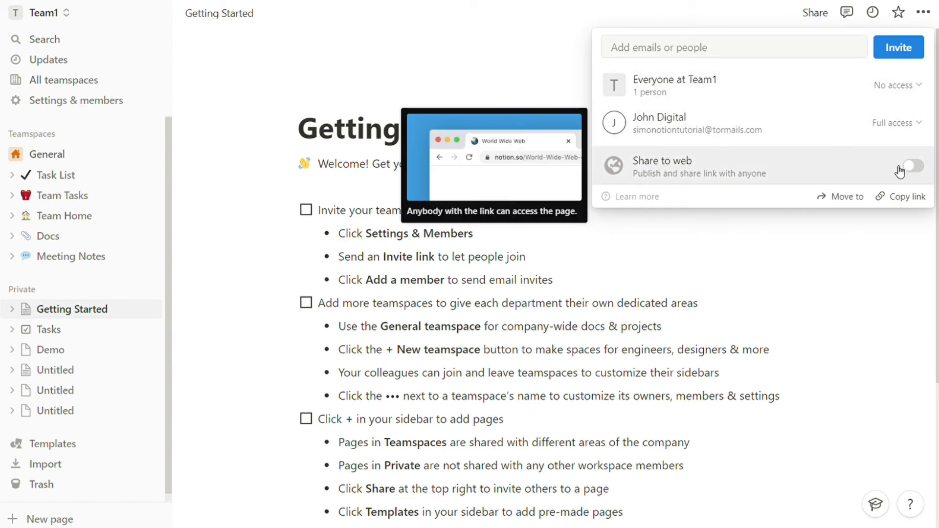
{"action": "mouse_move", "coordinate": [924, 178]}
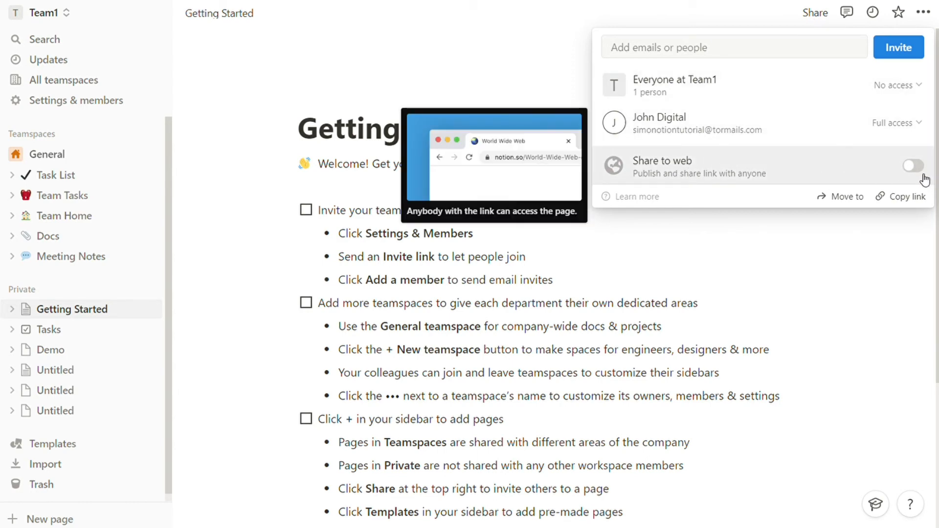
{"action": "mouse_move", "coordinate": [907, 195]}
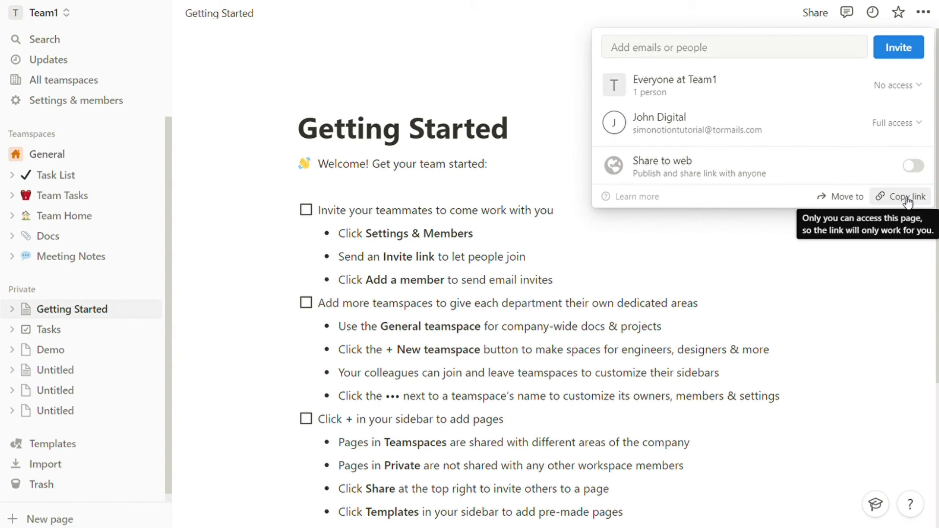
{"action": "mouse_move", "coordinate": [898, 189]}
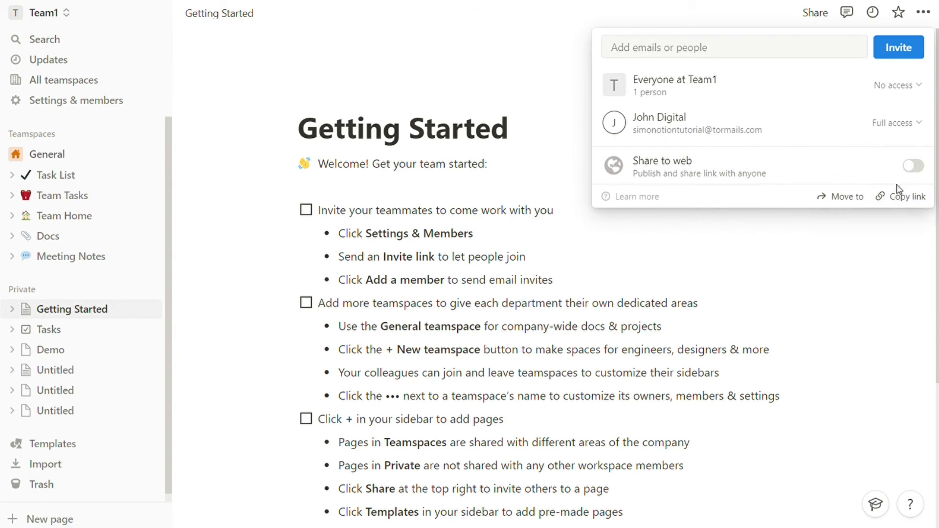
{"action": "mouse_move", "coordinate": [849, 127]}
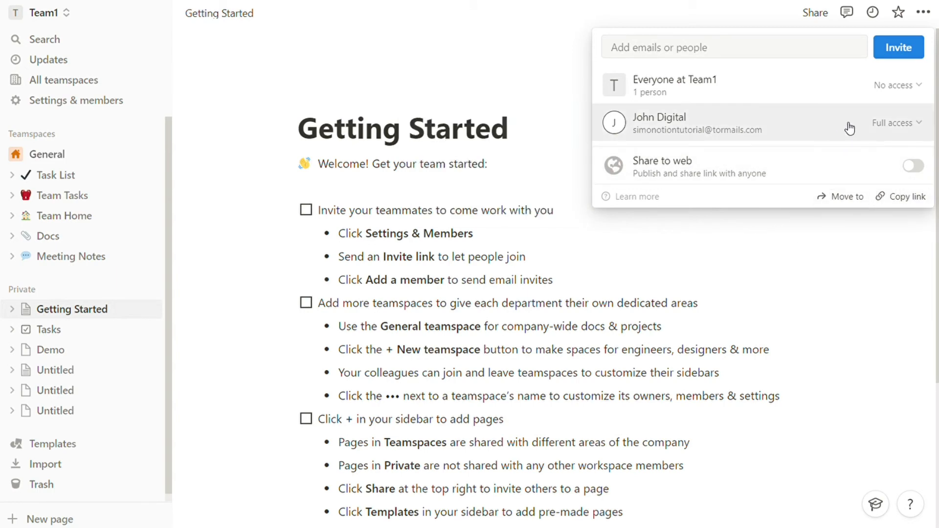
{"action": "left_click", "coordinate": [897, 123]}
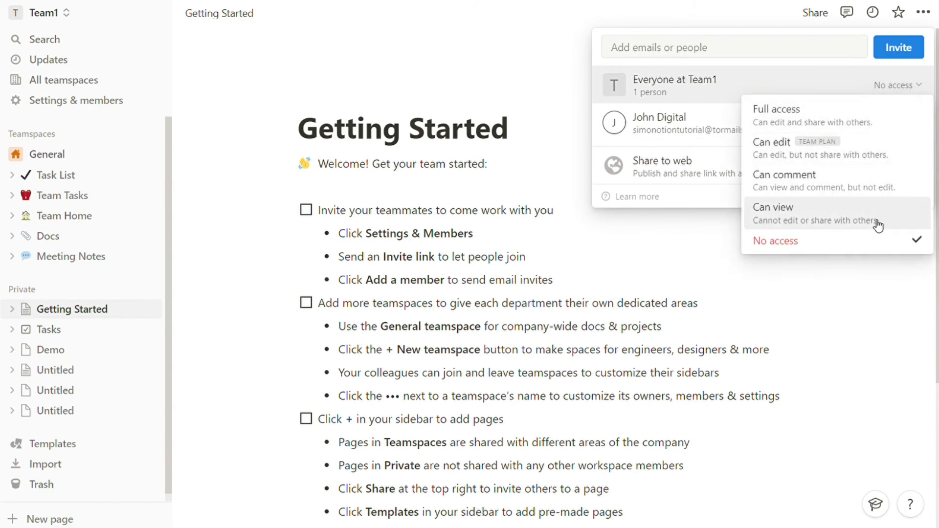
{"action": "mouse_move", "coordinate": [873, 116]}
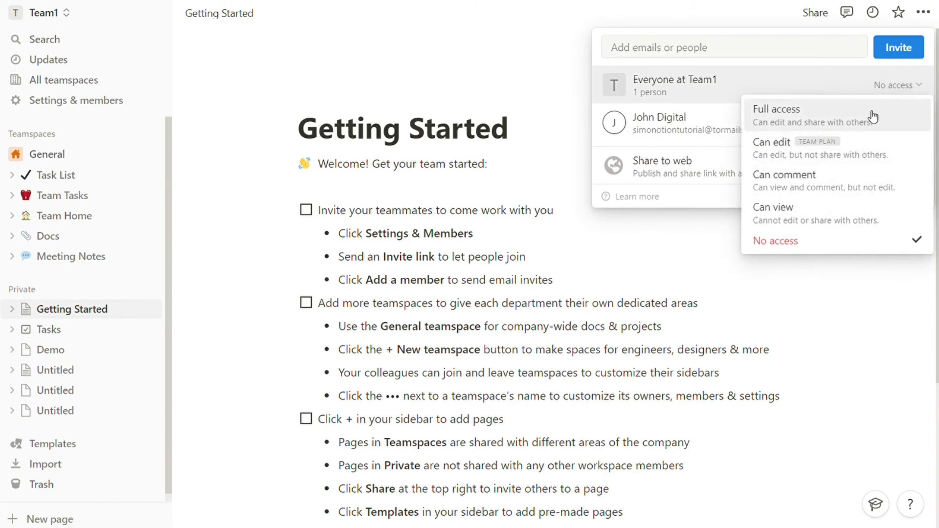
{"action": "mouse_move", "coordinate": [853, 185]}
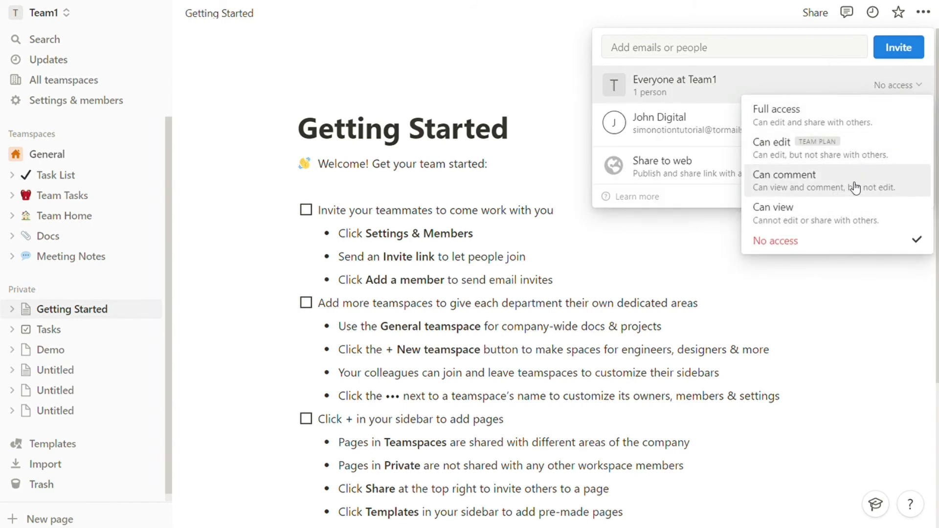
{"action": "mouse_move", "coordinate": [880, 113]}
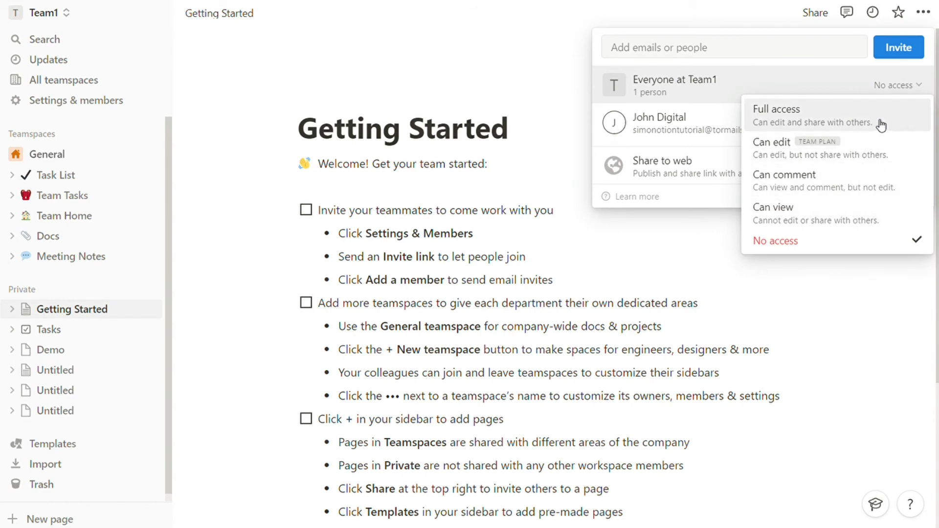
{"action": "mouse_move", "coordinate": [537, 33]}
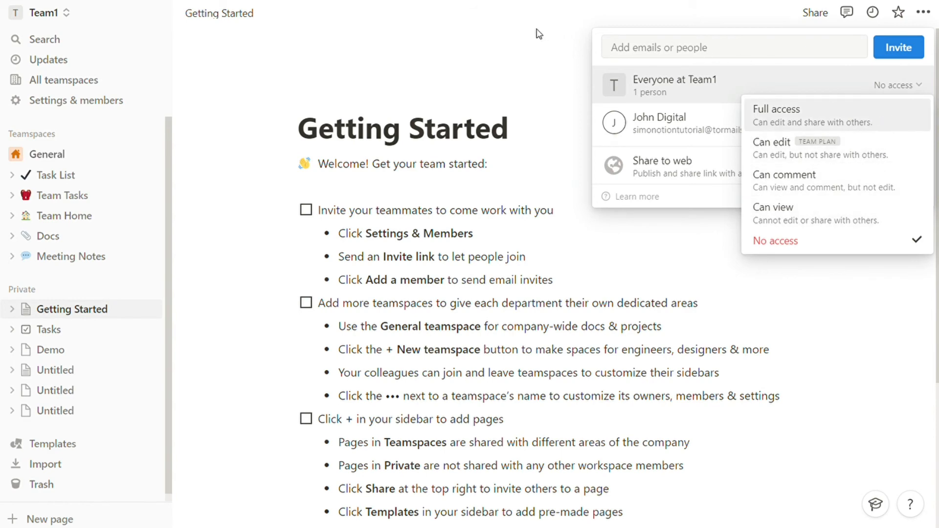
{"action": "left_click", "coordinate": [776, 113]}
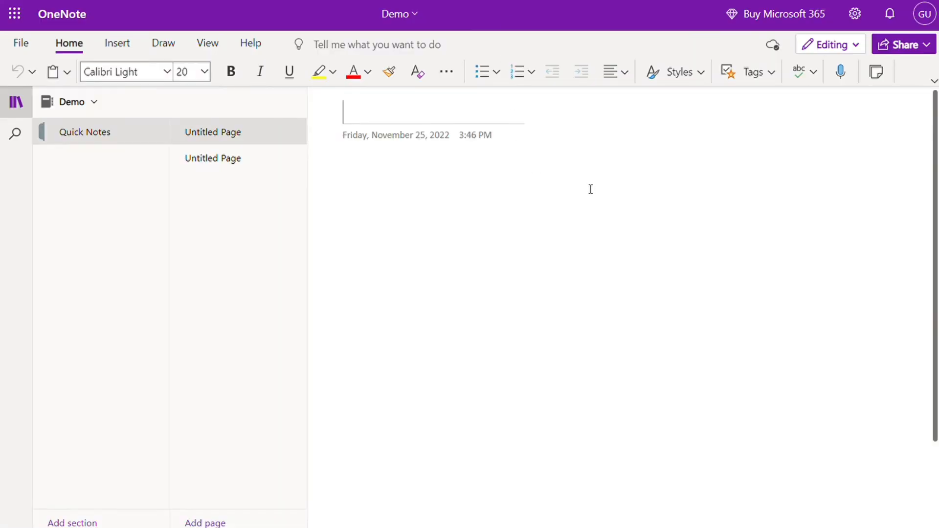
{"action": "mouse_move", "coordinate": [611, 235]}
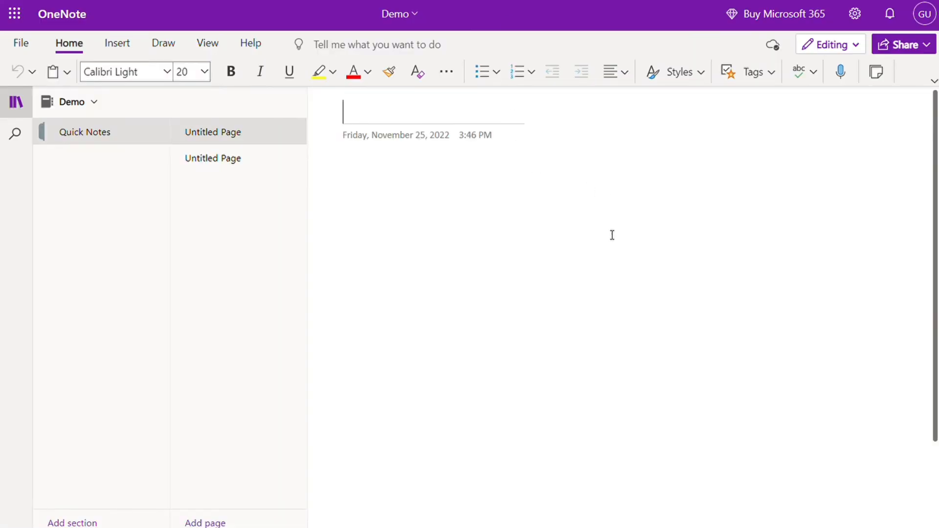
{"action": "mouse_move", "coordinate": [633, 156]}
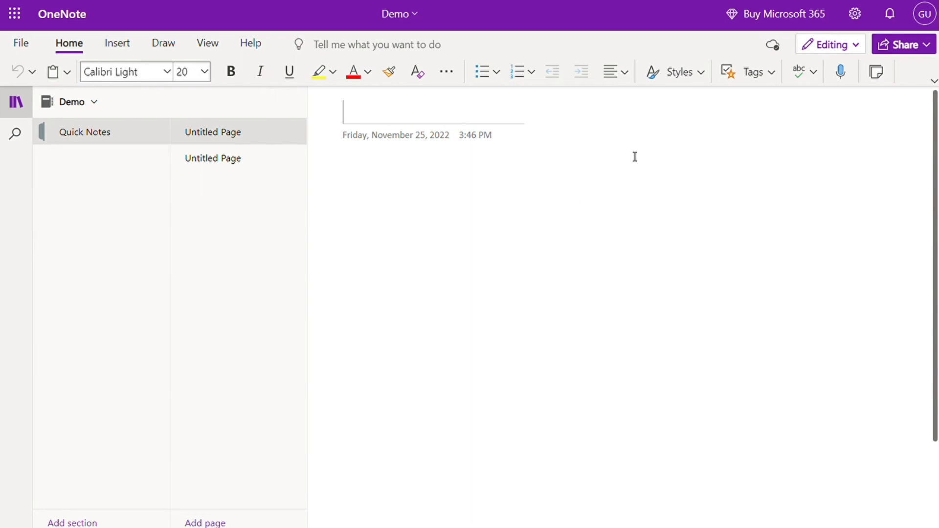
Step: Show the Editing / Viewing / Open in Desktop App choices and stay in Editing mode
{"action": "left_click", "coordinate": [829, 44]}
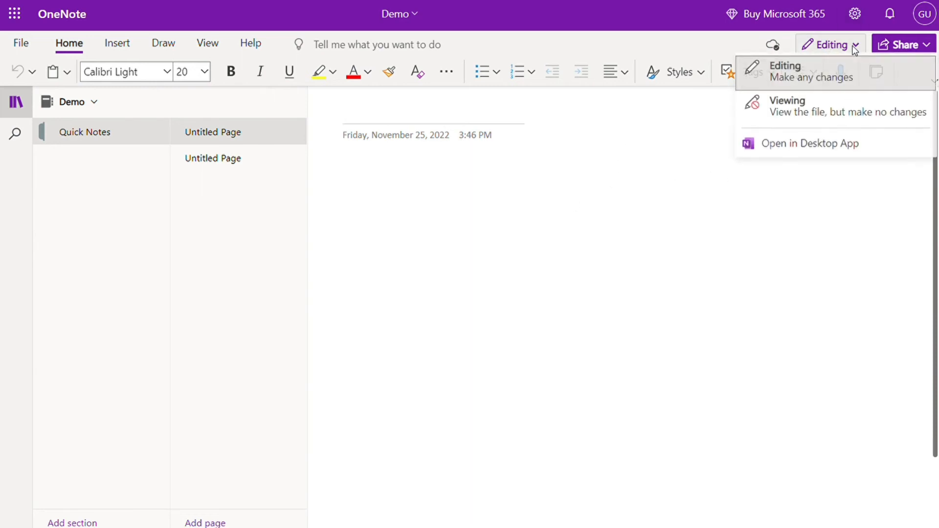
{"action": "left_click", "coordinate": [786, 70]}
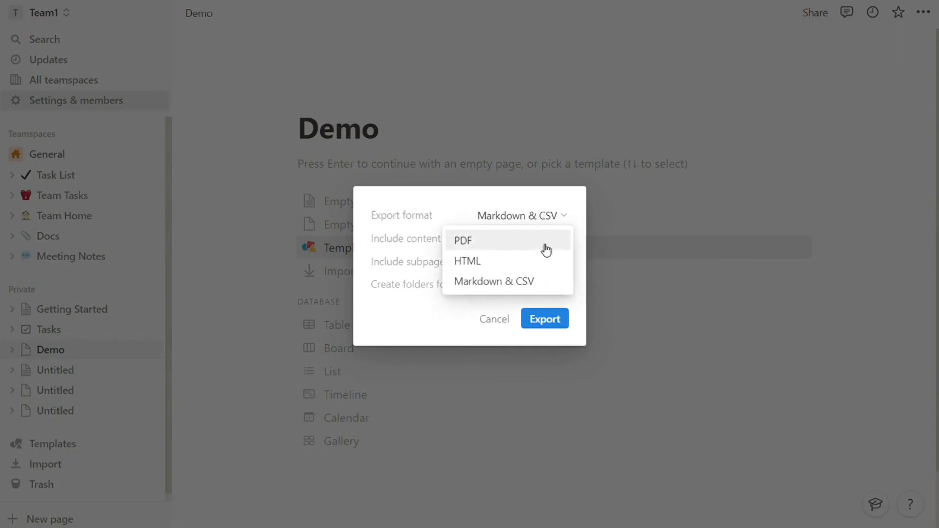
{"action": "mouse_move", "coordinate": [640, 51]}
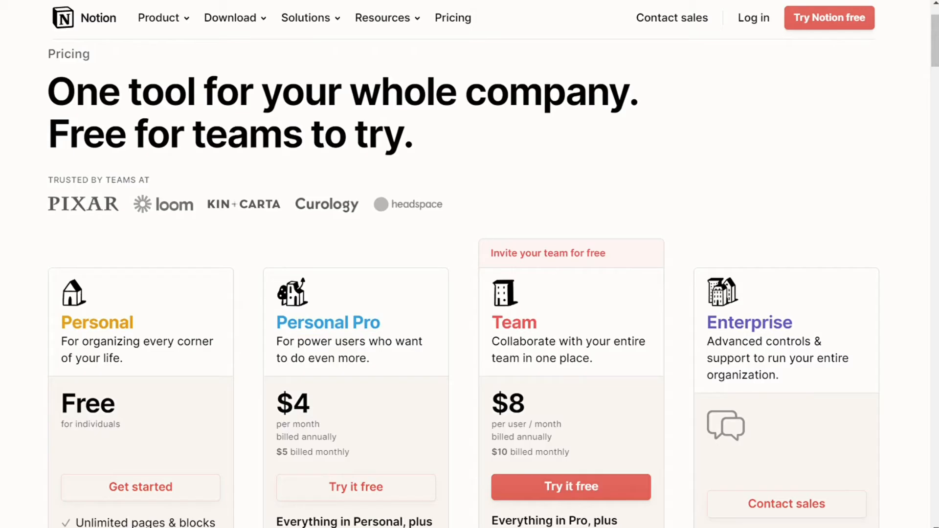
Step: Compare the Personal, Personal Pro, Team and Enterprise plans, highlighting the Personal Pro monthly price
{"action": "scroll", "scroll_direction": "down", "scroll_amount": 3}
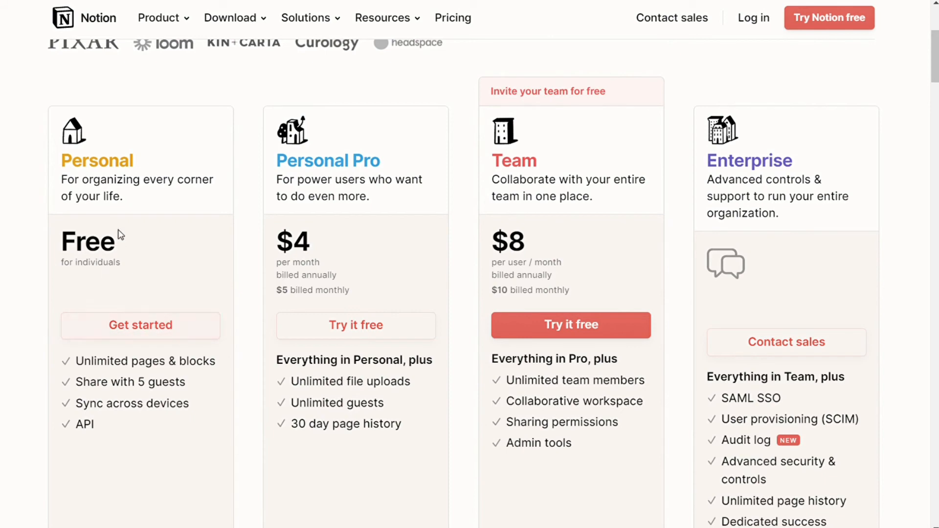
{"action": "scroll", "scroll_direction": "down", "scroll_amount": 3}
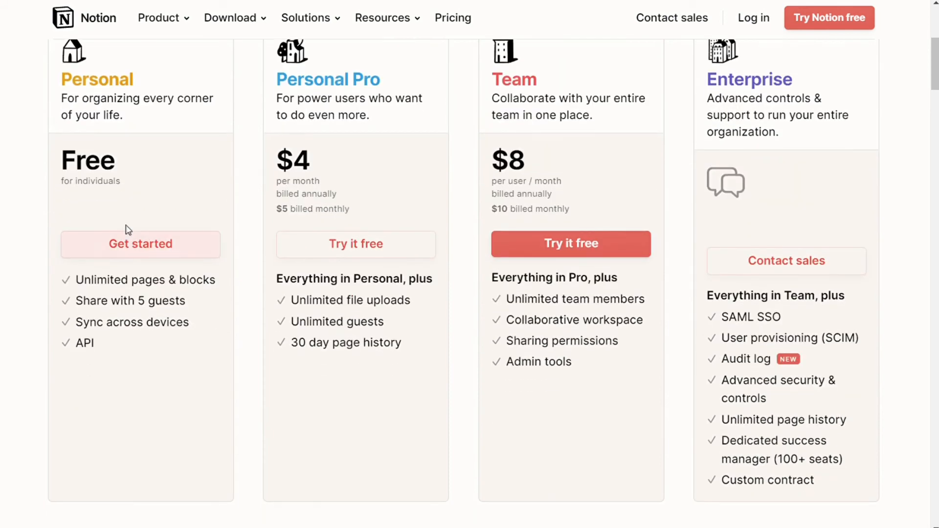
{"action": "mouse_move", "coordinate": [93, 330]}
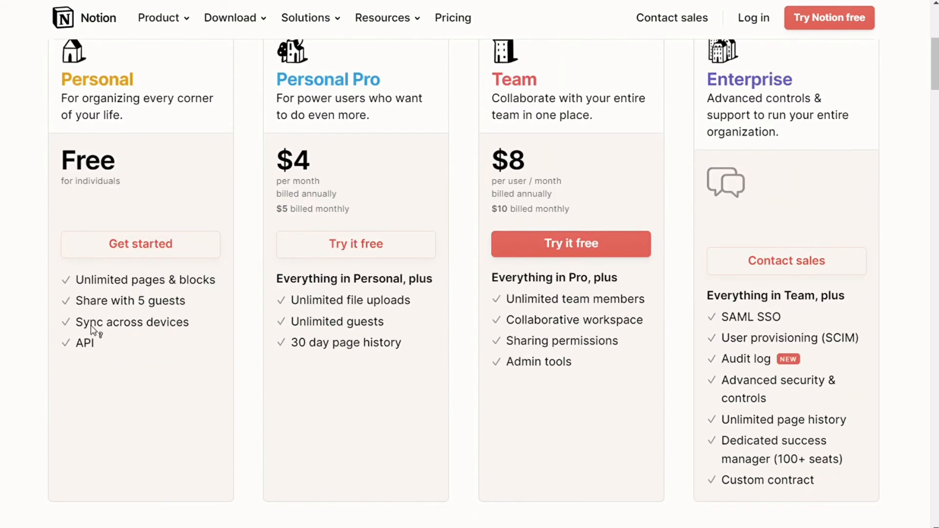
{"action": "mouse_move", "coordinate": [169, 360]}
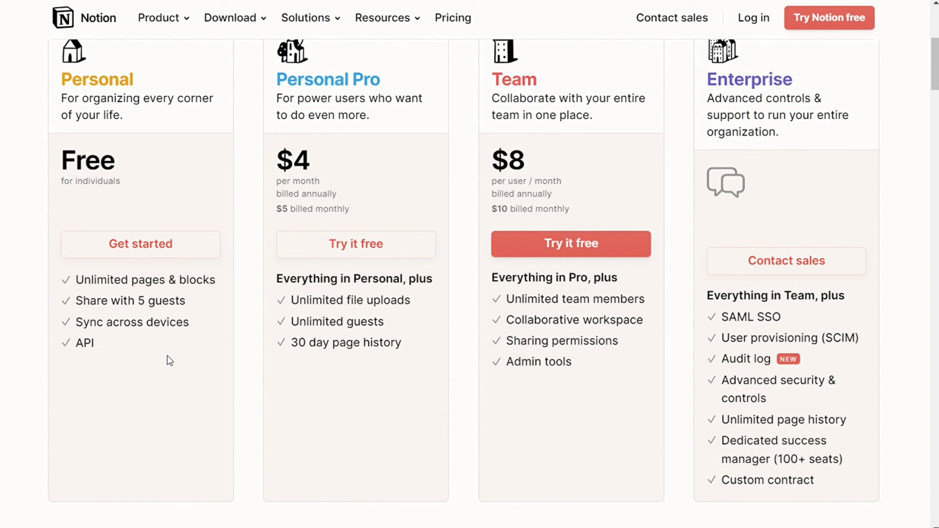
{"action": "mouse_move", "coordinate": [137, 332]}
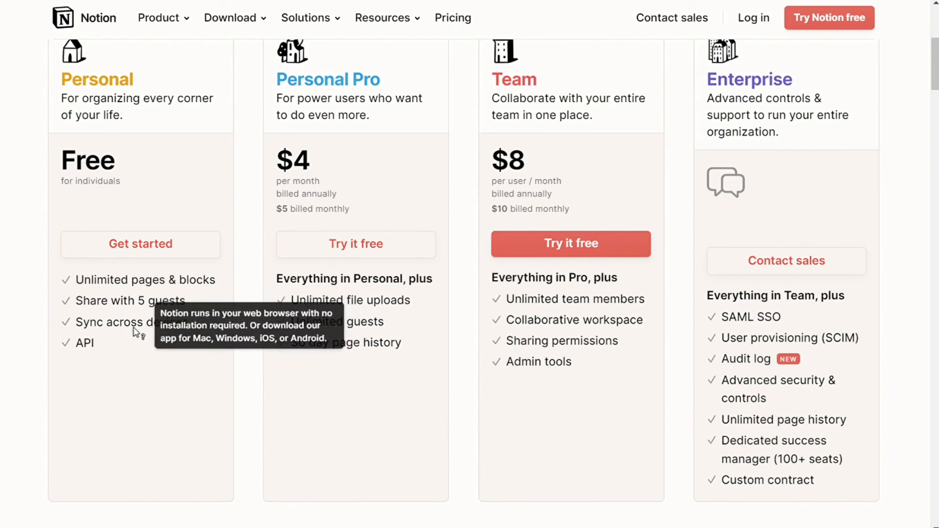
{"action": "mouse_move", "coordinate": [203, 209]}
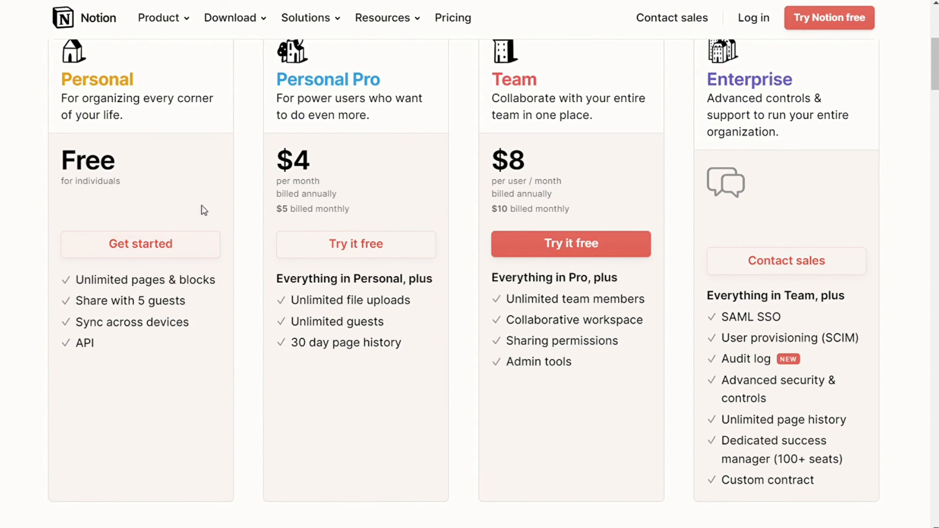
{"action": "double_click", "coordinate": [301, 160]}
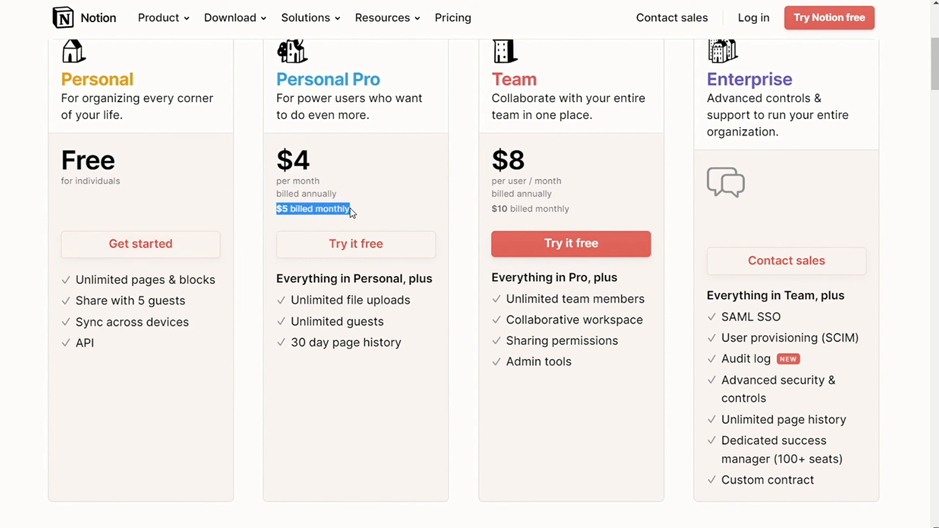
{"action": "mouse_move", "coordinate": [150, 338]}
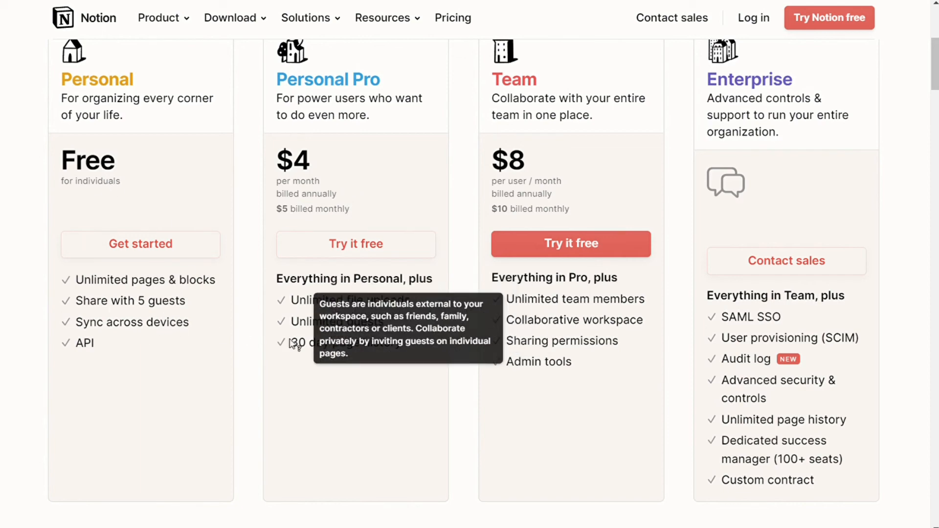
{"action": "mouse_move", "coordinate": [389, 325]}
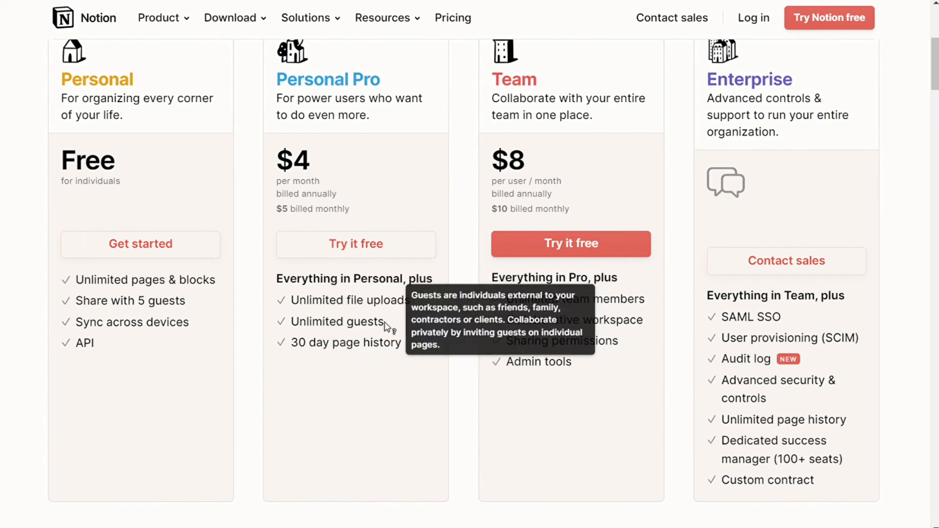
{"action": "mouse_move", "coordinate": [368, 353]}
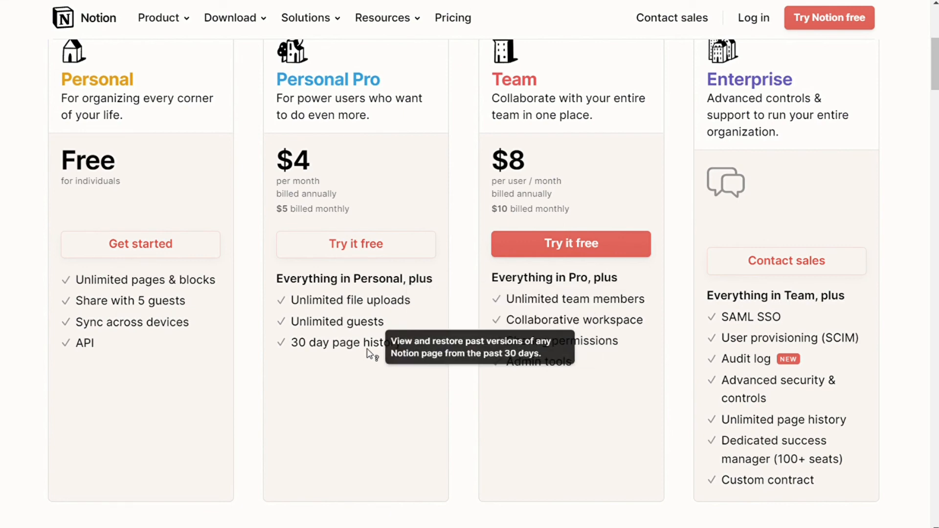
{"action": "mouse_move", "coordinate": [497, 204]}
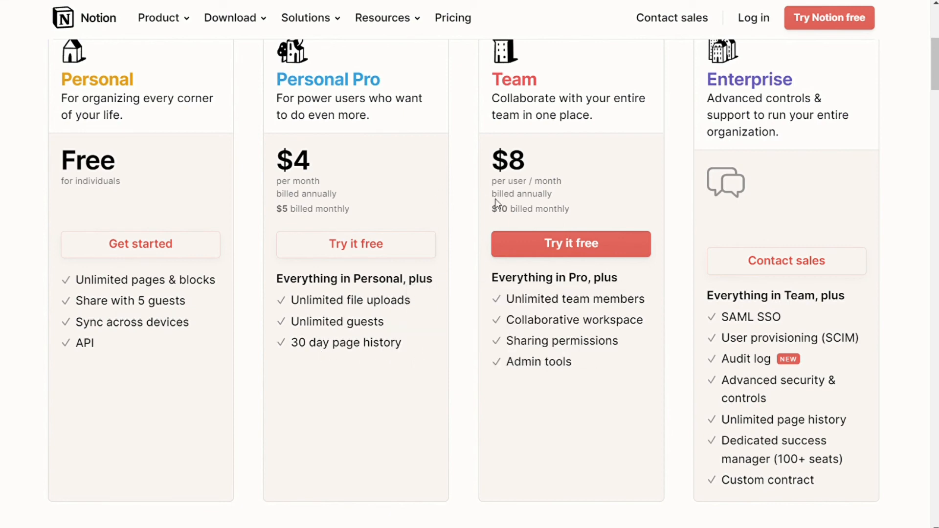
{"action": "double_click", "coordinate": [529, 208]}
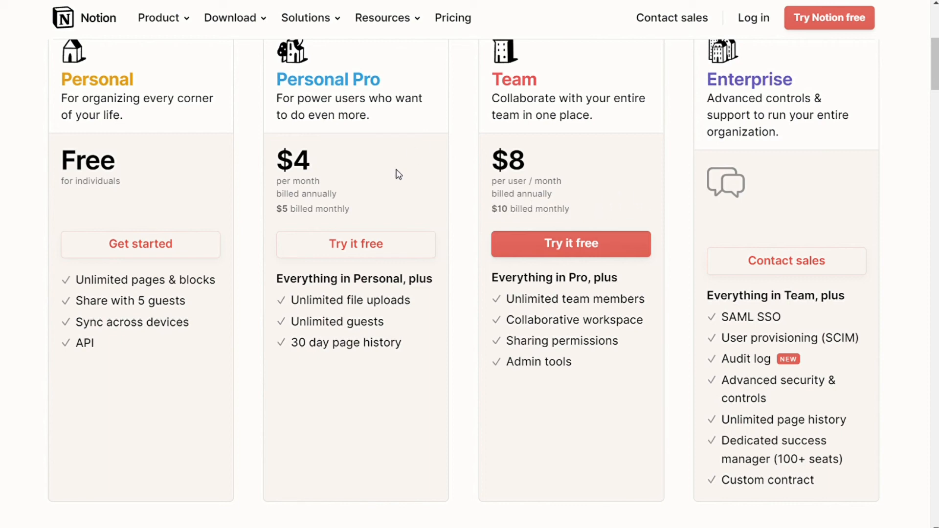
{"action": "mouse_move", "coordinate": [524, 303]}
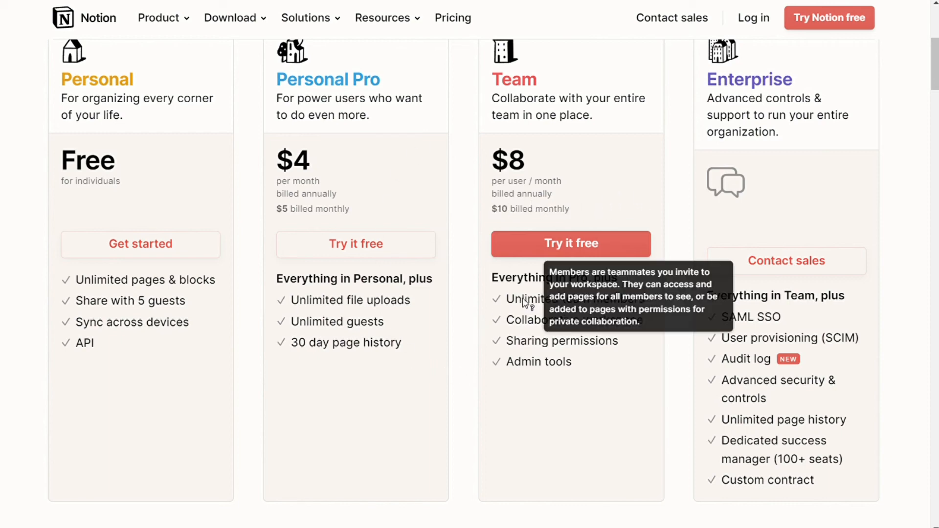
{"action": "mouse_move", "coordinate": [617, 333]}
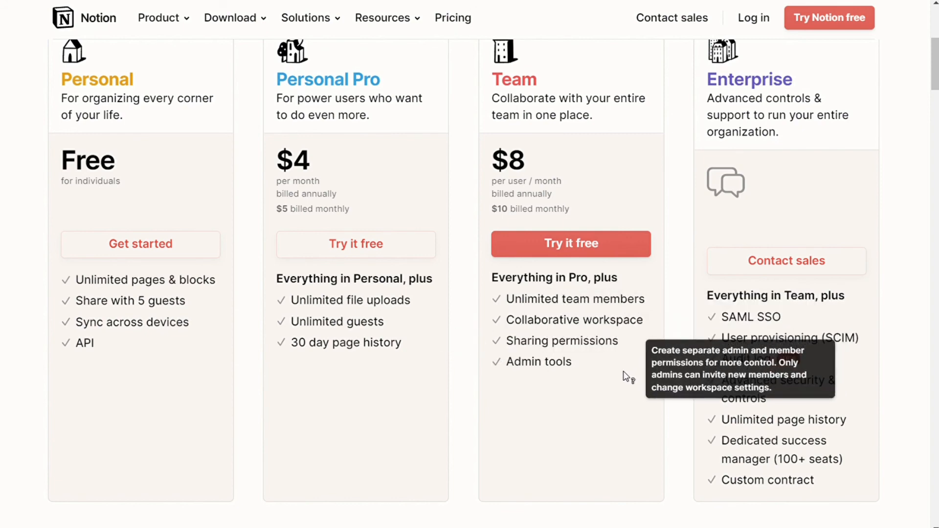
{"action": "mouse_move", "coordinate": [705, 83]}
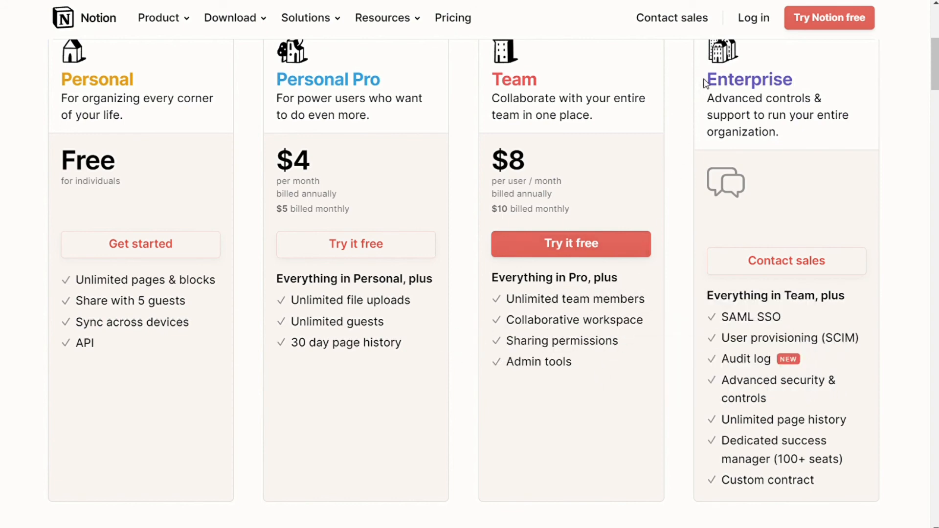
{"action": "mouse_move", "coordinate": [842, 177]}
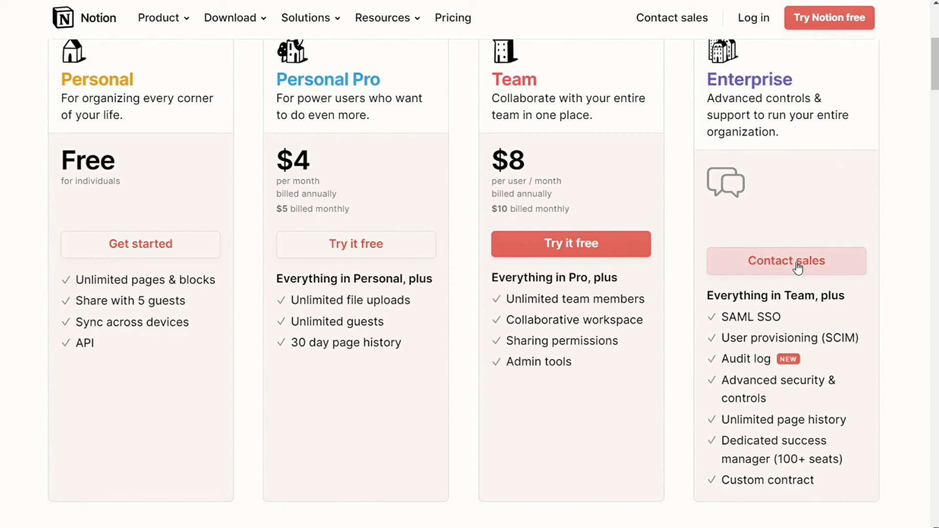
{"action": "mouse_move", "coordinate": [677, 158]}
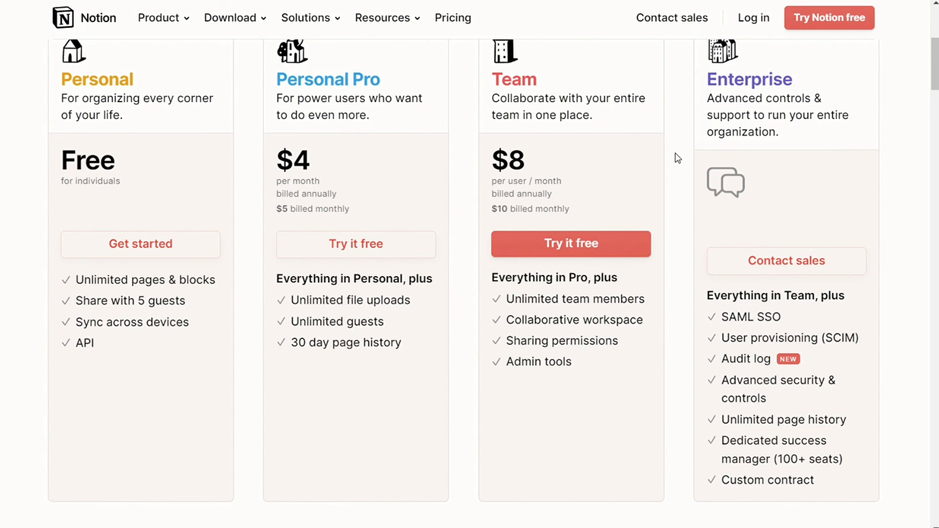
{"action": "scroll", "scroll_direction": "up", "scroll_amount": 3}
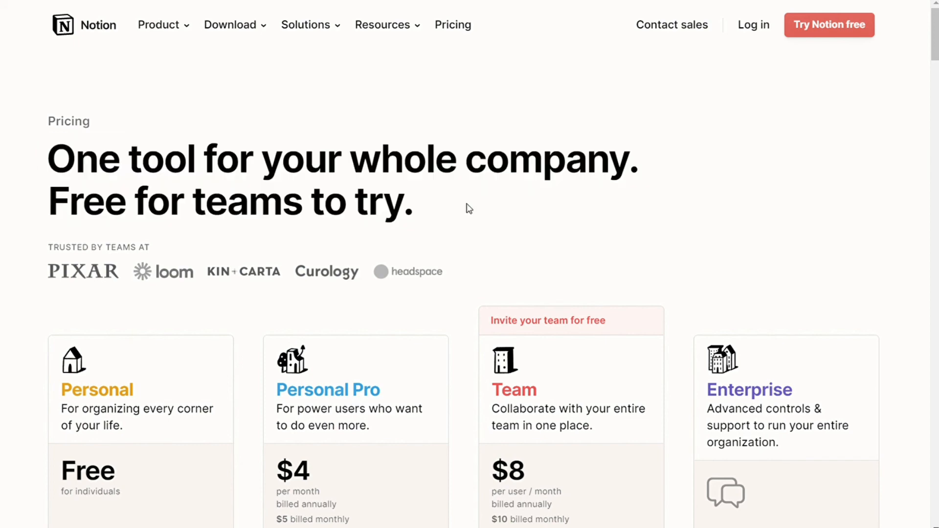
{"action": "mouse_move", "coordinate": [72, 36]}
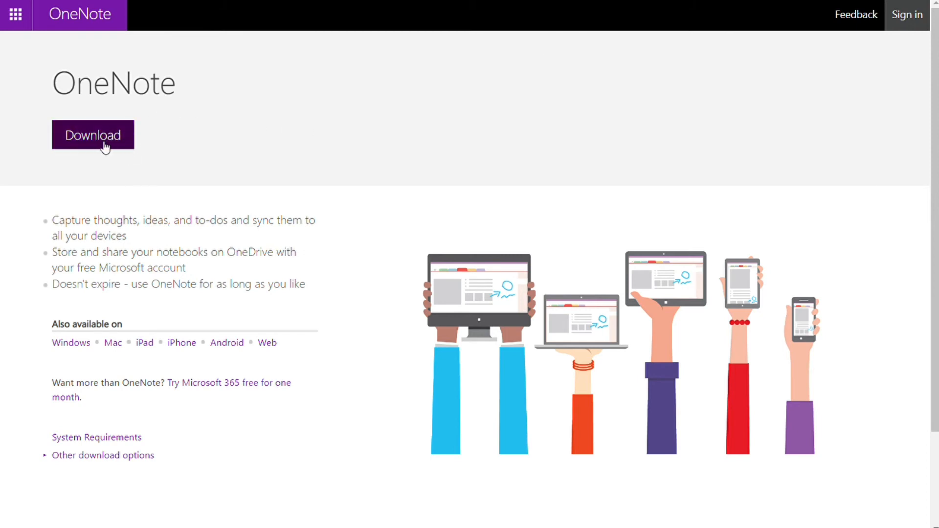
{"action": "mouse_move", "coordinate": [145, 343]}
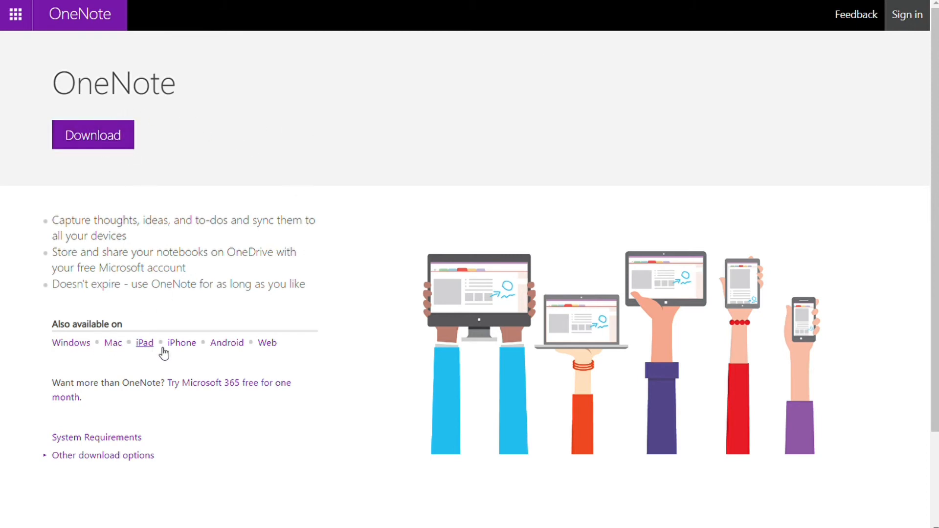
Step: Go from the OneNote download page to the Microsoft 365 plans page
{"action": "left_click", "coordinate": [228, 382]}
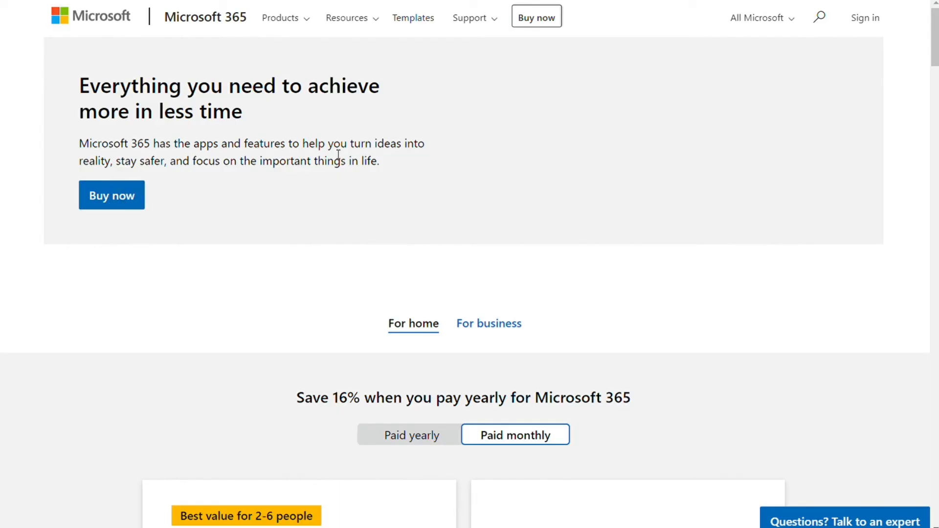
Step: Compare the paid monthly prices of the Microsoft 365 Family and Personal plans
{"action": "scroll", "scroll_direction": "down", "scroll_amount": 3}
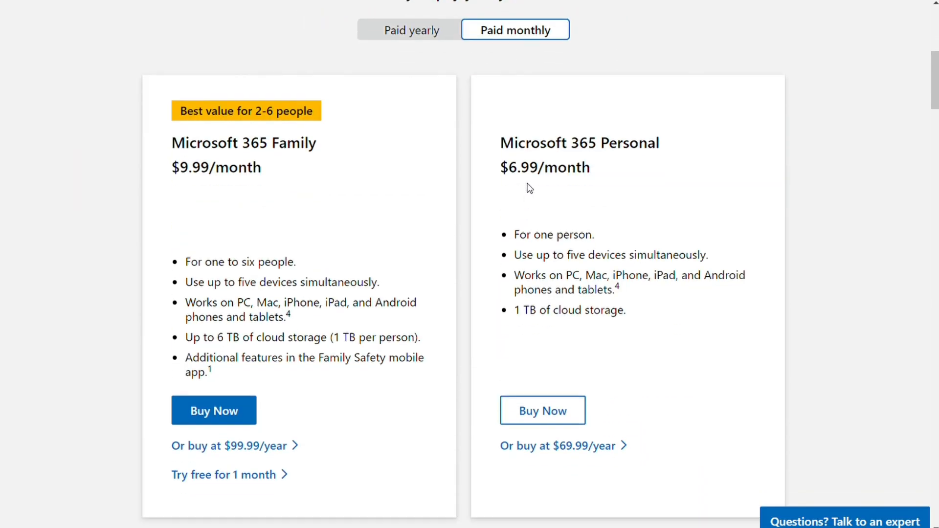
{"action": "double_click", "coordinate": [545, 167]}
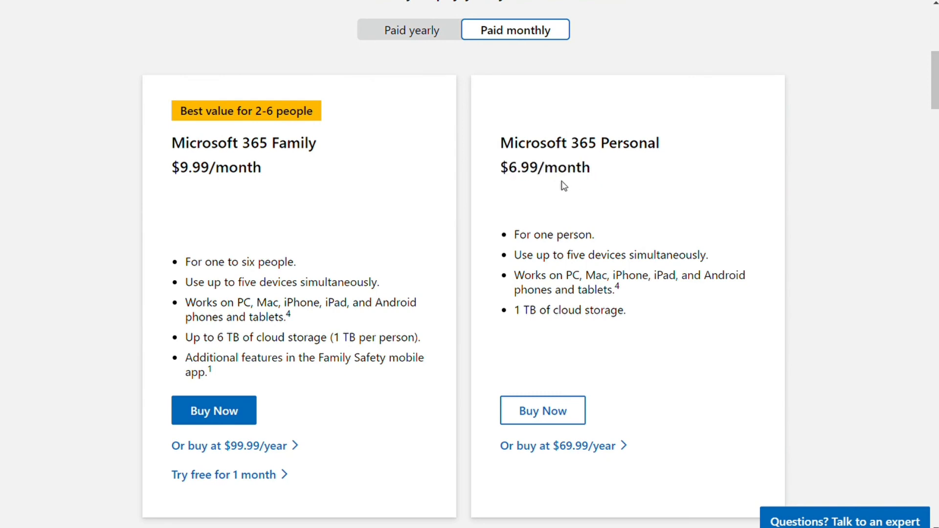
{"action": "scroll", "scroll_direction": "down", "scroll_amount": 3}
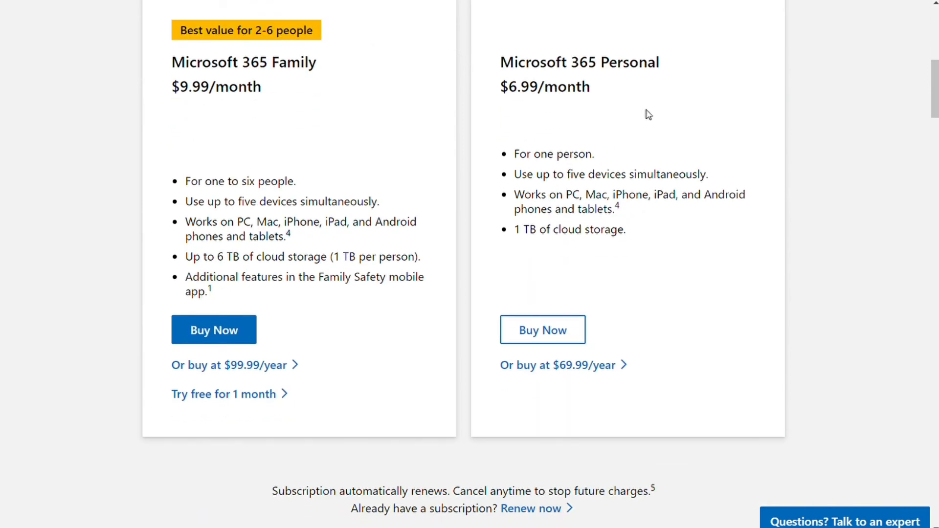
{"action": "mouse_move", "coordinate": [652, 100]}
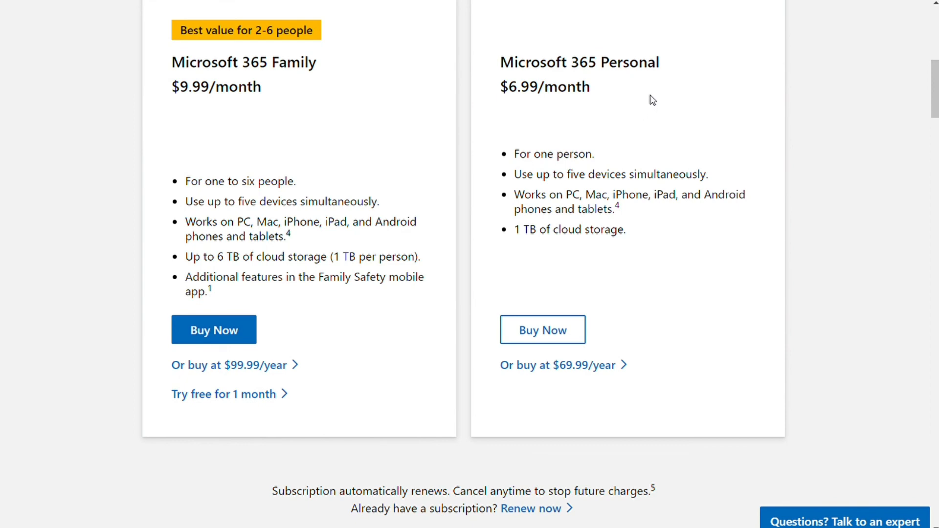
{"action": "mouse_move", "coordinate": [593, 2]}
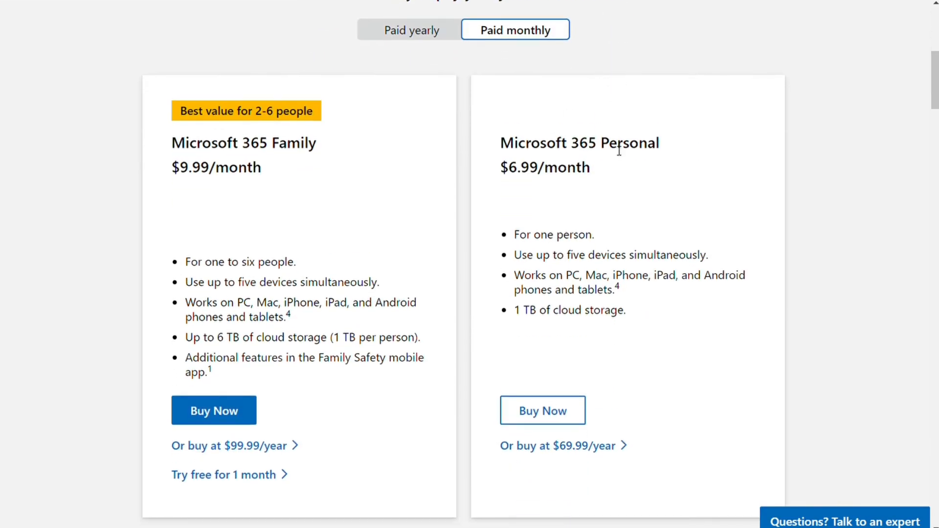
{"action": "scroll", "scroll_direction": "up", "scroll_amount": 3}
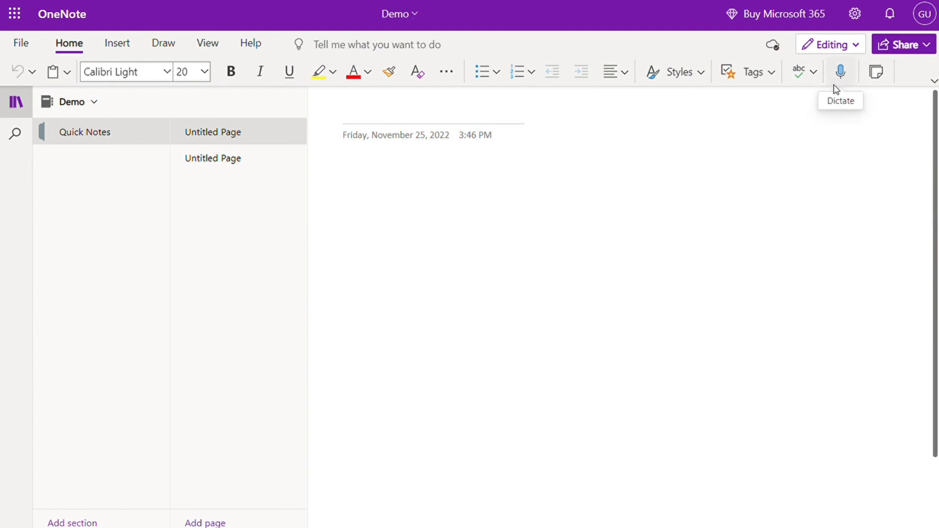
Step: Leave the blank OneNote note, close Notion's share panel and start a new private page
{"action": "left_click", "coordinate": [443, 181]}
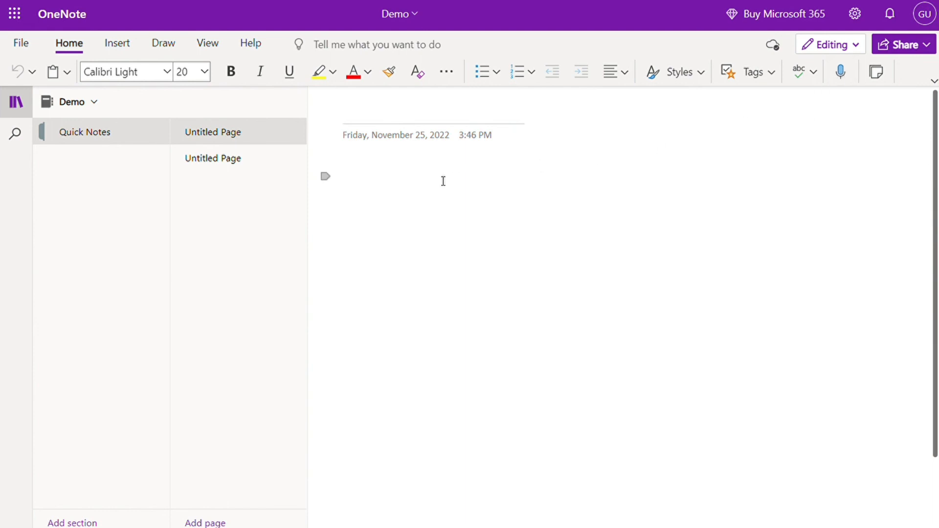
{"action": "left_click", "coordinate": [420, 111]}
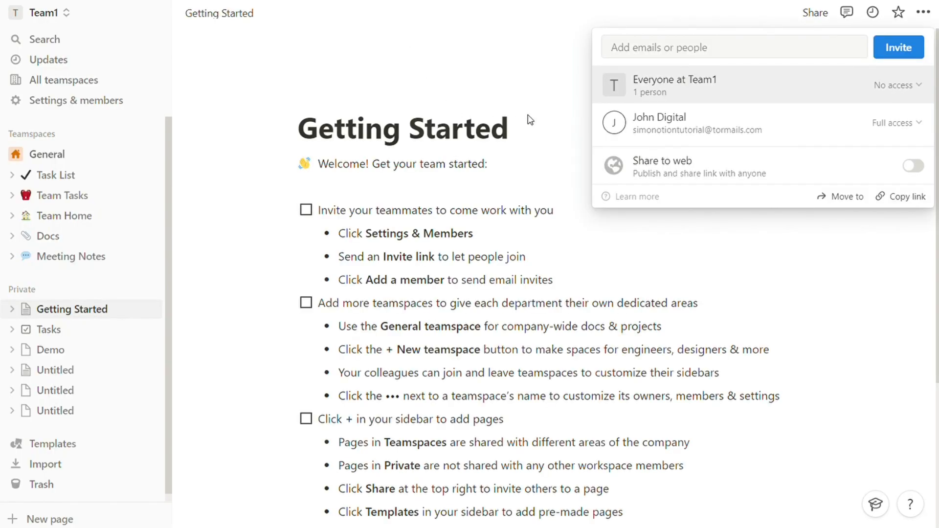
{"action": "left_click", "coordinate": [529, 120]}
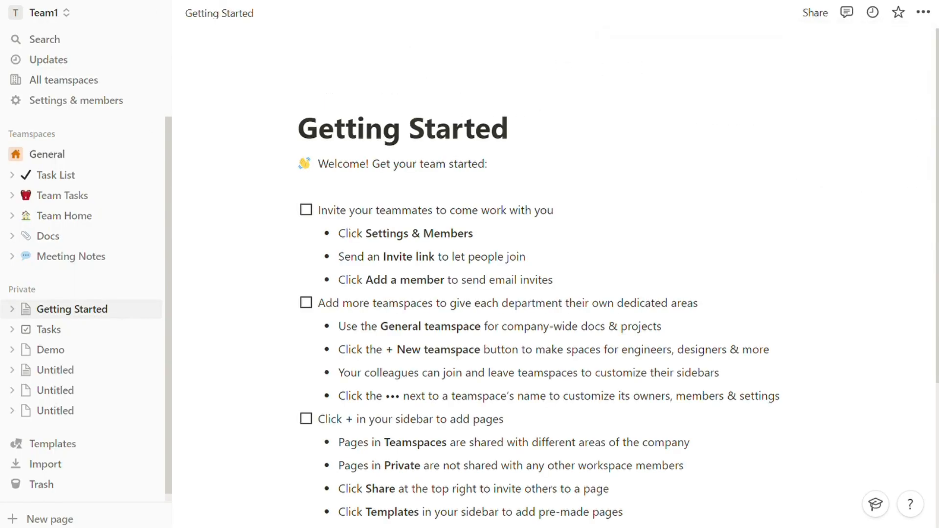
{"action": "left_click", "coordinate": [48, 518]}
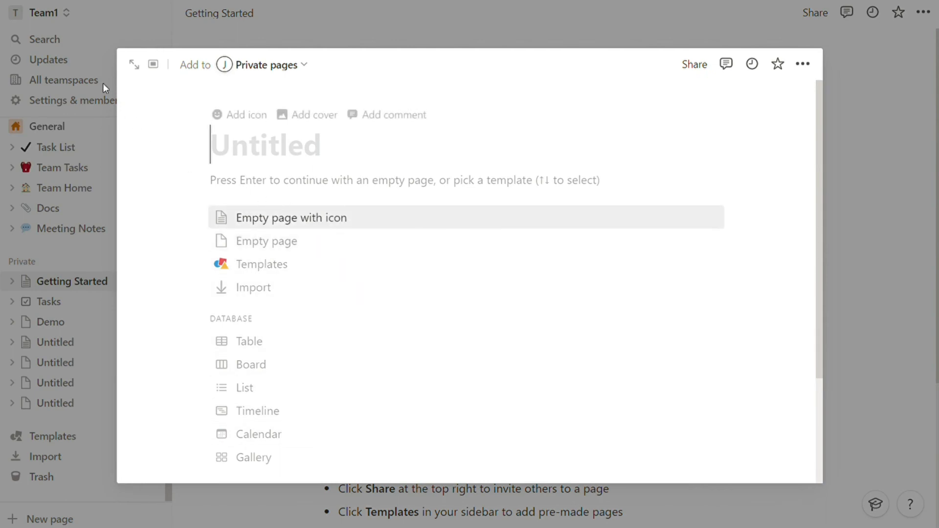
Step: Give the new full-size page a grinning emoji icon and return to Getting Started
{"action": "left_click", "coordinate": [134, 64]}
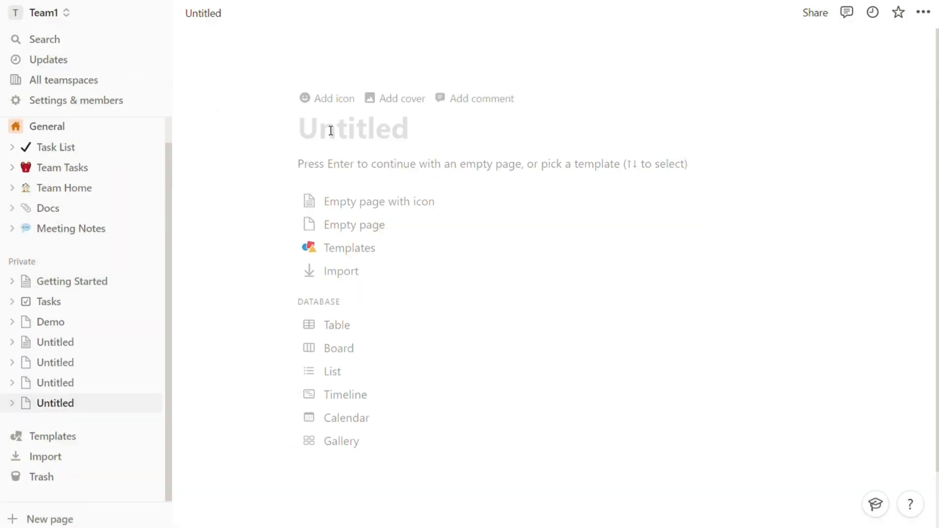
{"action": "left_click", "coordinate": [326, 97]}
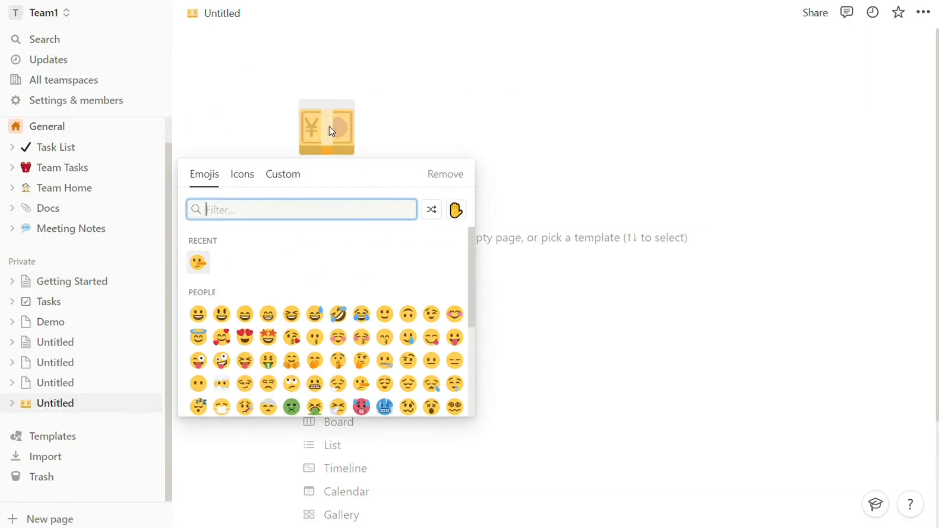
{"action": "left_click", "coordinate": [197, 314]}
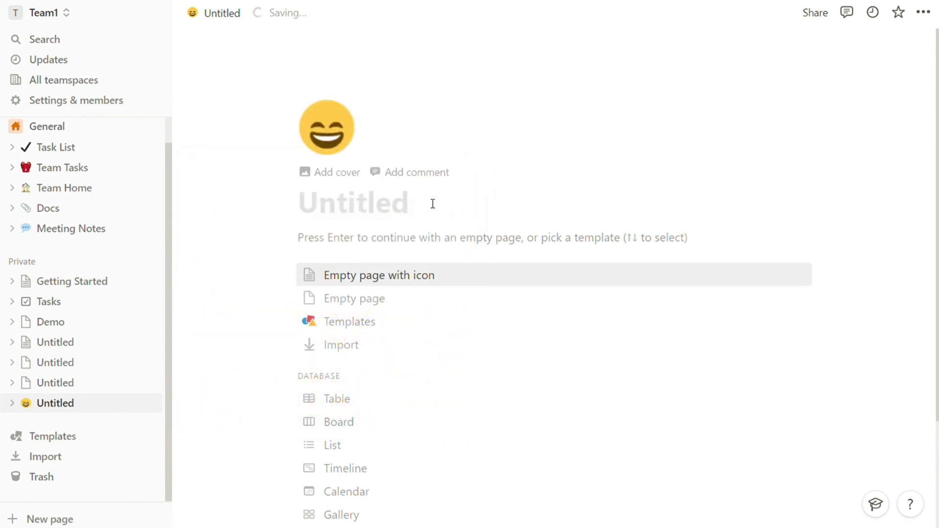
{"action": "mouse_move", "coordinate": [348, 322]}
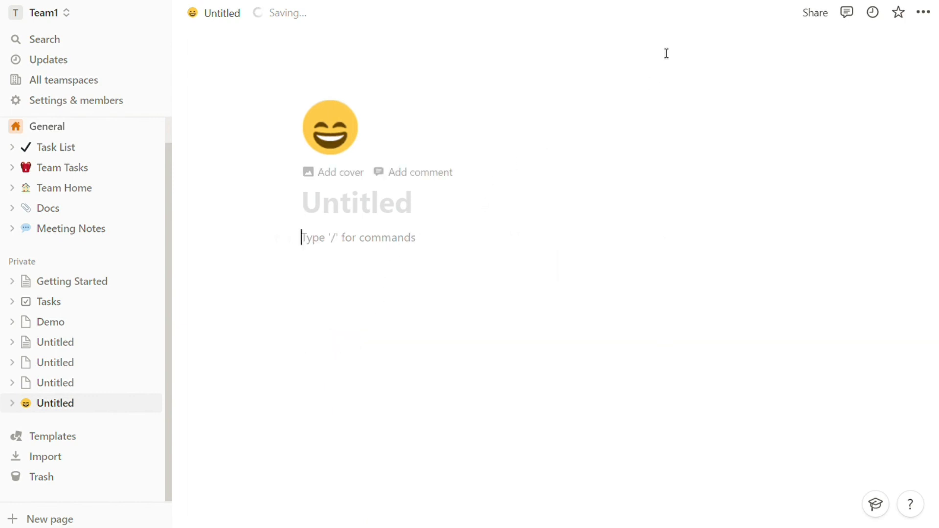
{"action": "left_click", "coordinate": [70, 281]}
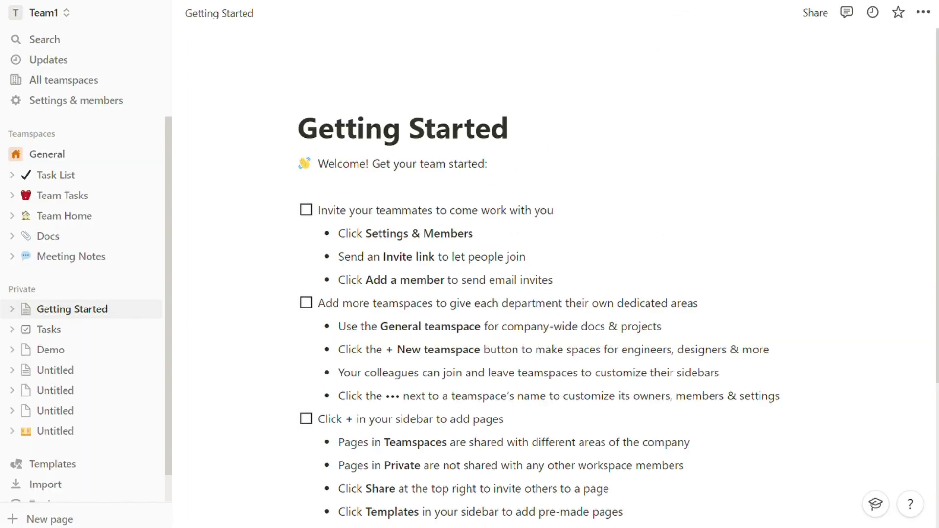